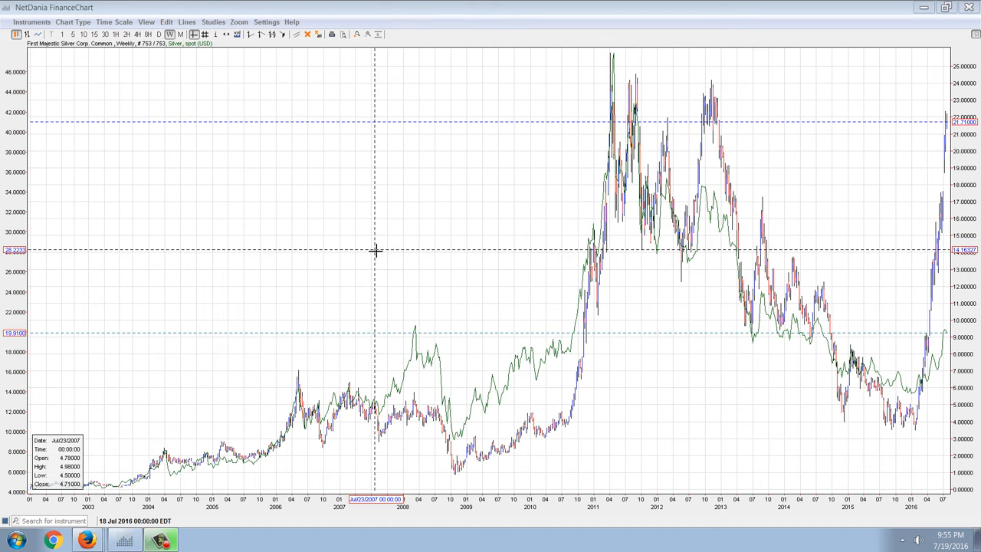
mouse_move(769, 466)
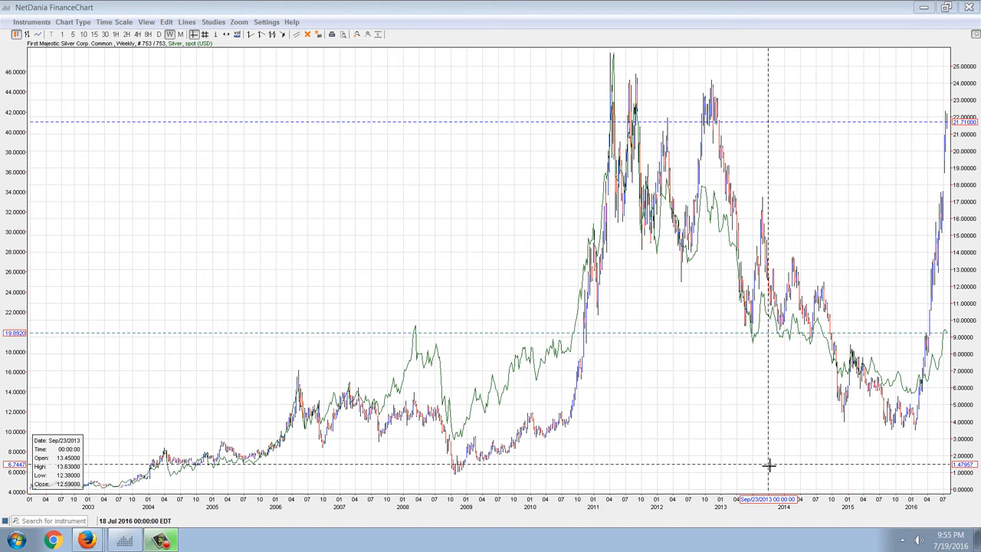
mouse_move(734, 187)
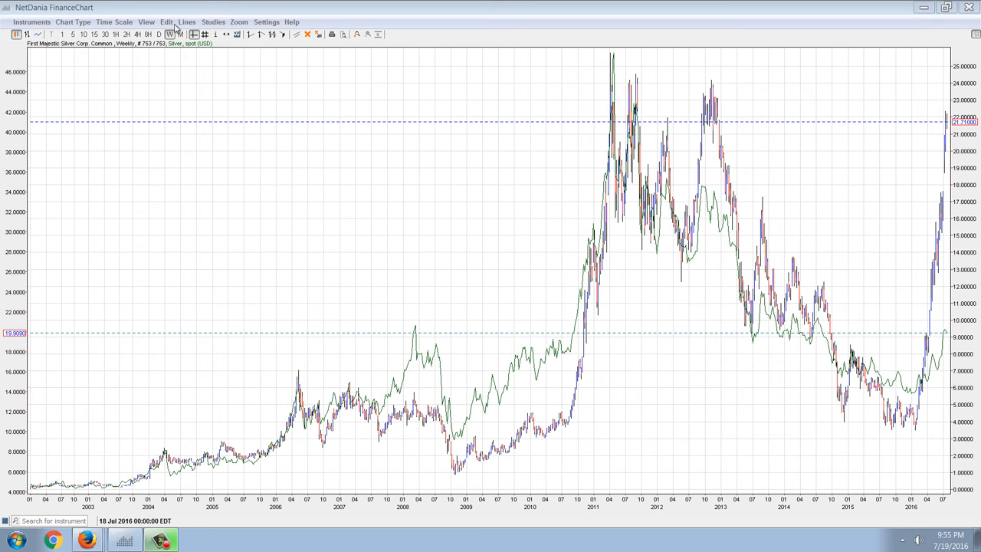
Step: Browse the chart's line-drawing and study options, then adjust the First Majestic versus silver daily chart
left_click(187, 22)
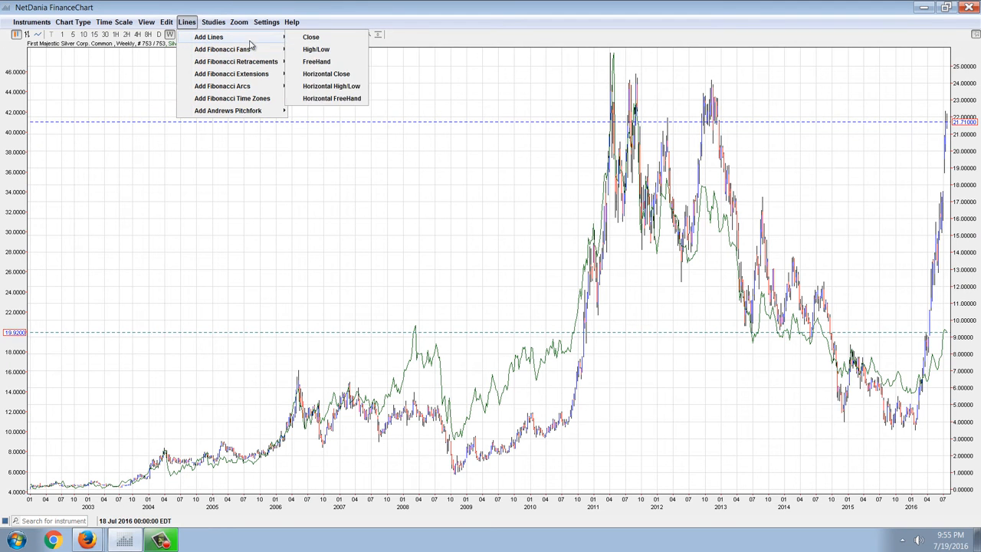
left_click(213, 21)
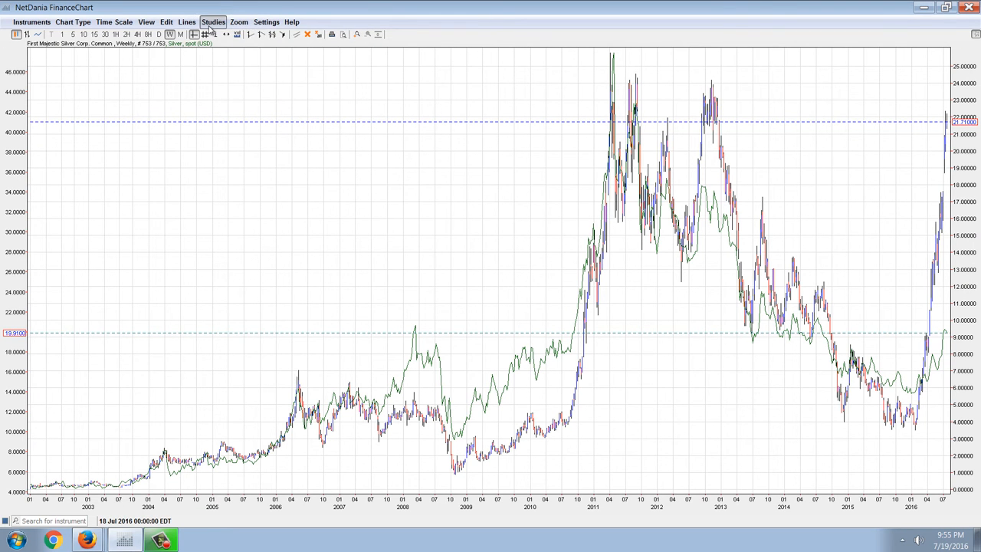
left_click(187, 21)
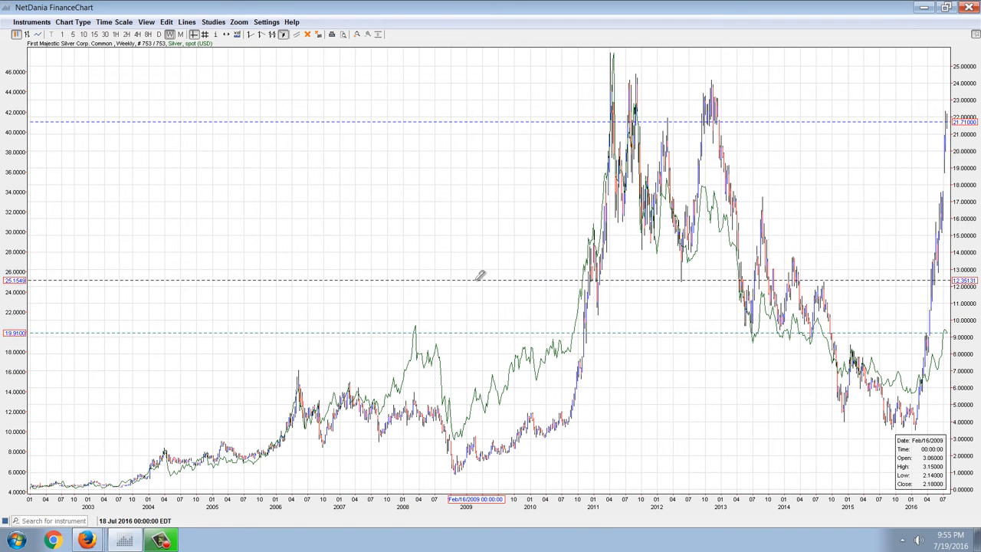
left_click_drag(478, 279, 485, 331)
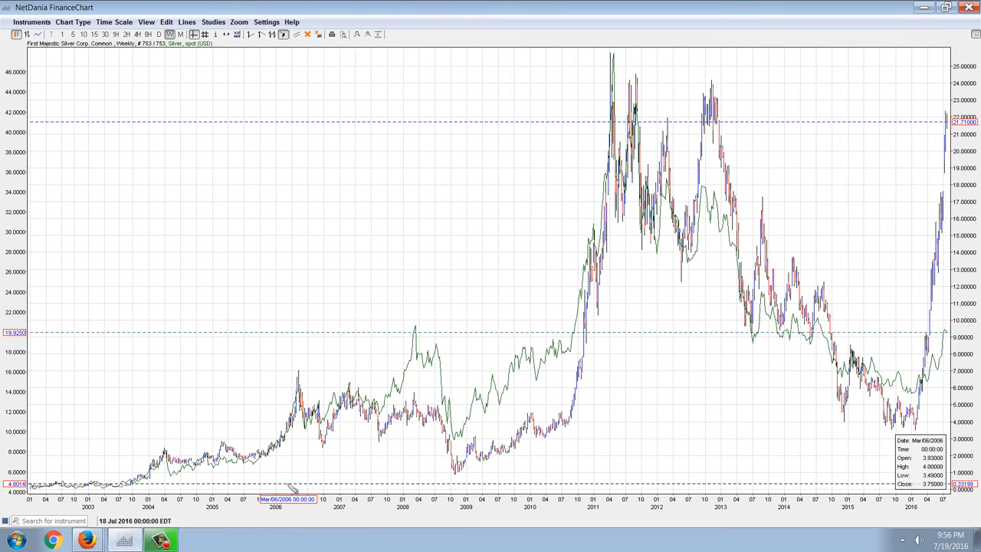
mouse_move(313, 500)
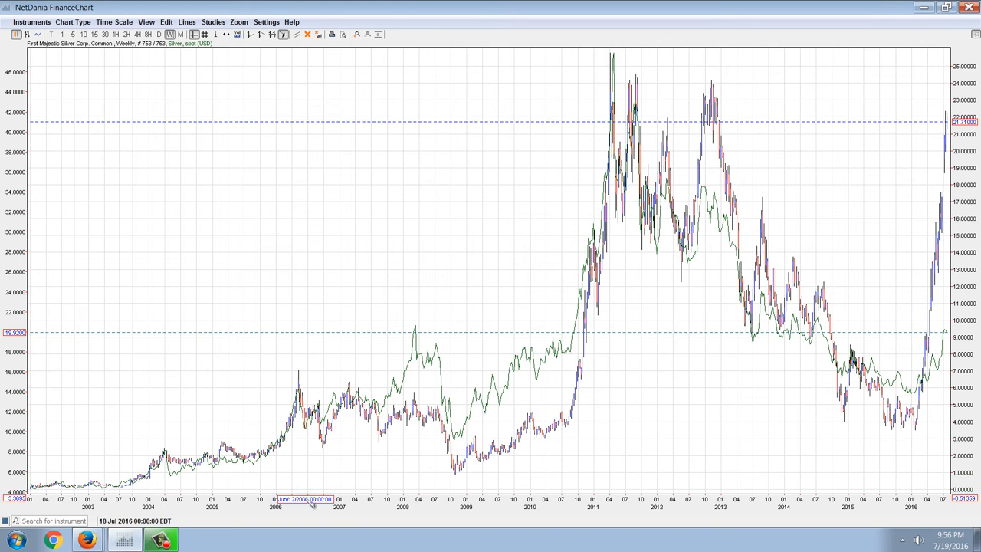
mouse_move(331, 487)
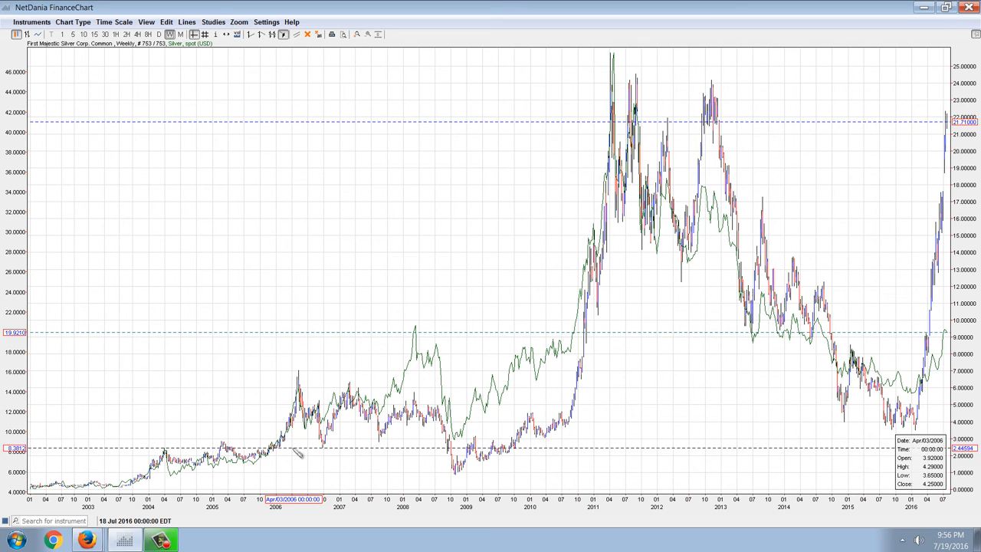
mouse_move(316, 469)
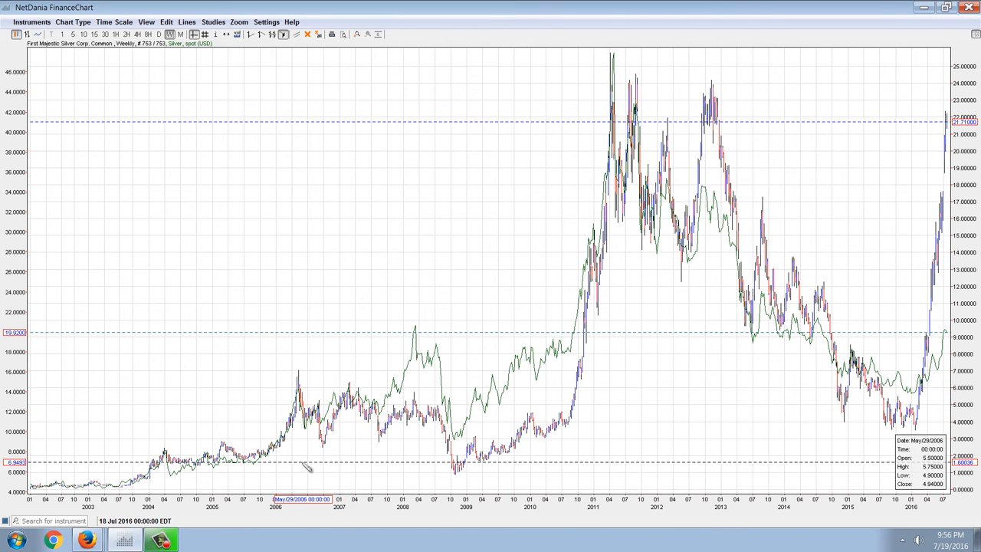
mouse_move(360, 481)
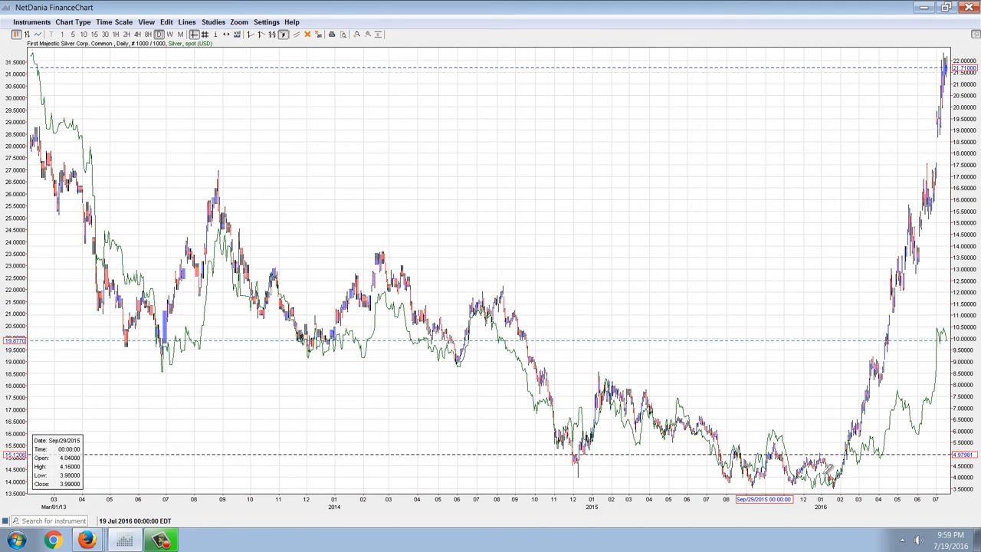
mouse_move(904, 463)
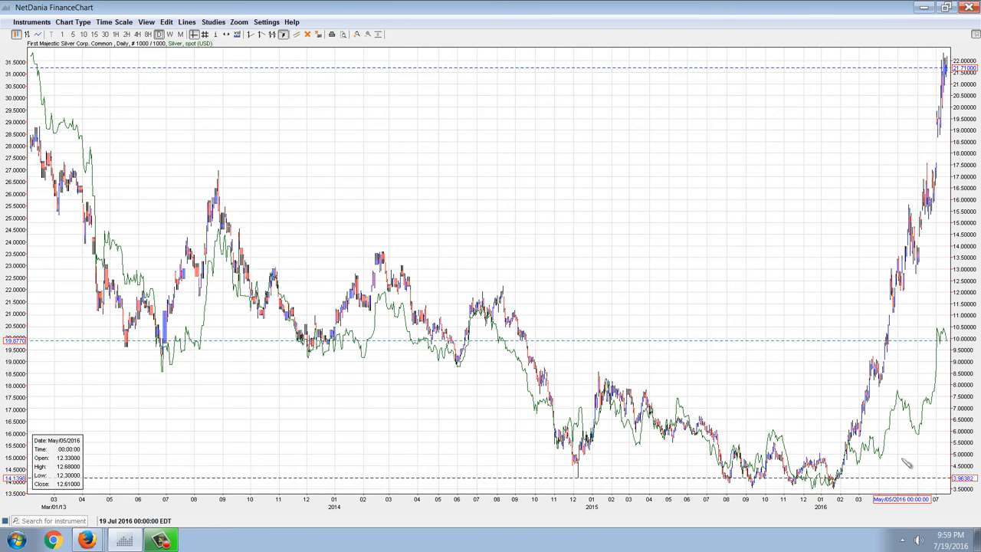
mouse_move(935, 255)
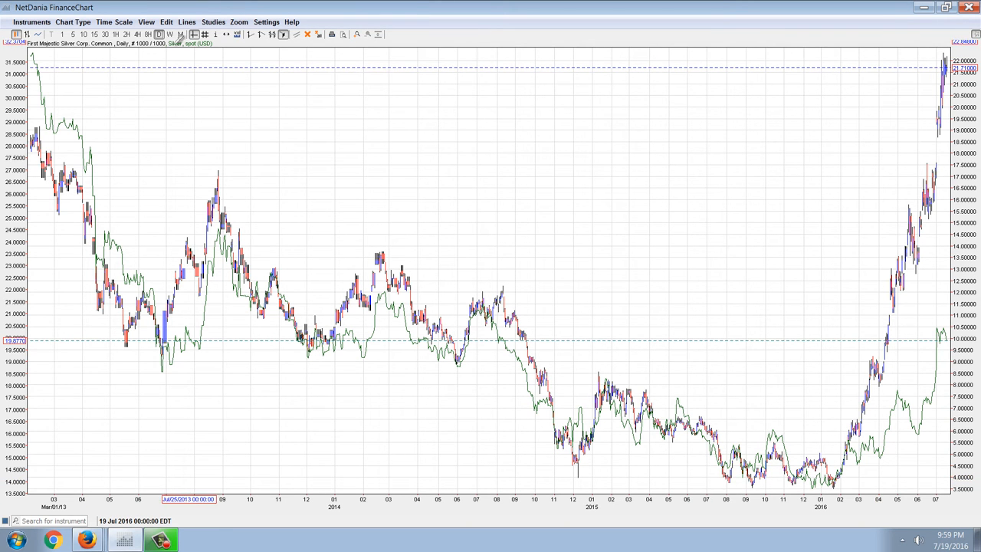
Step: Switch the First Majestic versus silver chart to monthly bars from 2003 onward
left_click(180, 33)
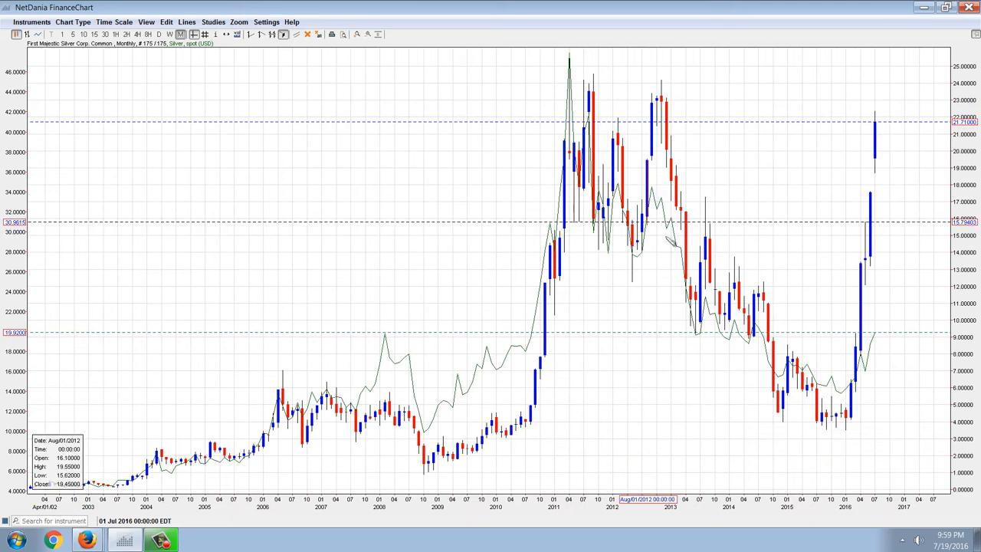
mouse_move(813, 452)
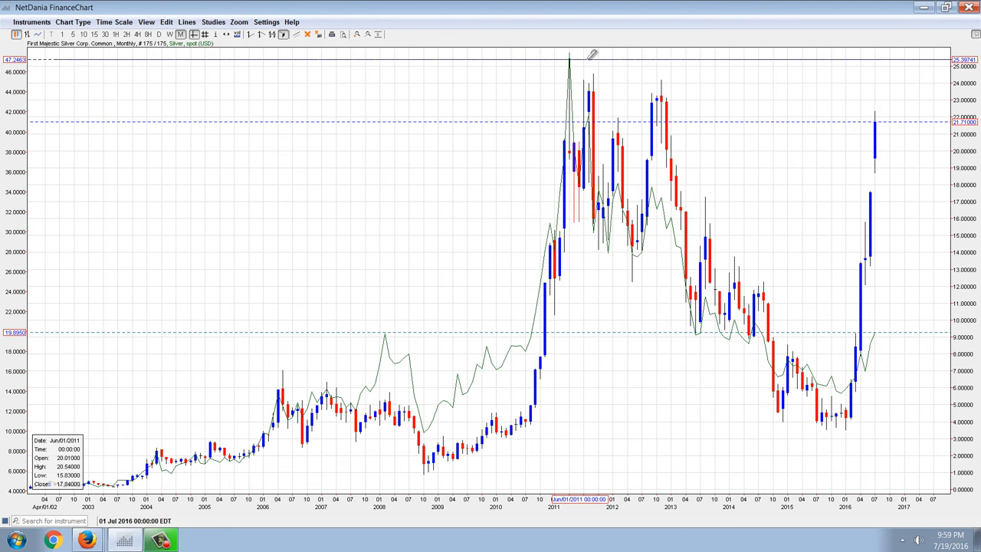
Step: Draw a downward trend line from the 2011 price peak to the 2016 bars
left_click_drag(570, 58, 973, 184)
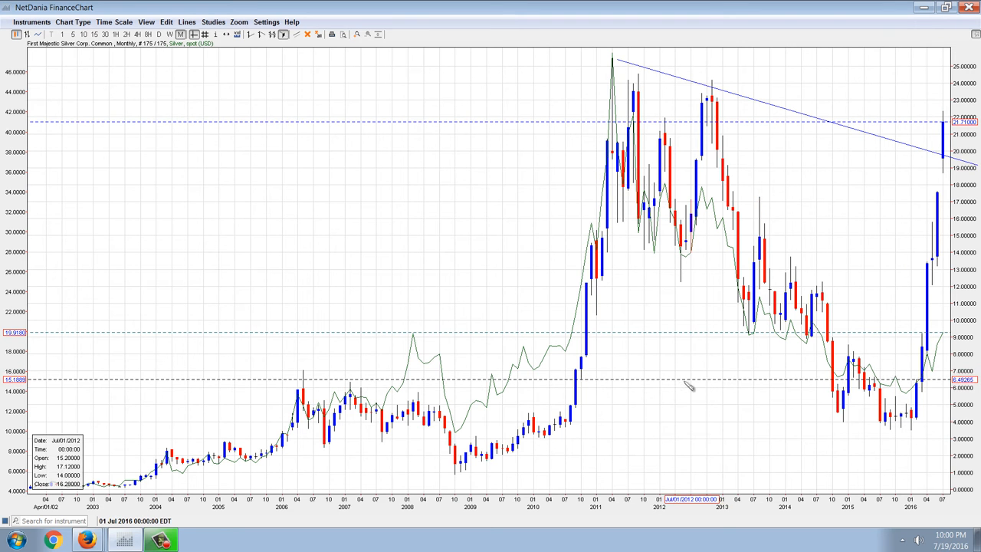
mouse_move(613, 130)
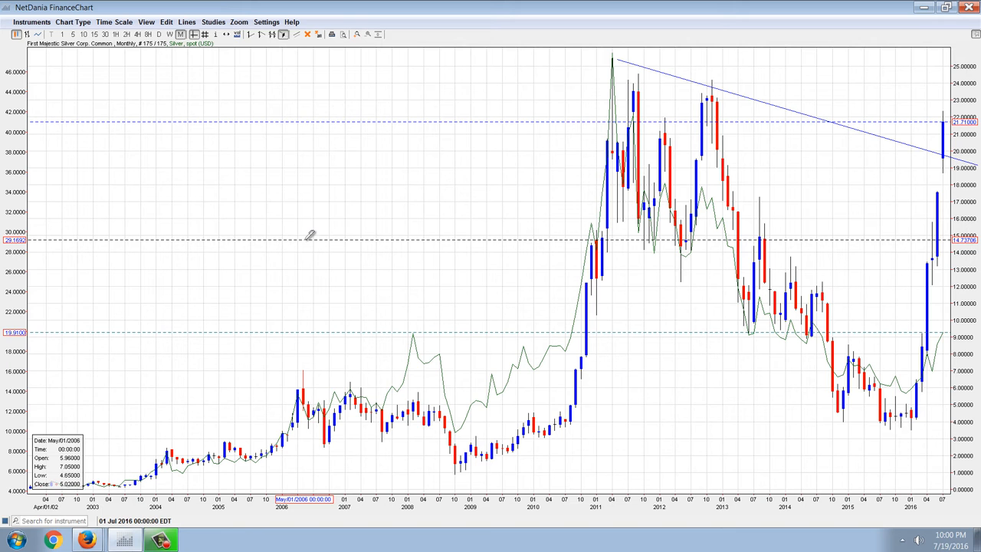
mouse_move(324, 228)
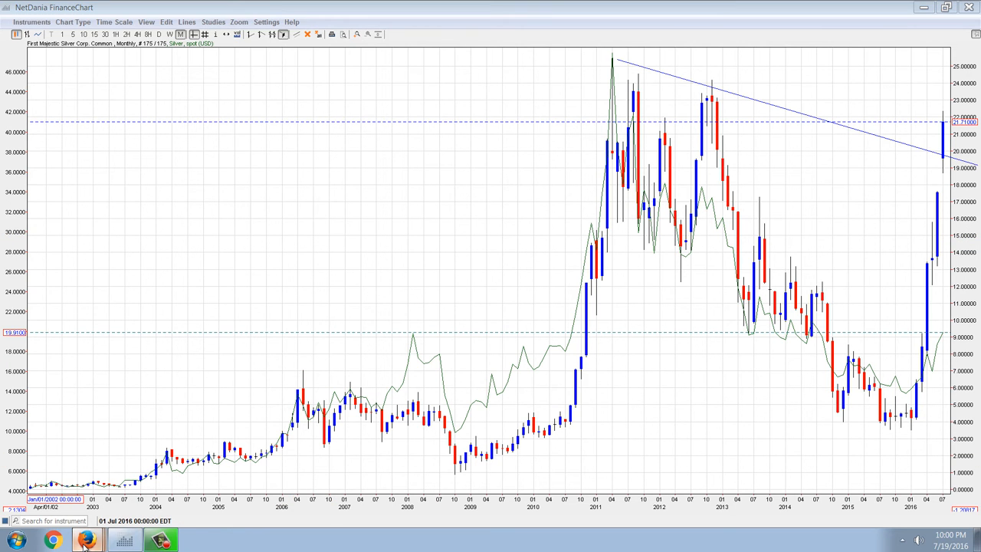
mouse_move(107, 426)
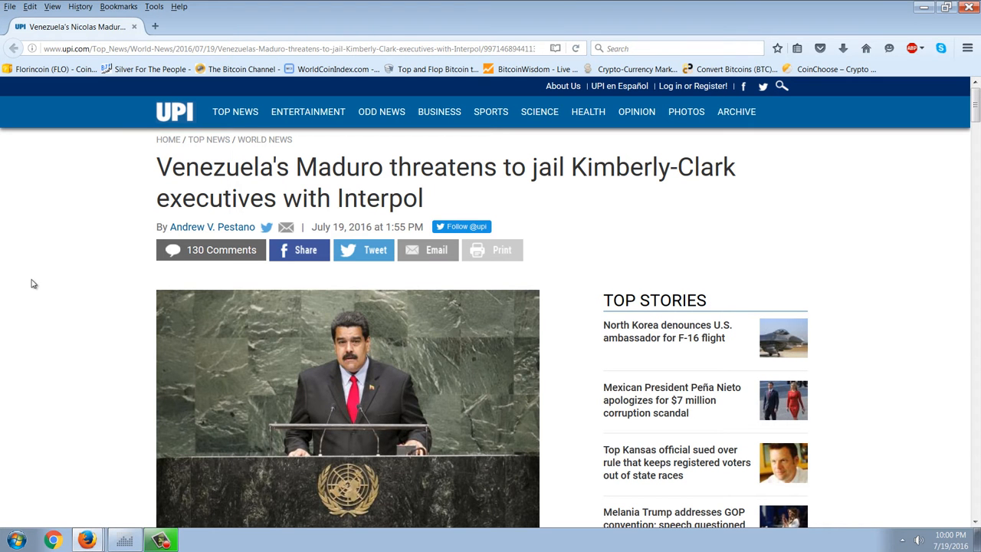
mouse_move(43, 361)
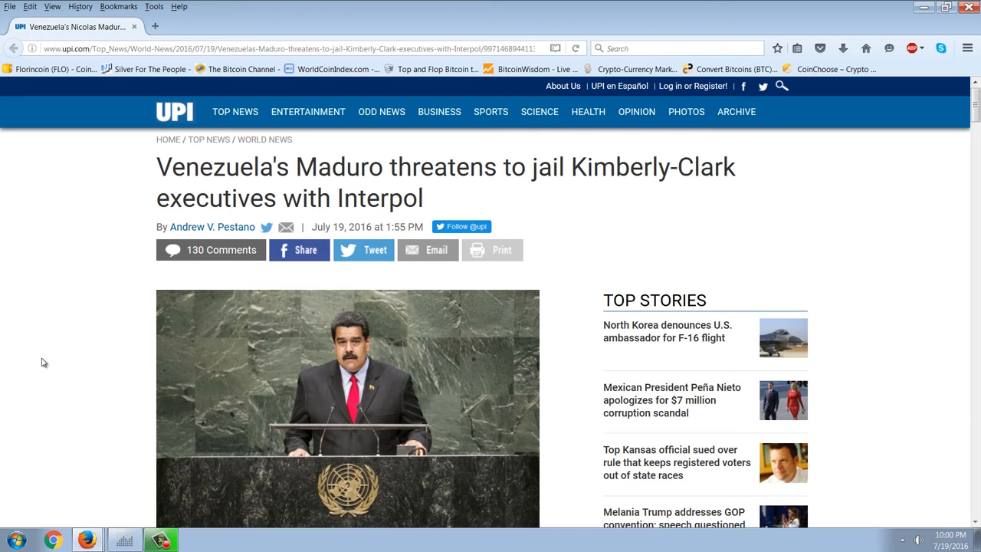
Step: Read through the UPI Maduro/Kimberly-Clark article down to its reader comments and back up
scroll("down", 3)
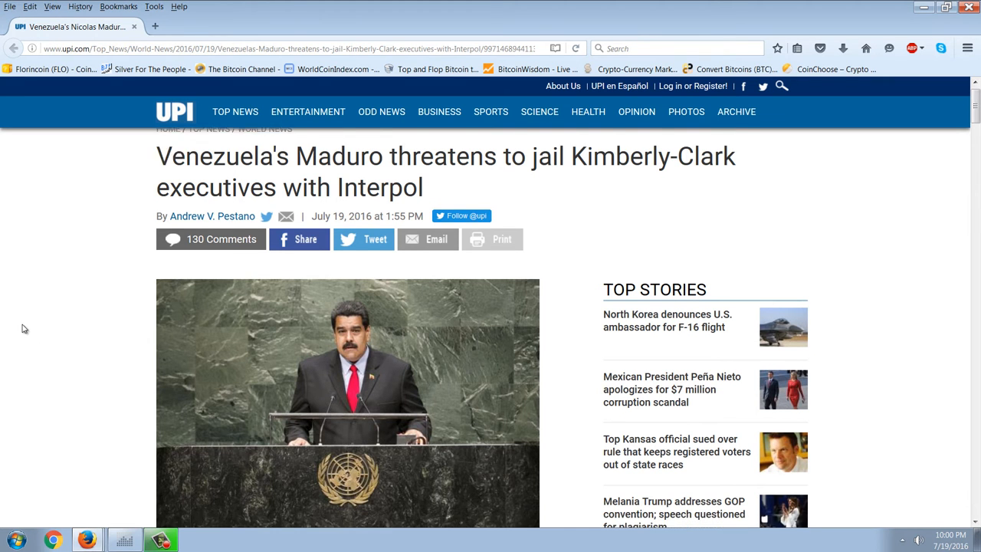
scroll("down", 3)
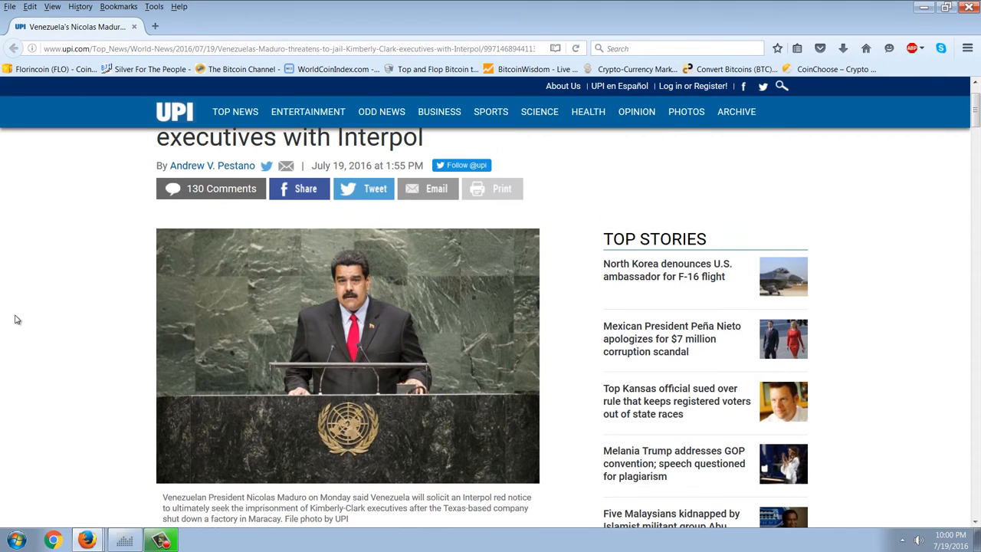
scroll("down", 3)
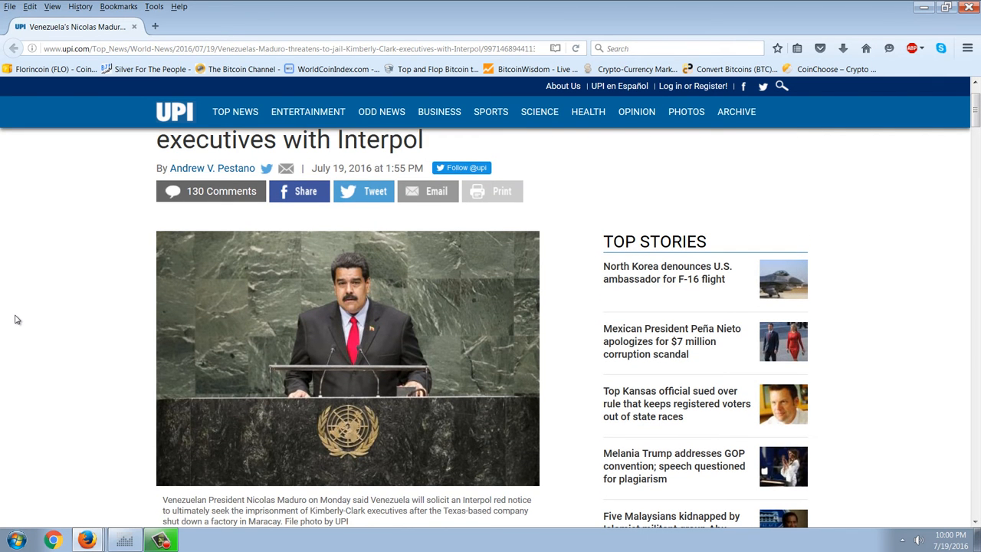
scroll("down", 3)
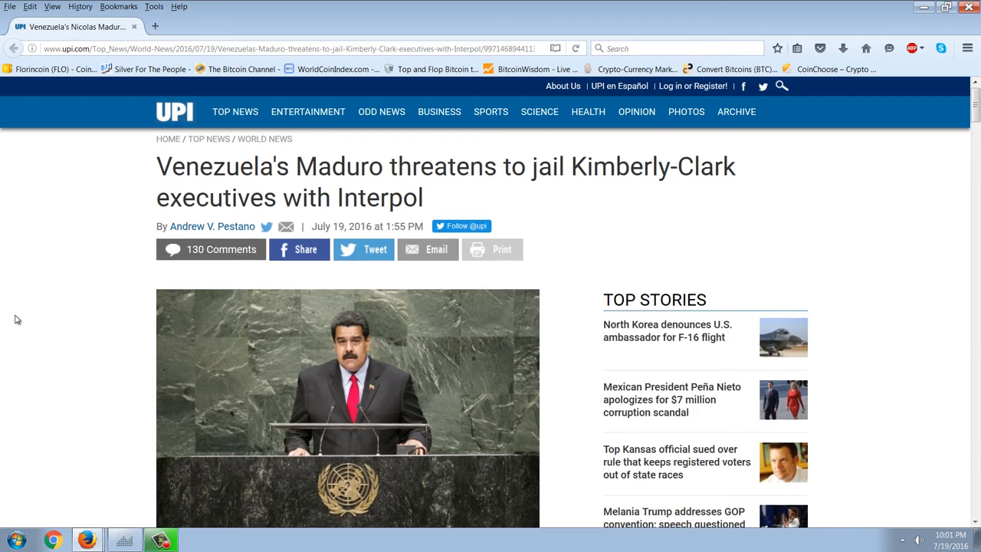
scroll("down", 3)
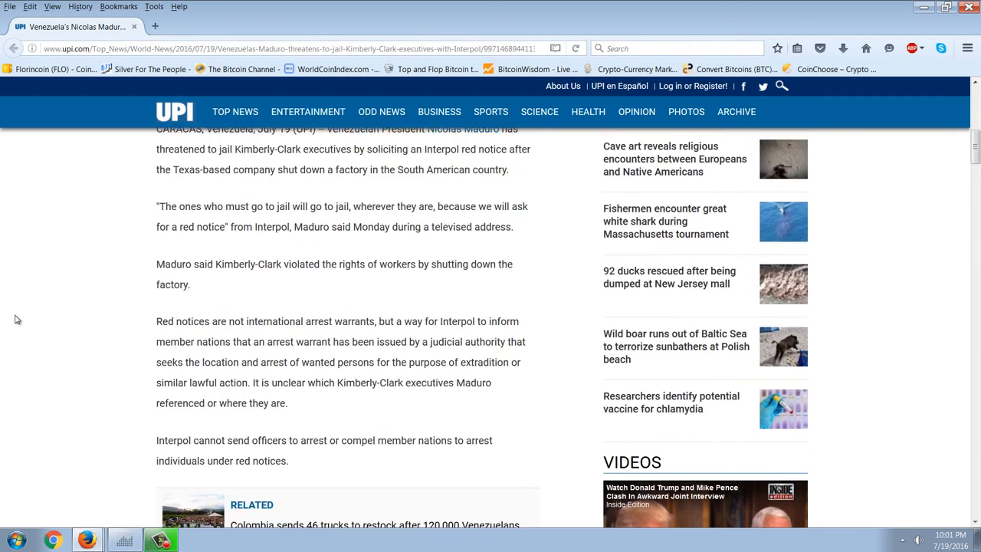
scroll("down", 3)
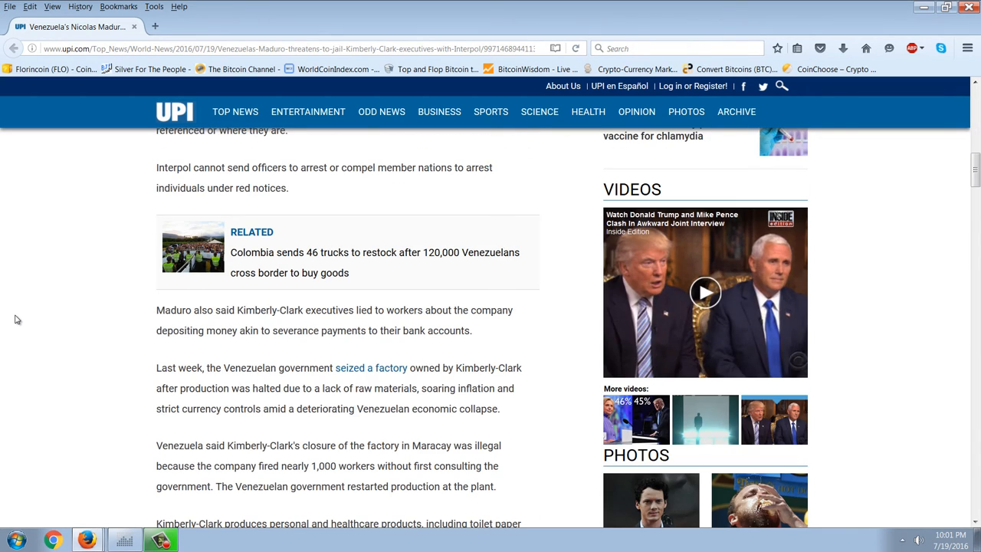
scroll("down", 3)
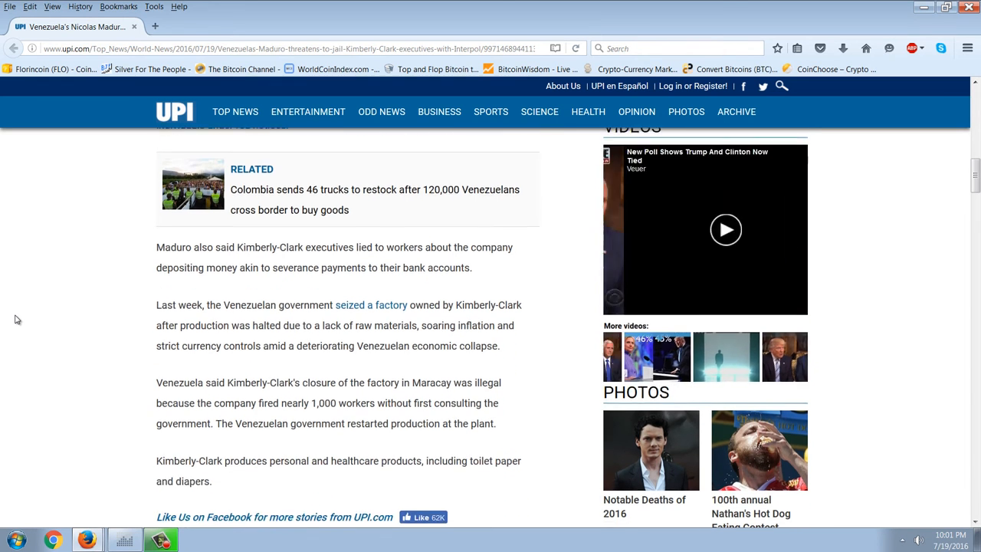
scroll("down", 3)
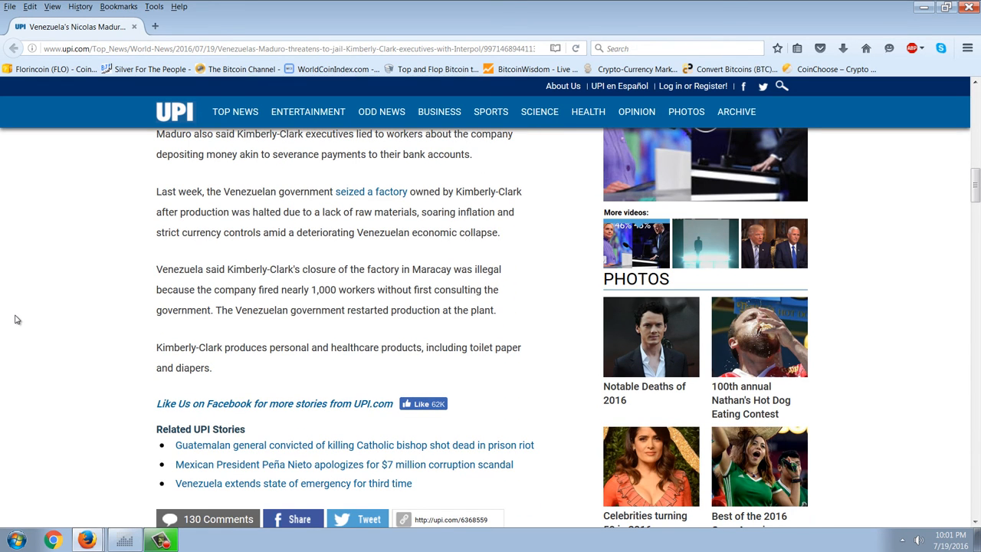
scroll("up", 3)
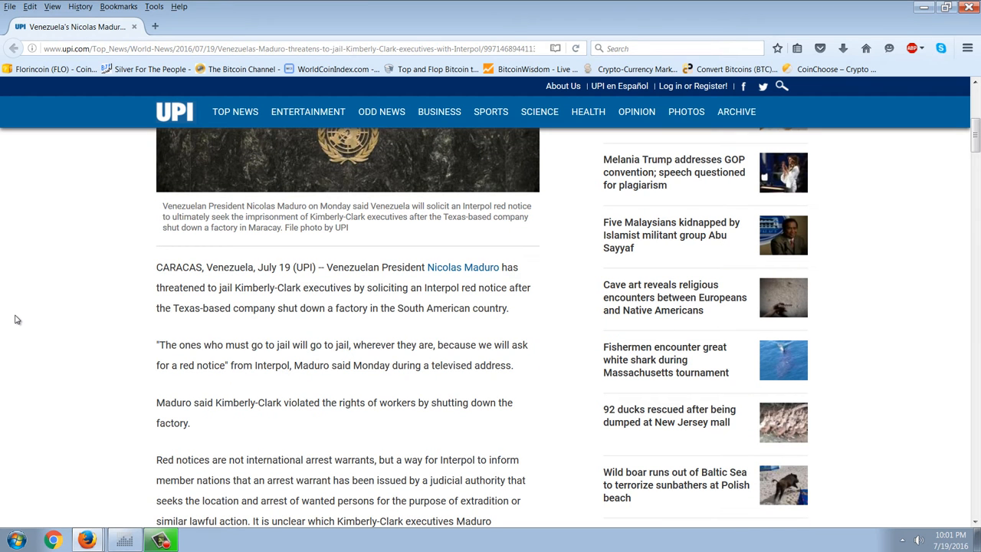
scroll("down", 3)
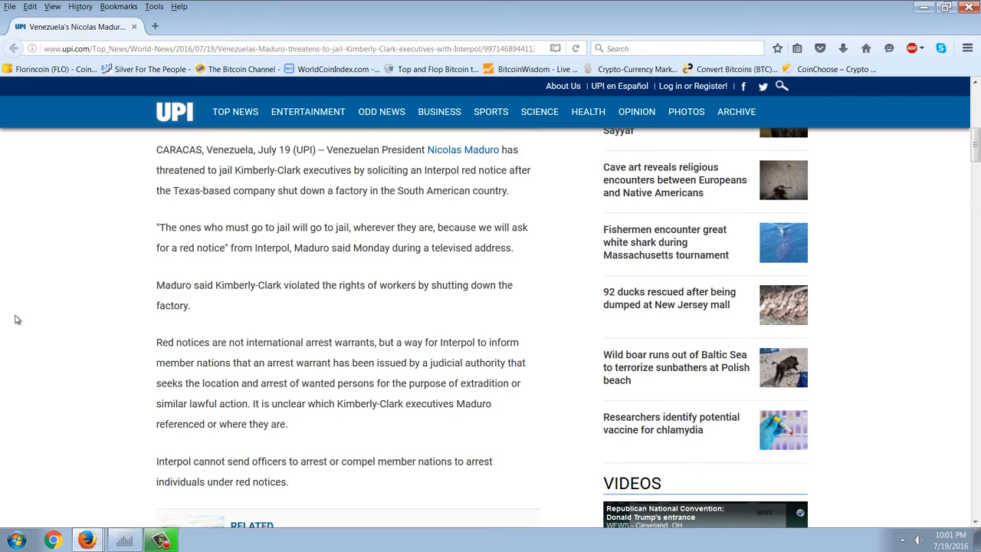
scroll("down", 3)
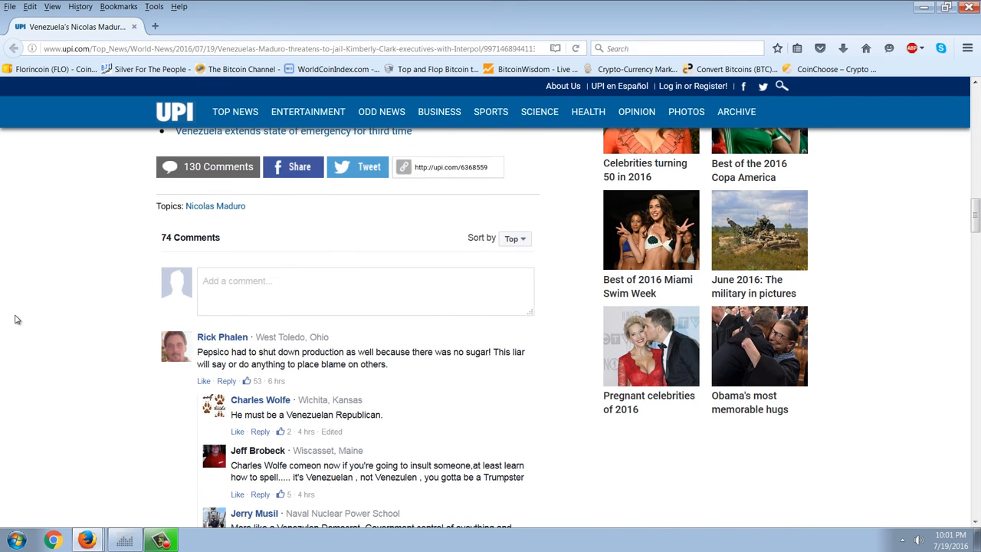
mouse_move(540, 435)
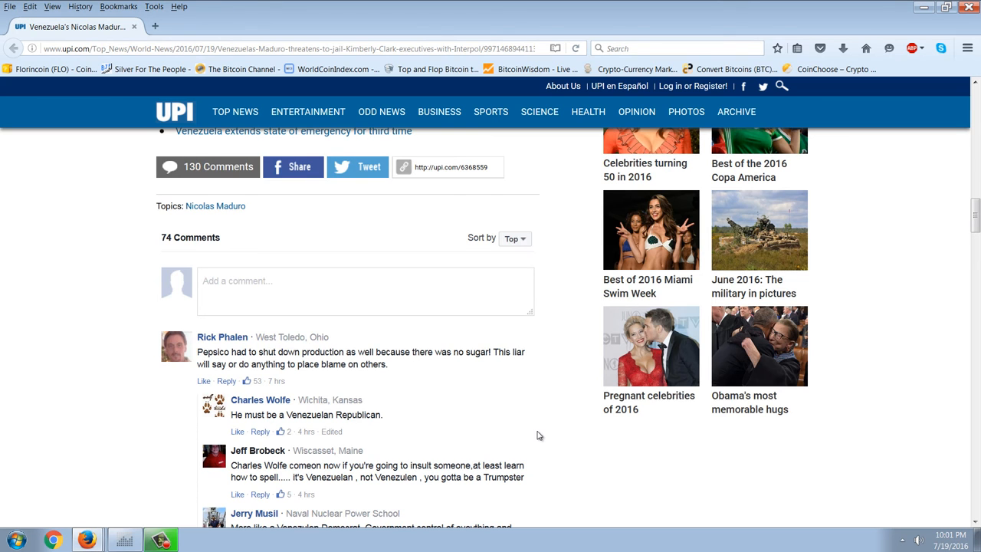
scroll("up", 3)
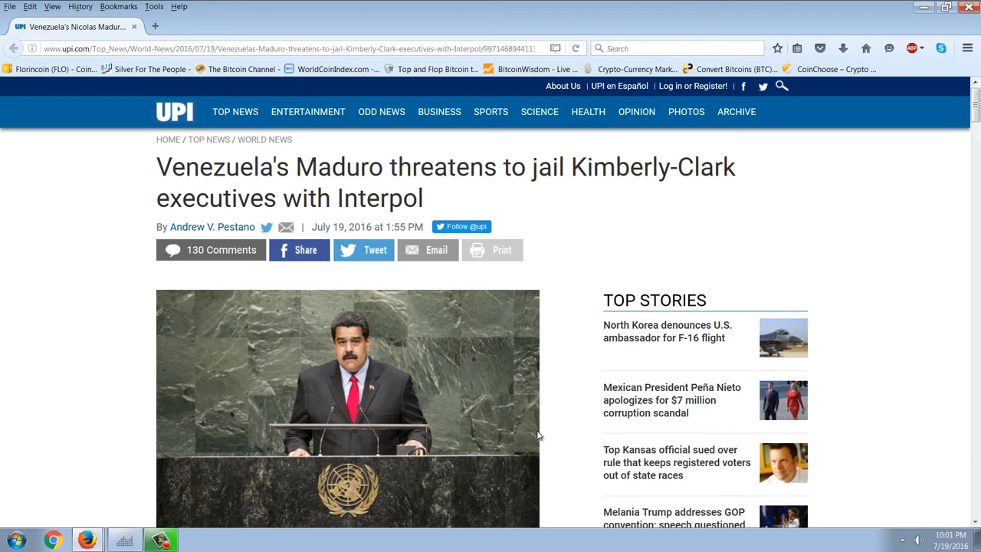
mouse_move(880, 6)
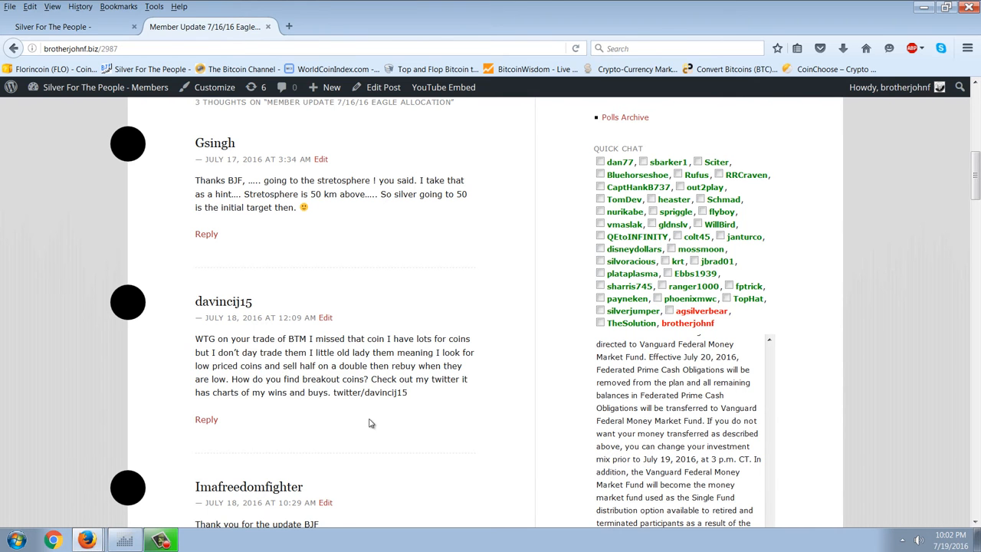
Step: Look over the Member Update 7/16/16 Eagle Allocation post and comments, then go to WorldCoinIndex
scroll("up", 3)
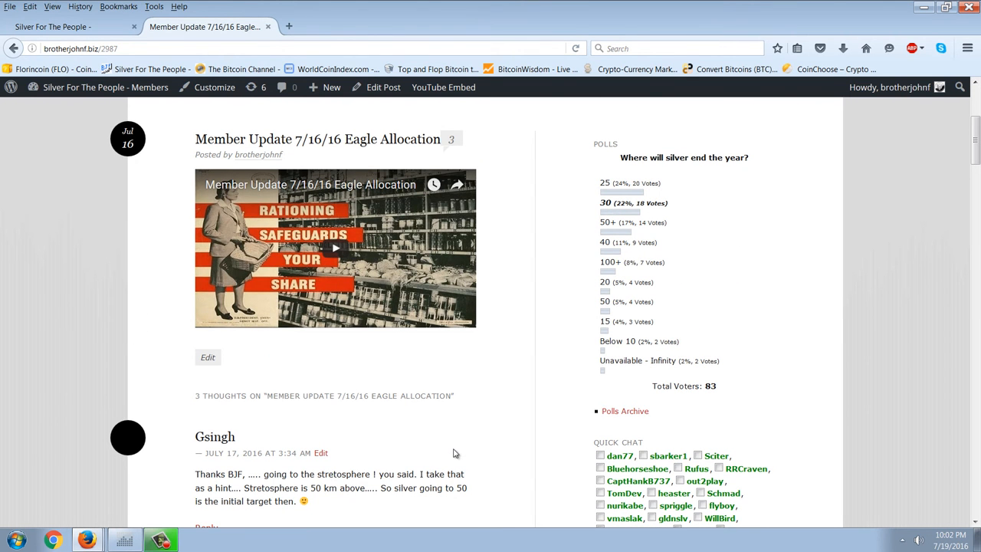
scroll("down", 3)
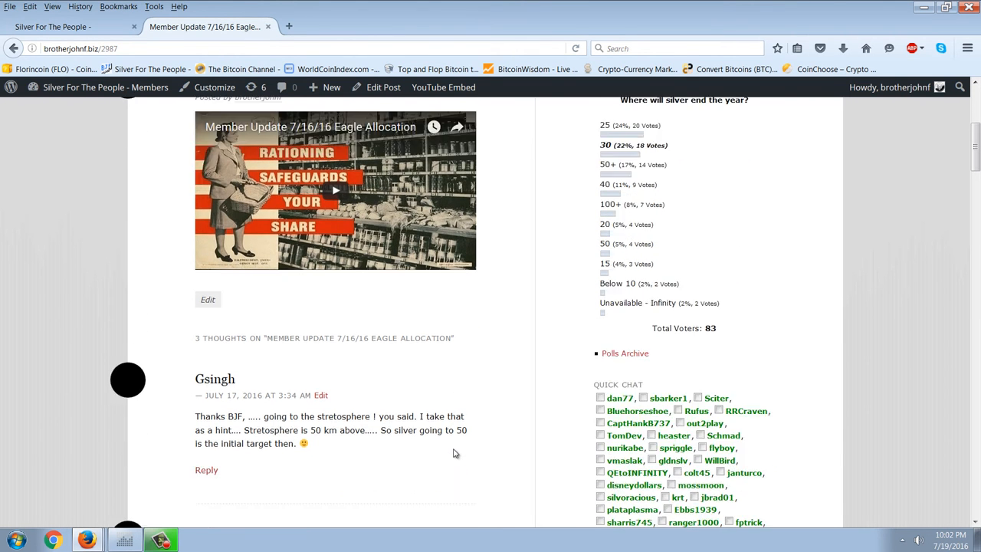
scroll("down", 3)
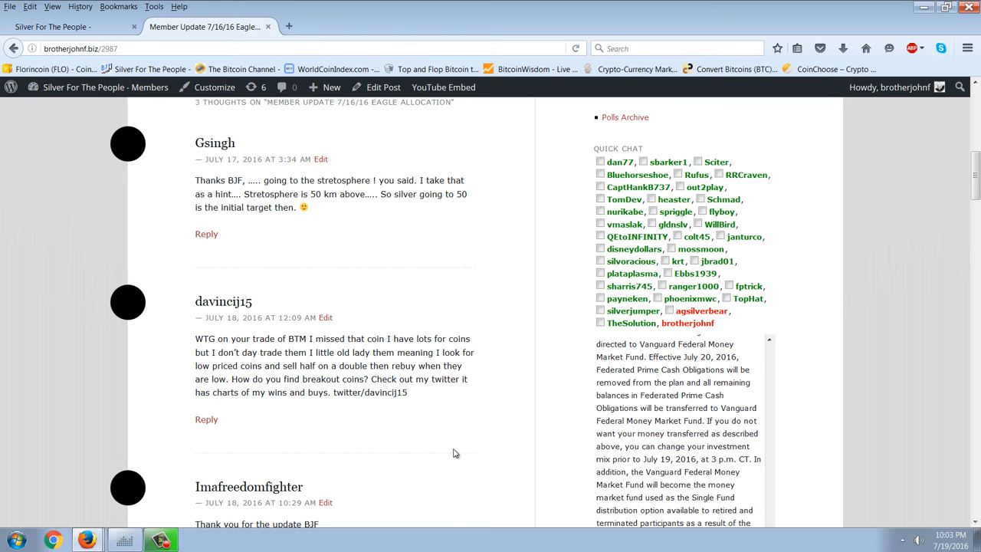
mouse_move(199, 521)
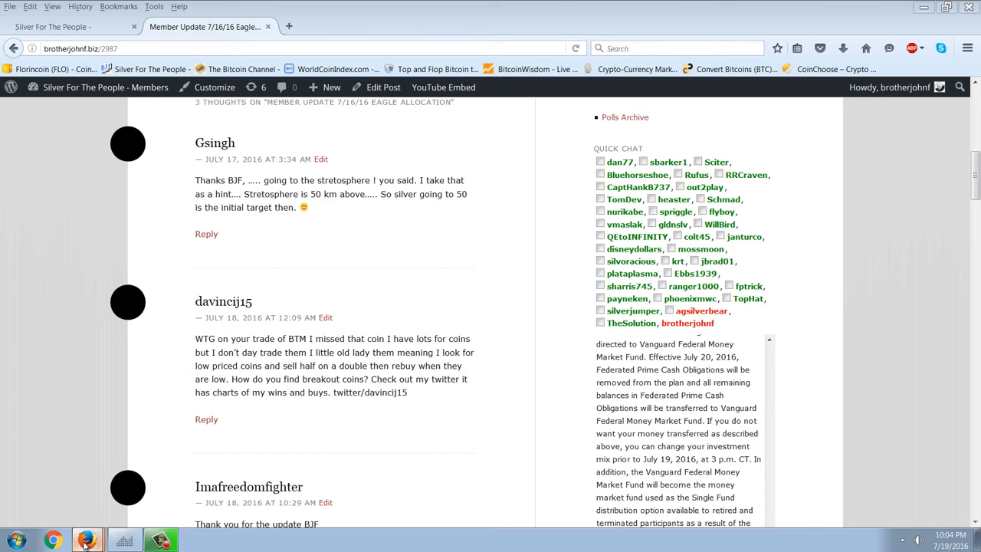
left_click(69, 27)
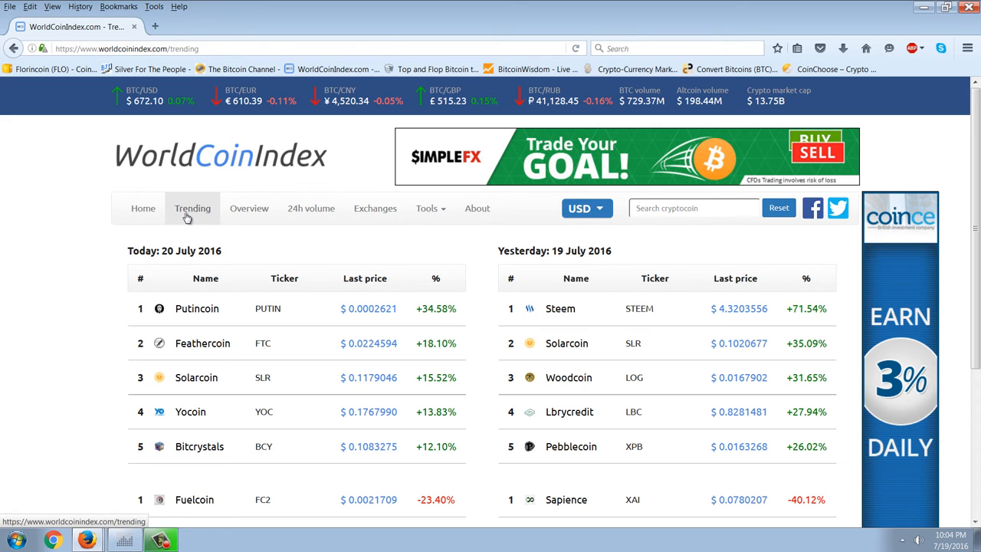
Step: Reload the trending coins and review today's gainers led by Carpediem +50.04% and the losers lists
left_click(193, 208)
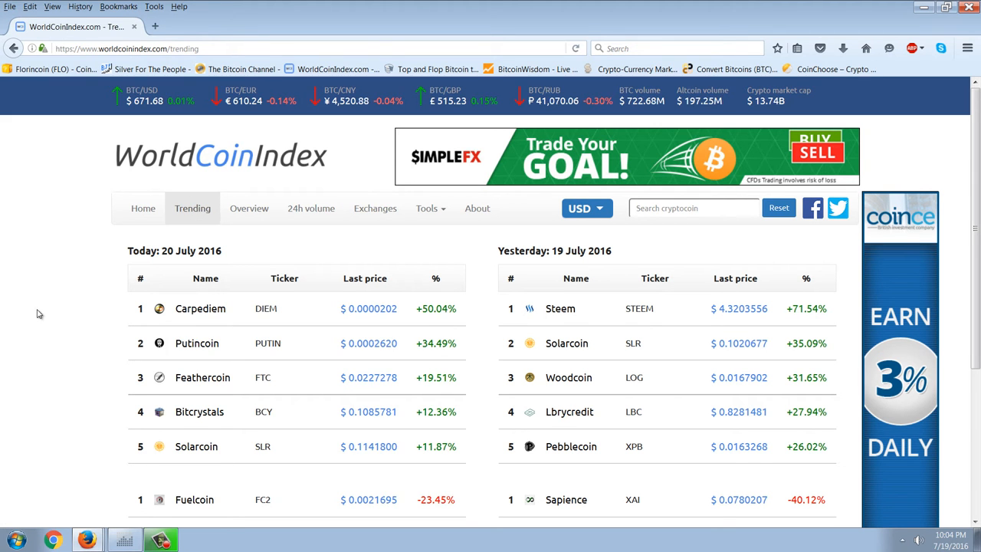
scroll("down", 3)
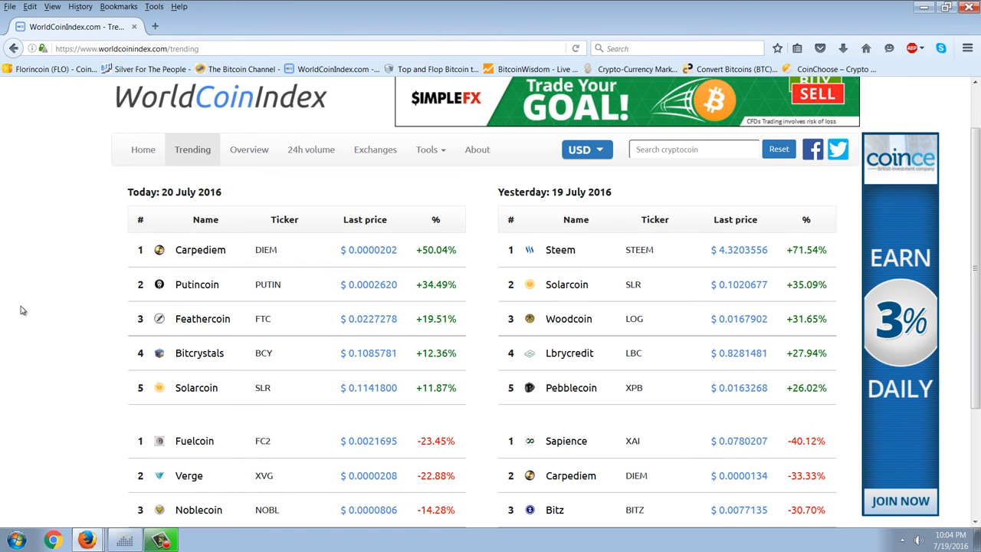
mouse_move(212, 214)
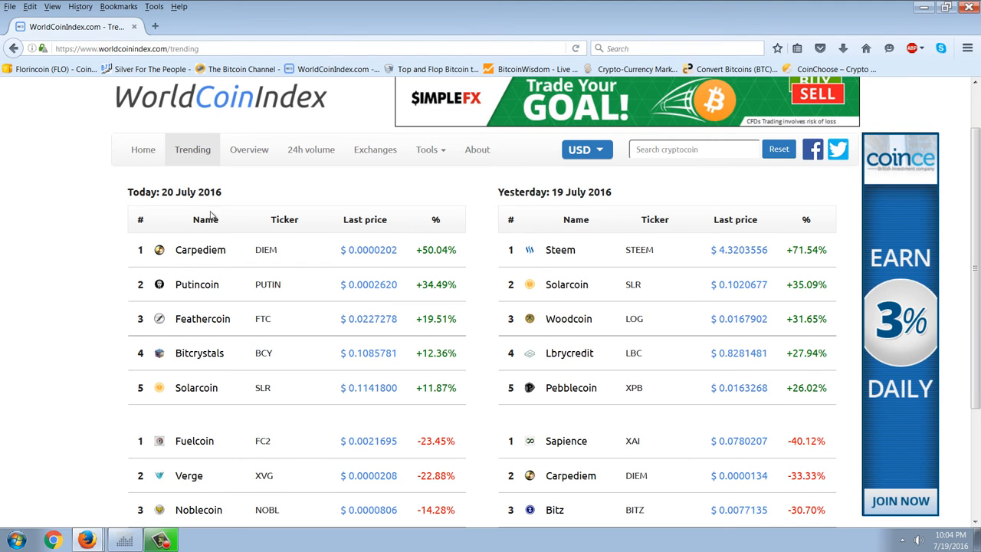
mouse_move(445, 338)
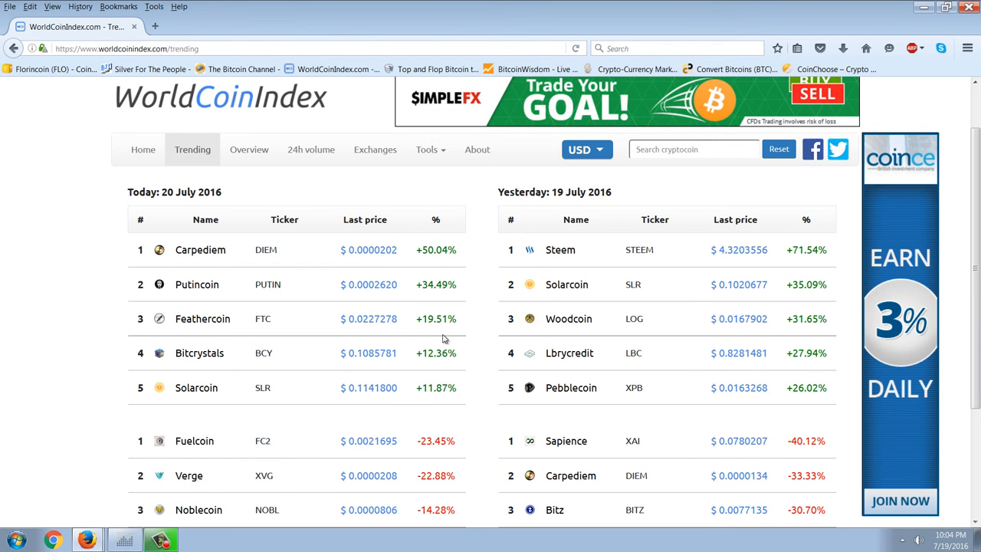
mouse_move(25, 316)
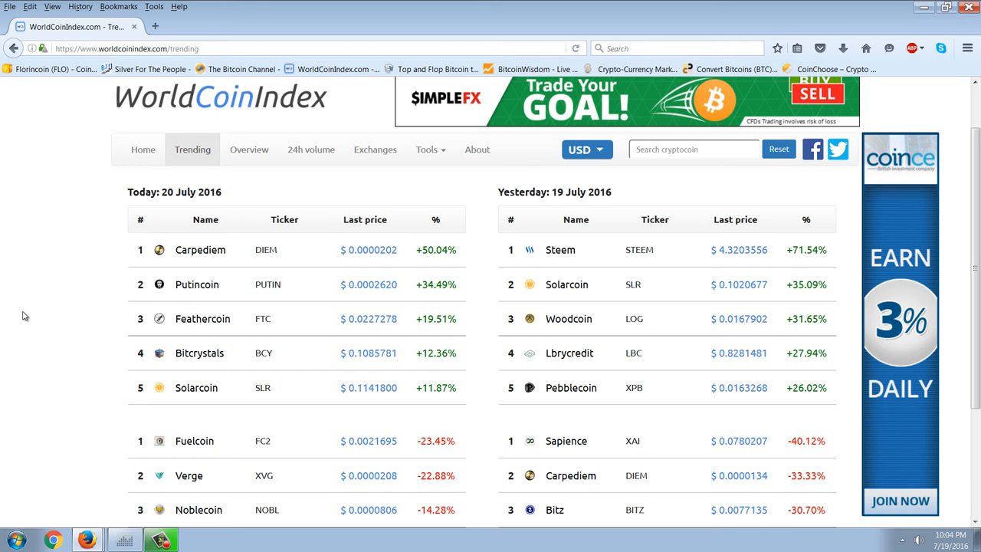
scroll("down", 3)
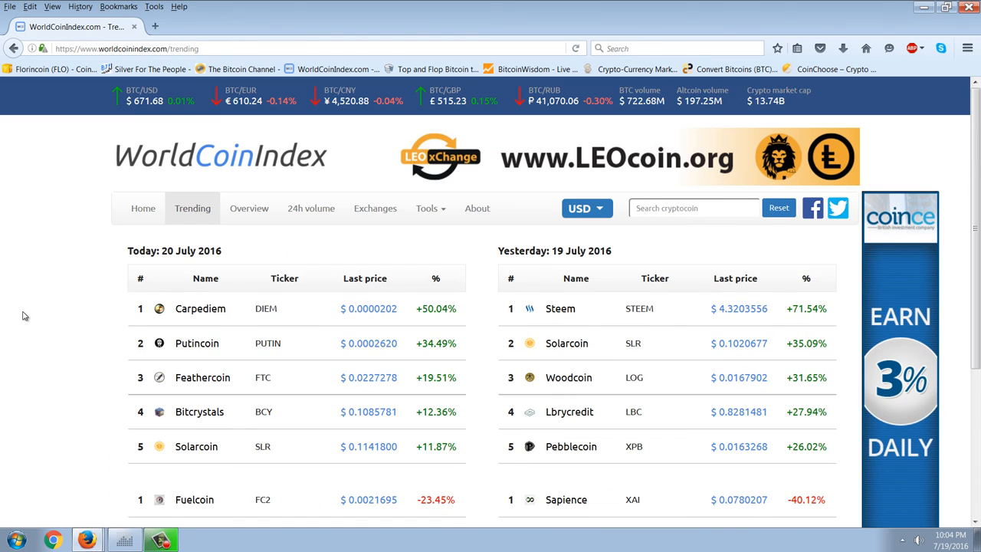
scroll("down", 3)
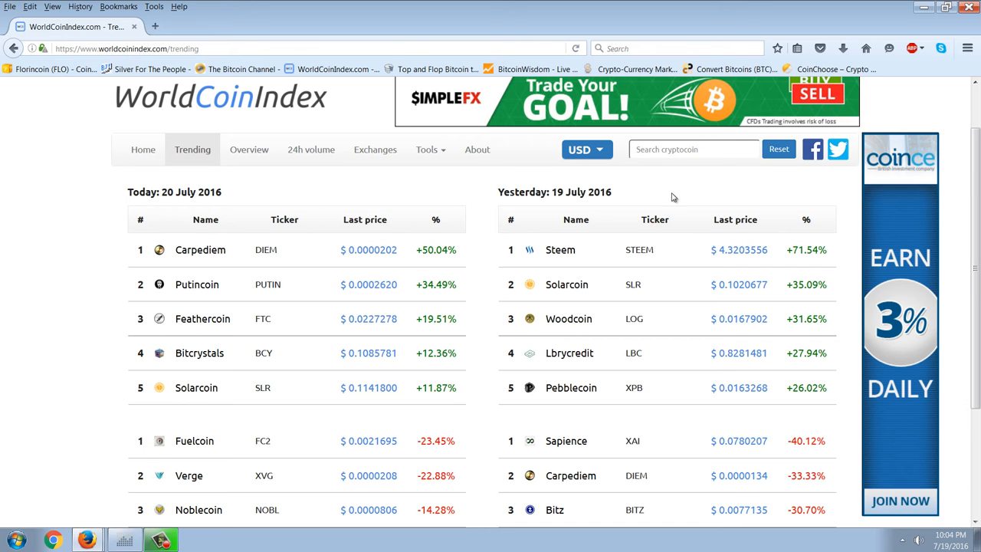
mouse_move(560, 250)
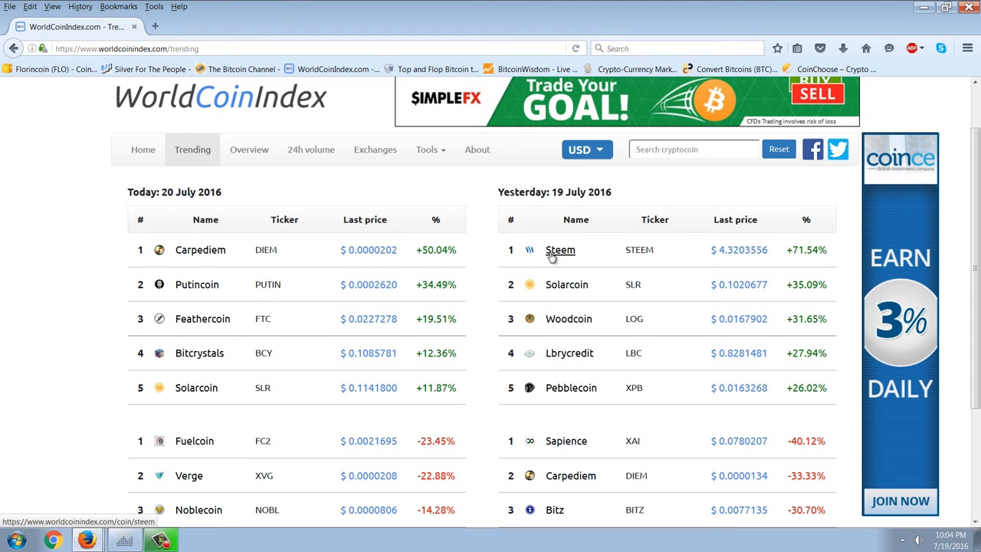
Step: View Steem's three-month STEEM/USD price chart and its exchange markets table
left_click(559, 250)
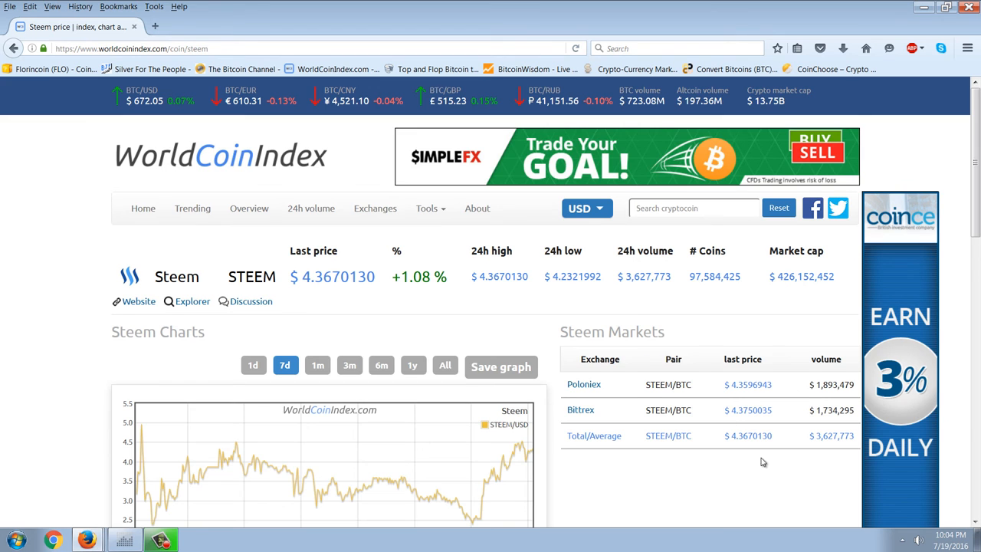
mouse_move(705, 447)
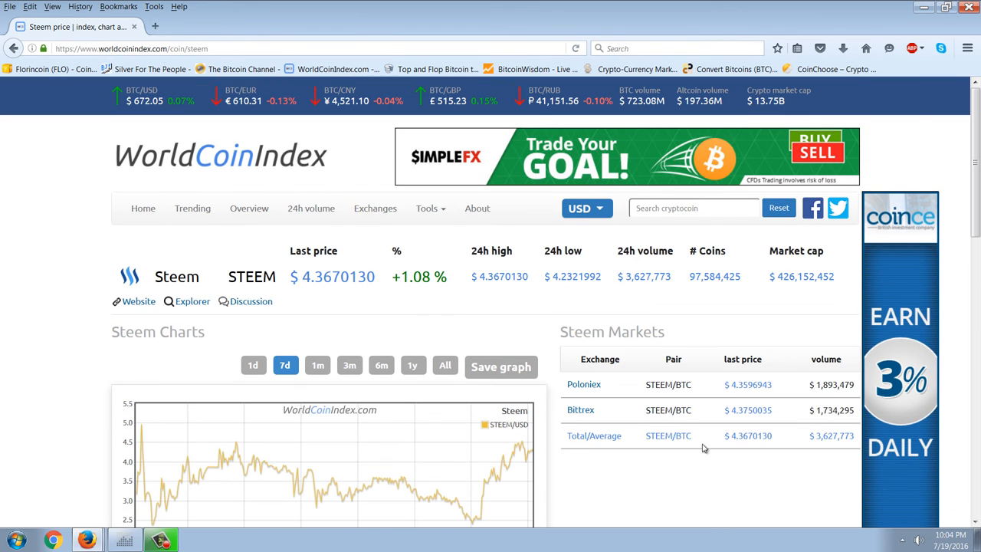
mouse_move(794, 299)
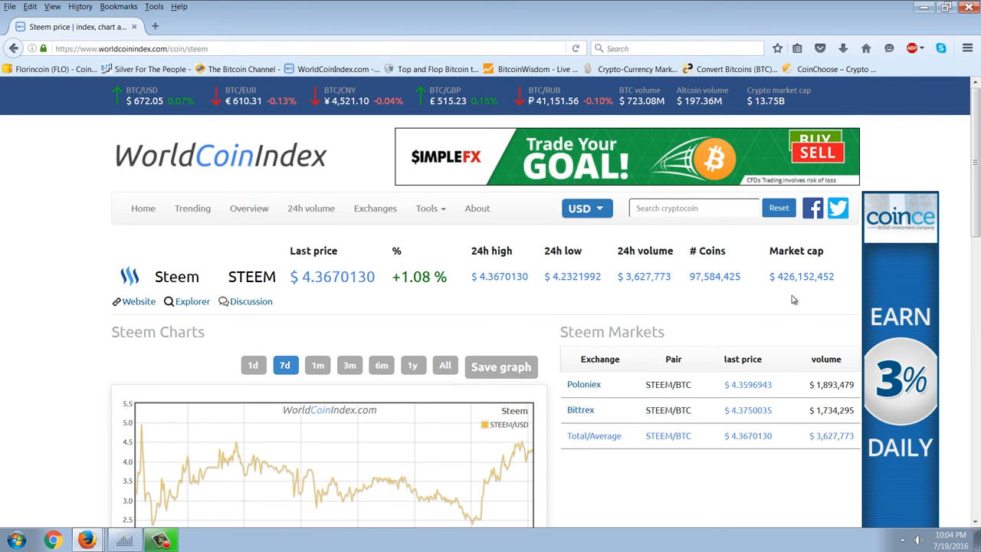
mouse_move(784, 310)
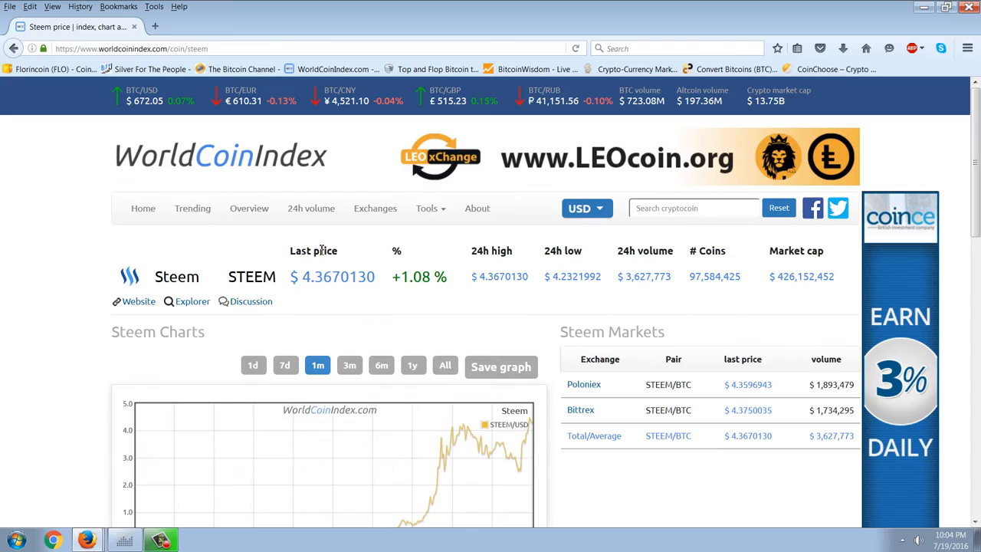
scroll("down", 3)
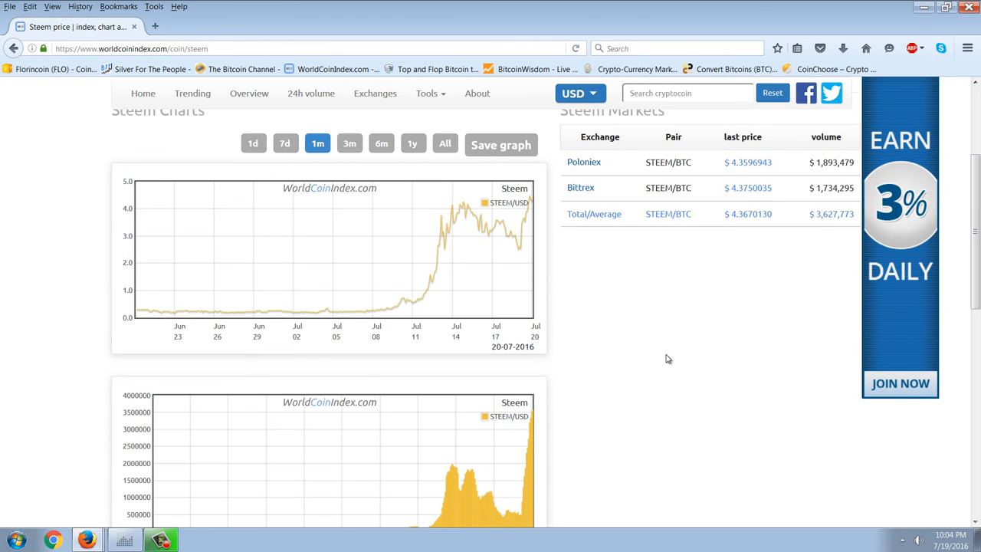
left_click(349, 144)
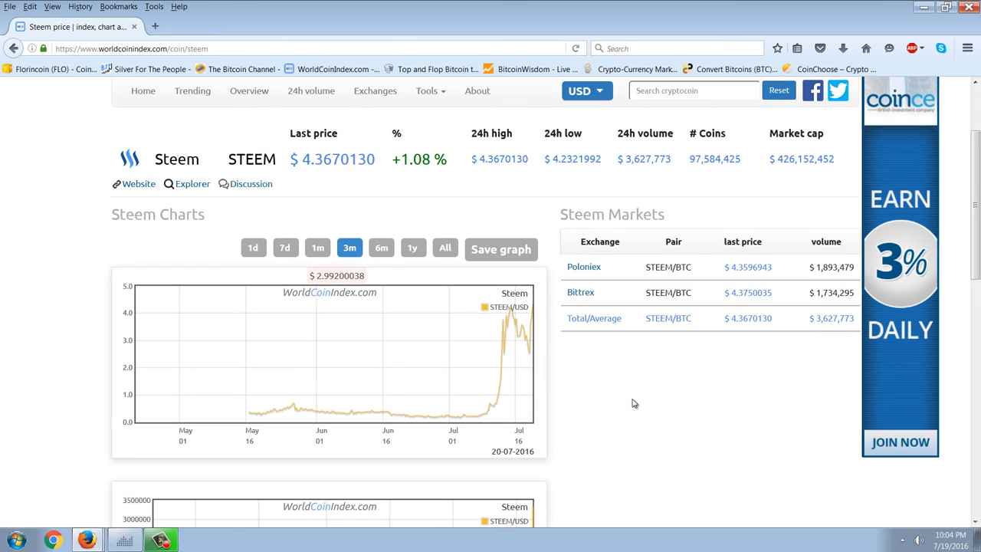
mouse_move(354, 463)
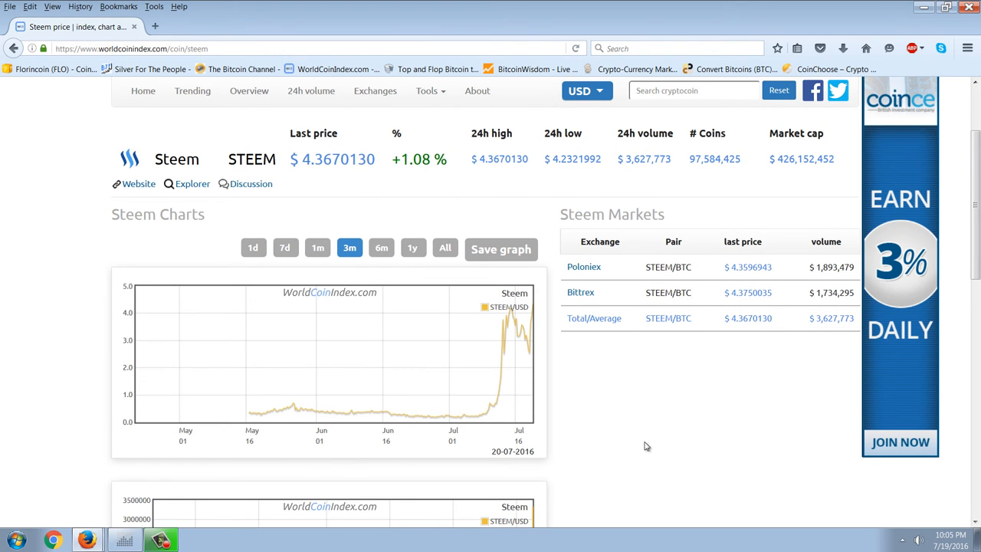
mouse_move(512, 415)
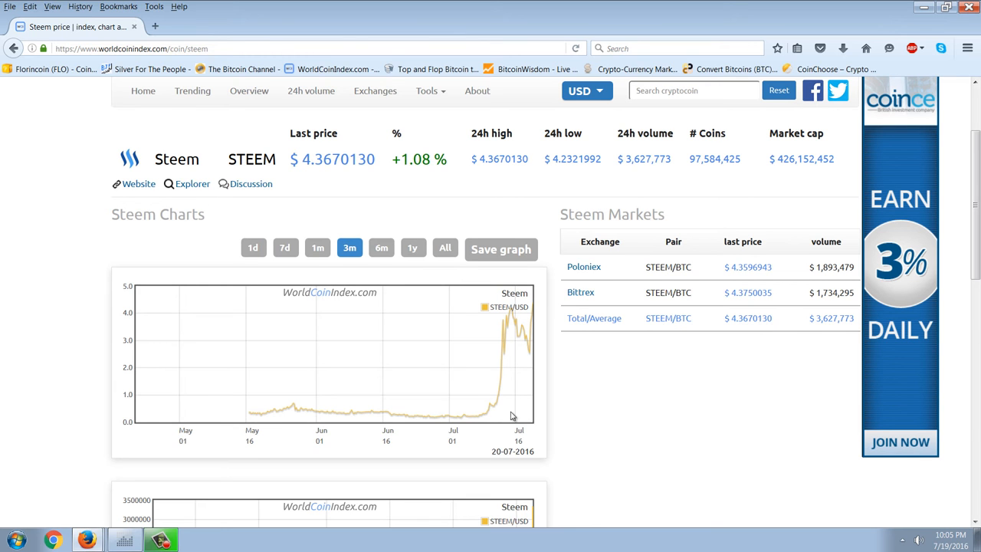
mouse_move(472, 417)
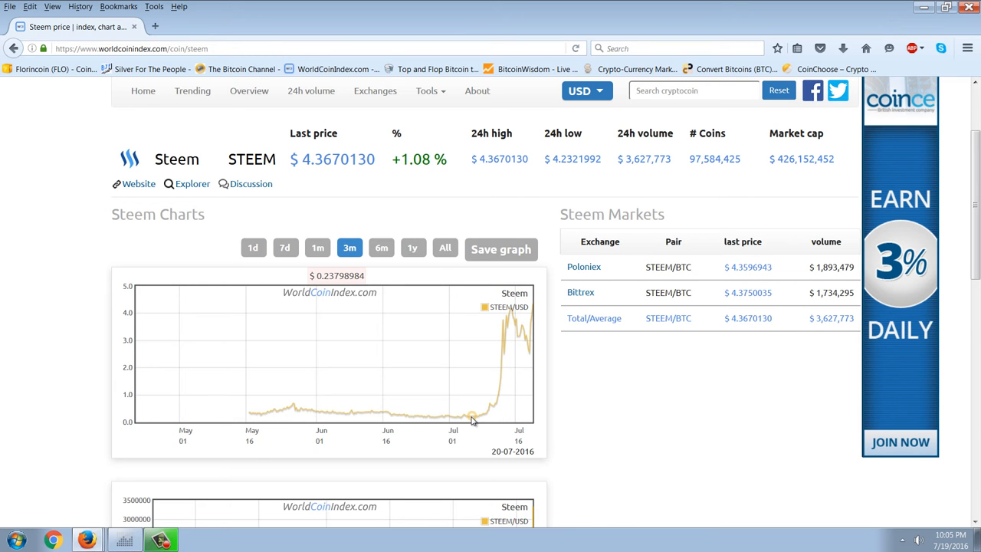
mouse_move(458, 420)
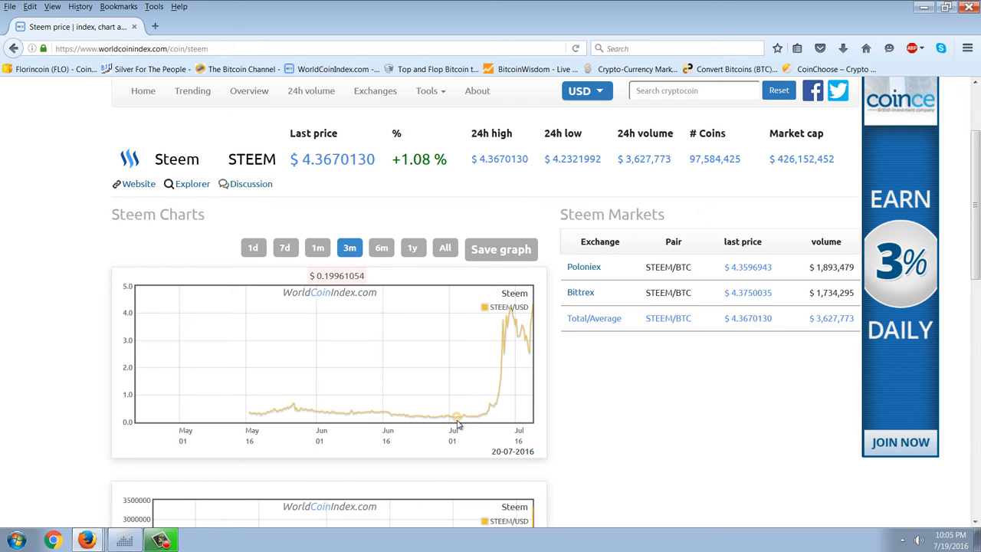
mouse_move(584, 432)
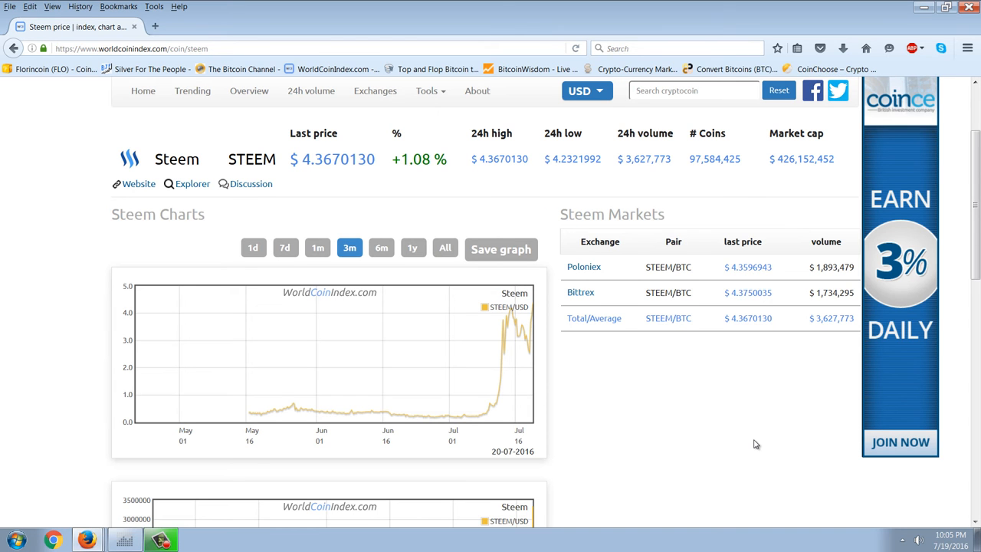
mouse_move(537, 297)
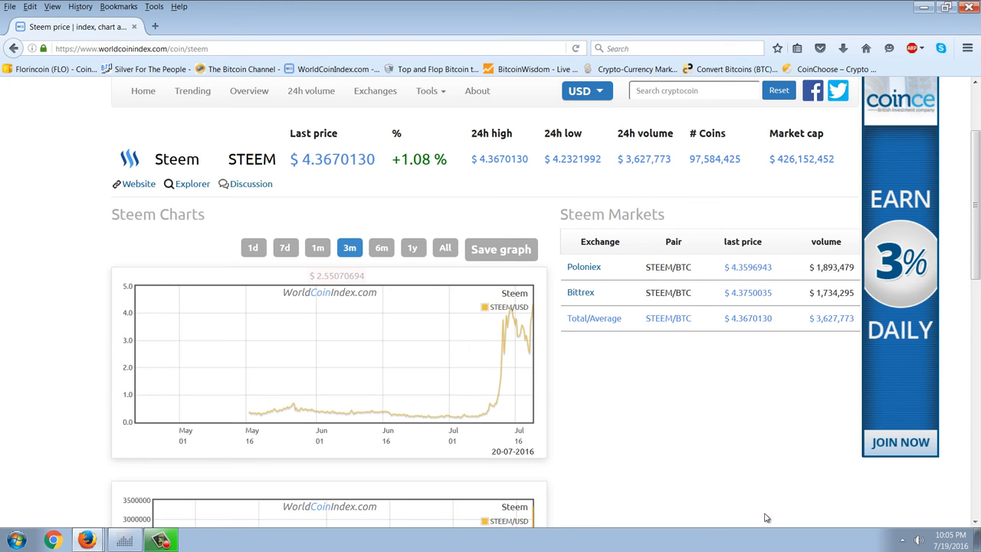
mouse_move(494, 406)
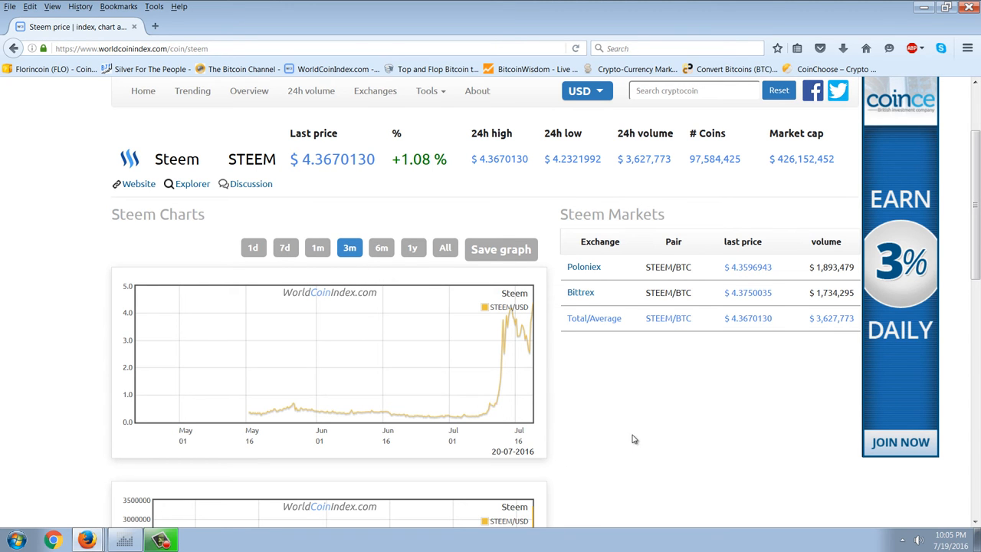
scroll("down", 3)
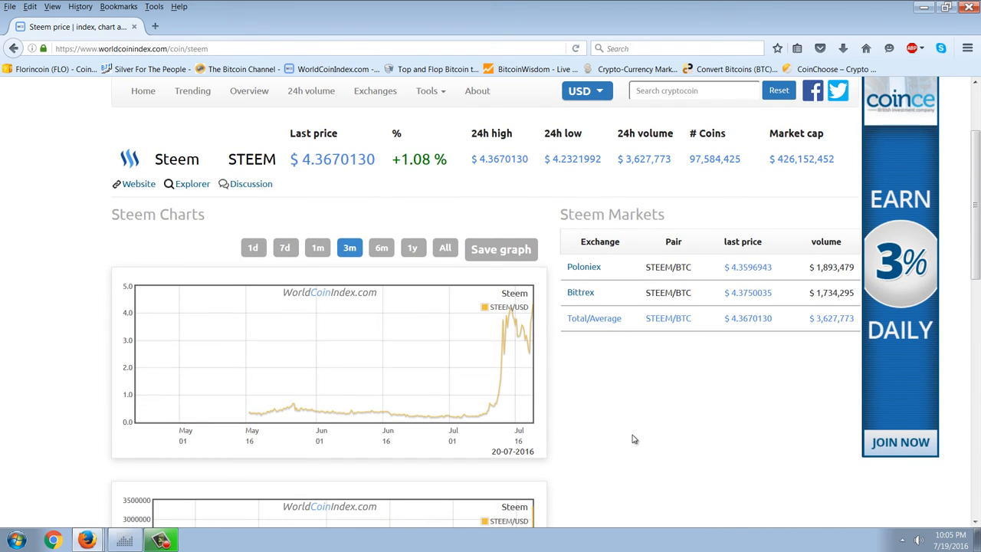
mouse_move(148, 512)
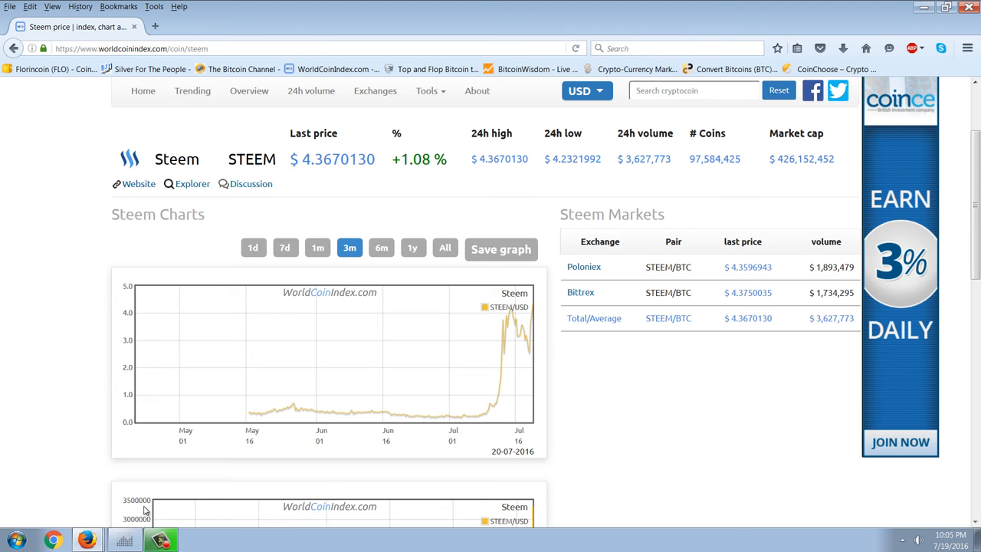
mouse_move(105, 521)
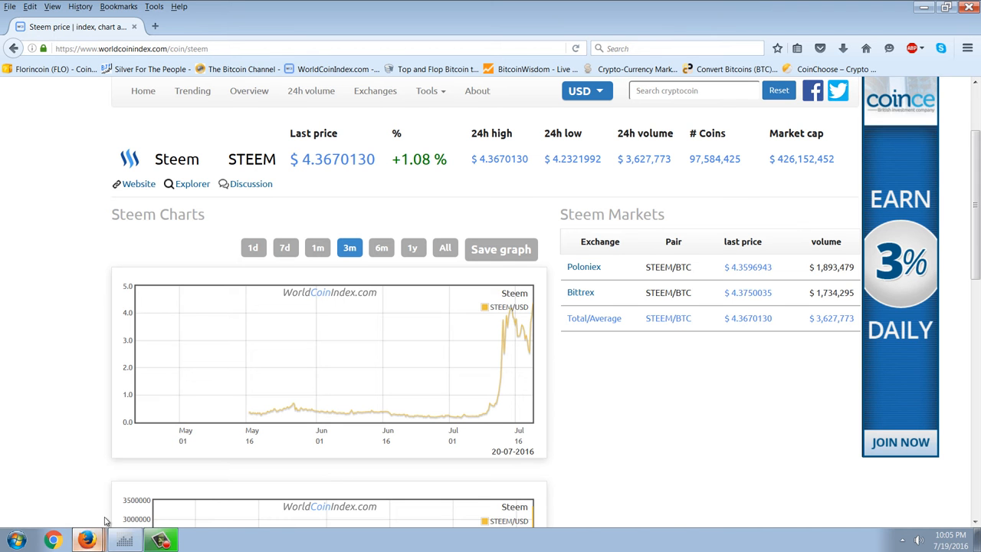
Step: Glance at the Silver For The People tab, then return to WorldCoinIndex's trending coins list
left_click(202, 28)
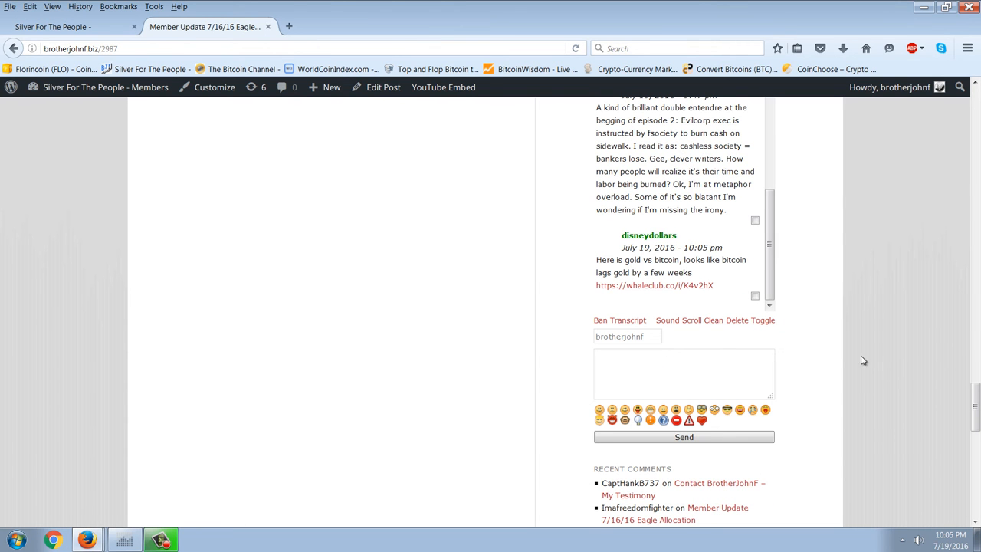
mouse_move(667, 320)
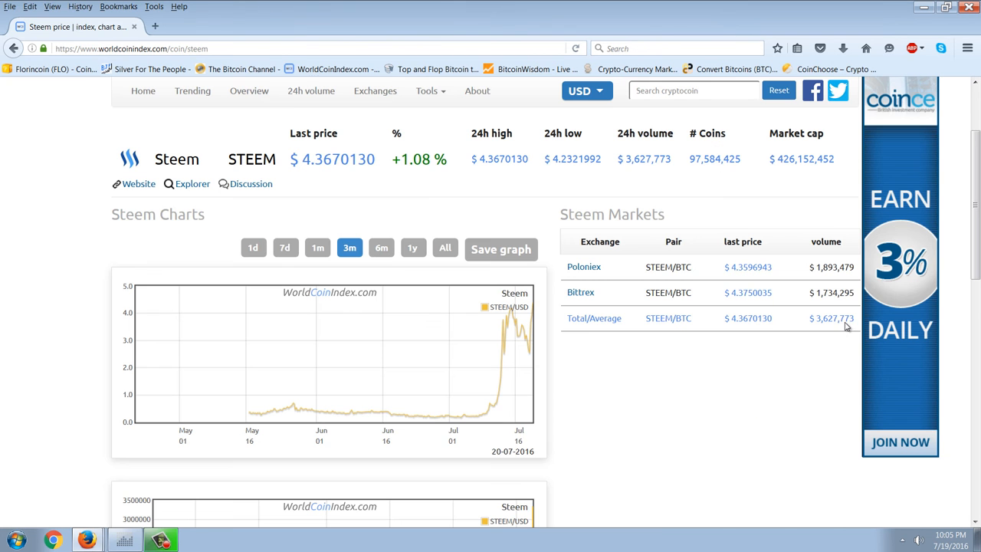
mouse_move(723, 432)
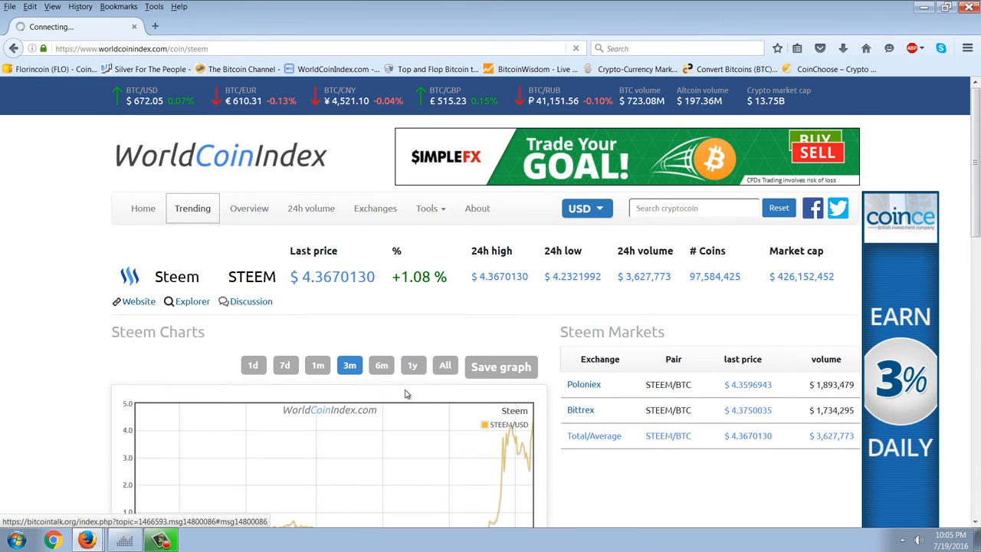
left_click(193, 209)
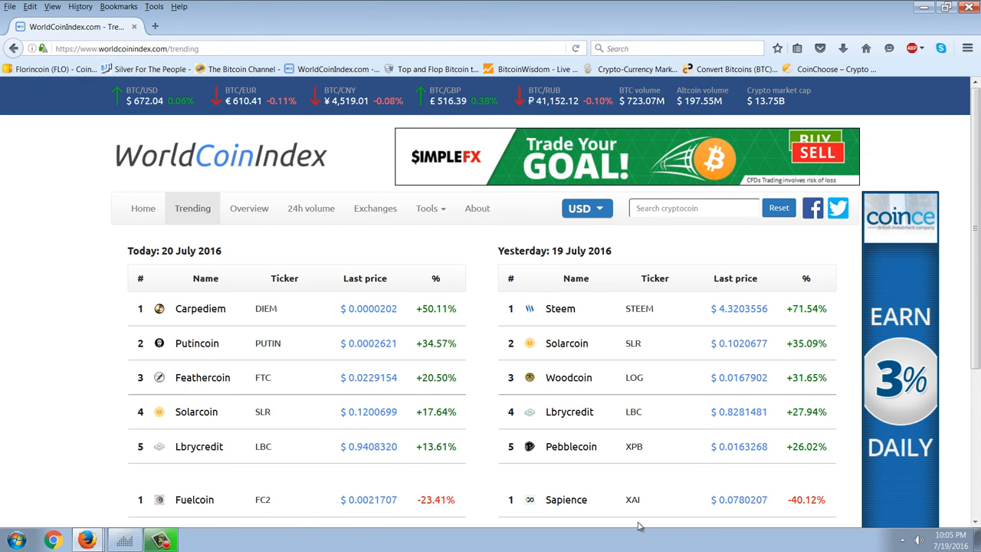
mouse_move(414, 224)
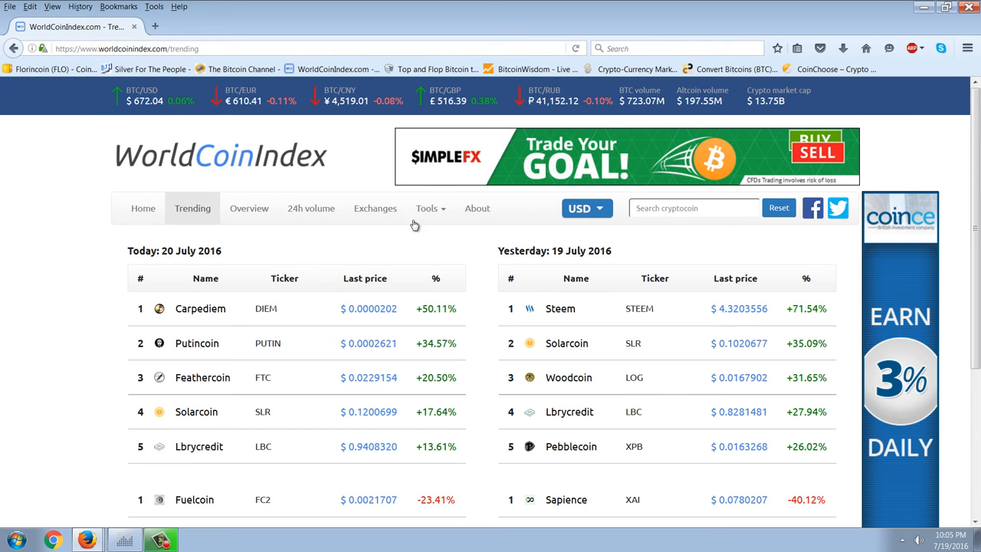
Step: Review the exchanges ranking by 24-hour volume with Lakebtc, Btcchina and Poloniex listed
left_click(374, 208)
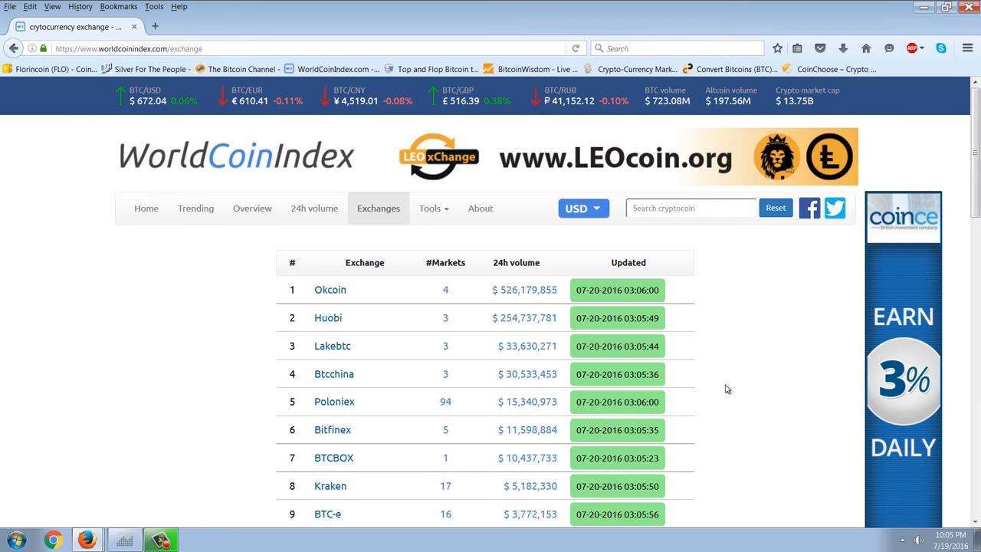
mouse_move(825, 394)
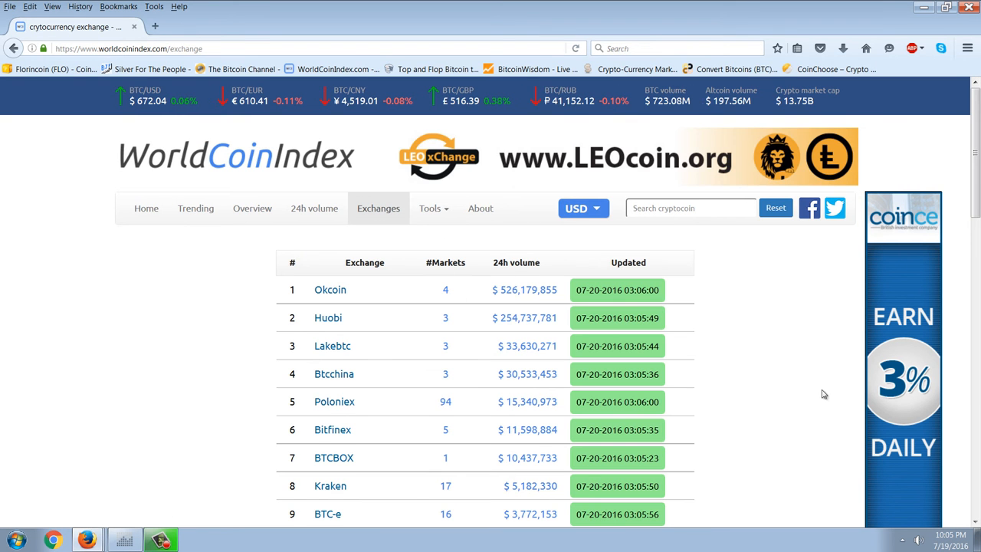
scroll("down", 3)
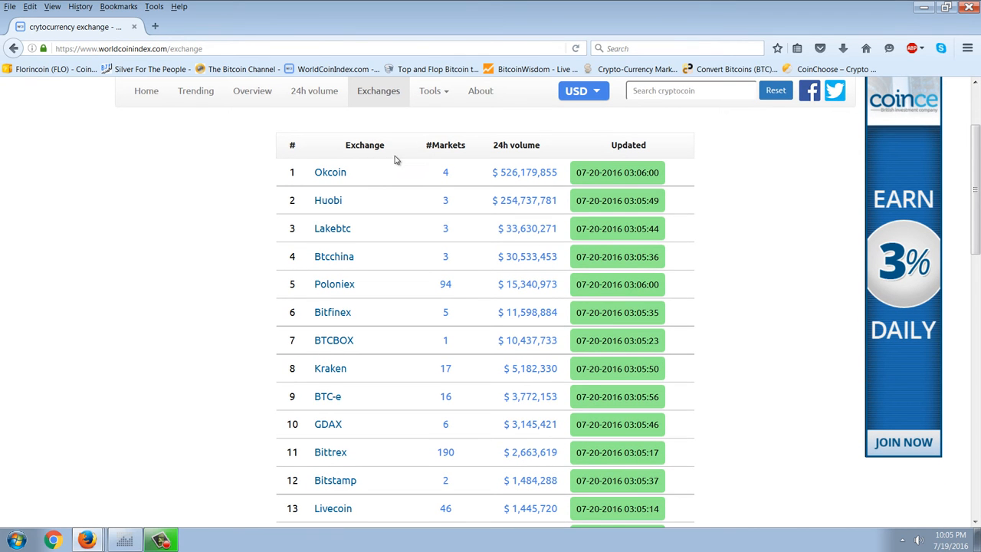
mouse_move(443, 167)
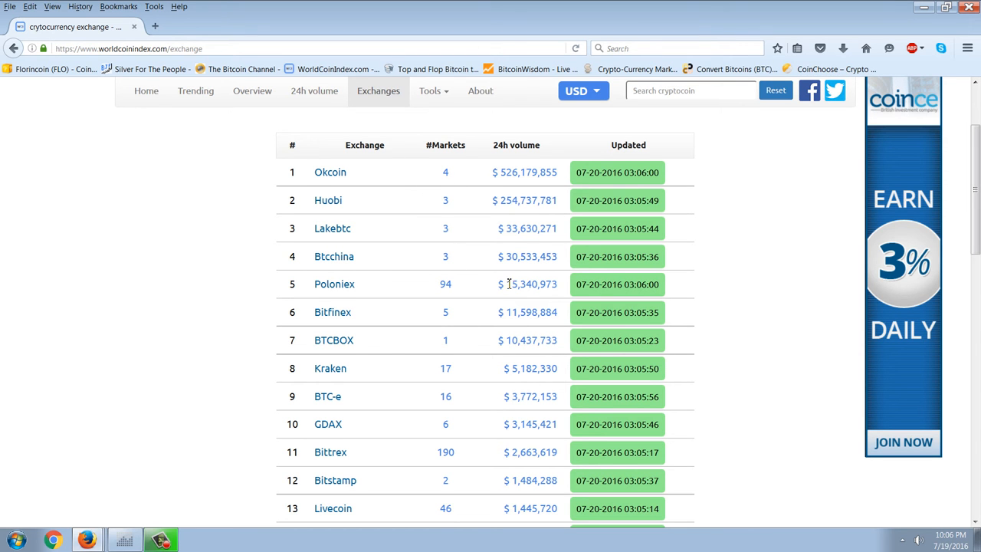
mouse_move(450, 313)
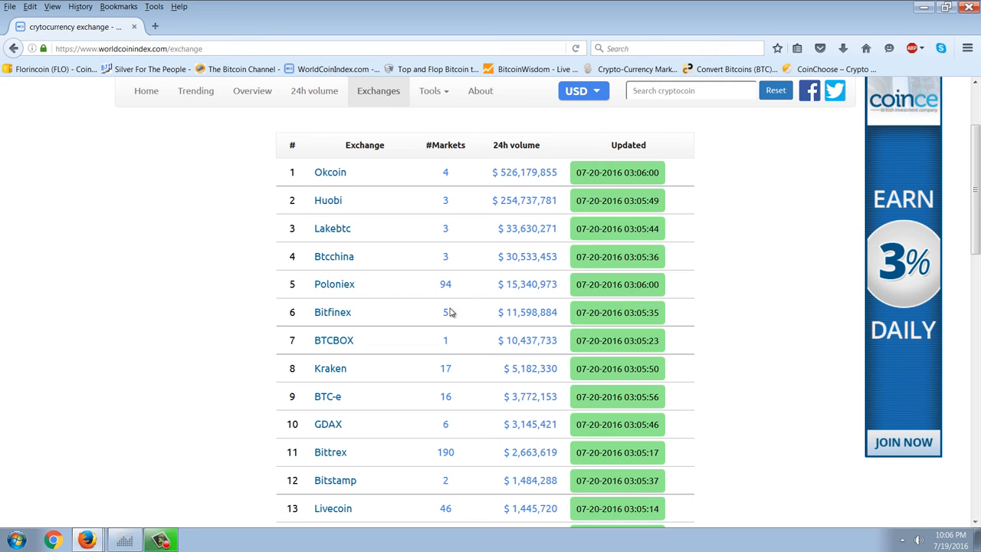
mouse_move(435, 351)
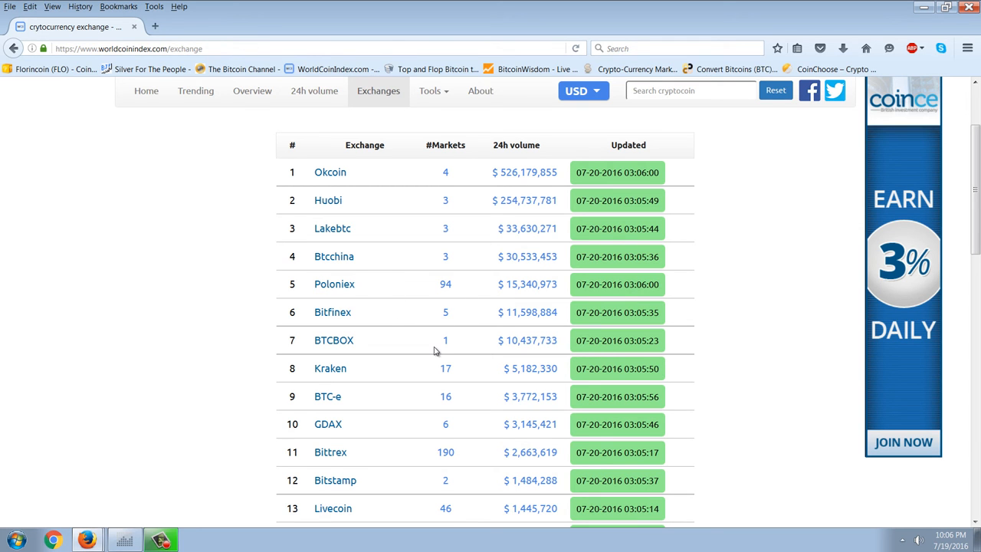
mouse_move(494, 303)
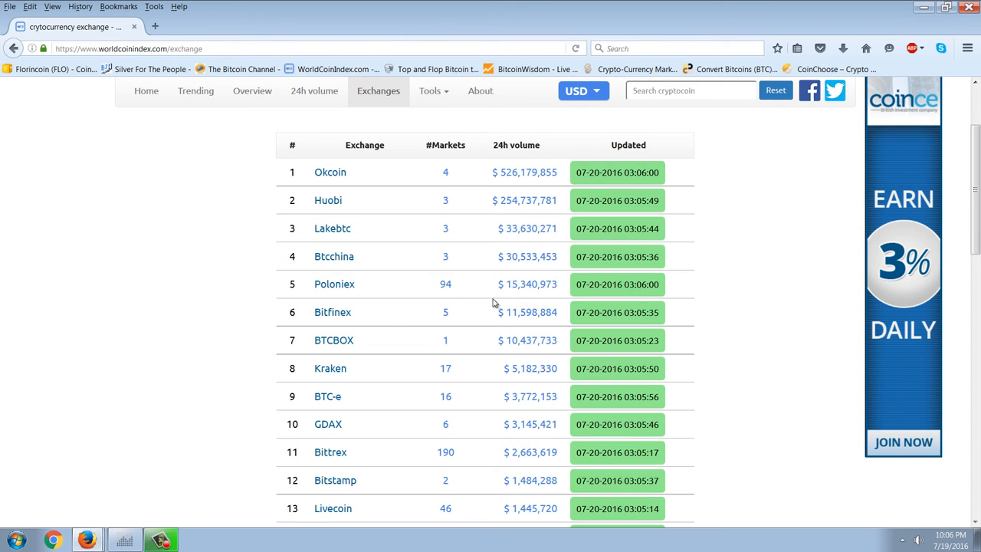
scroll("down", 3)
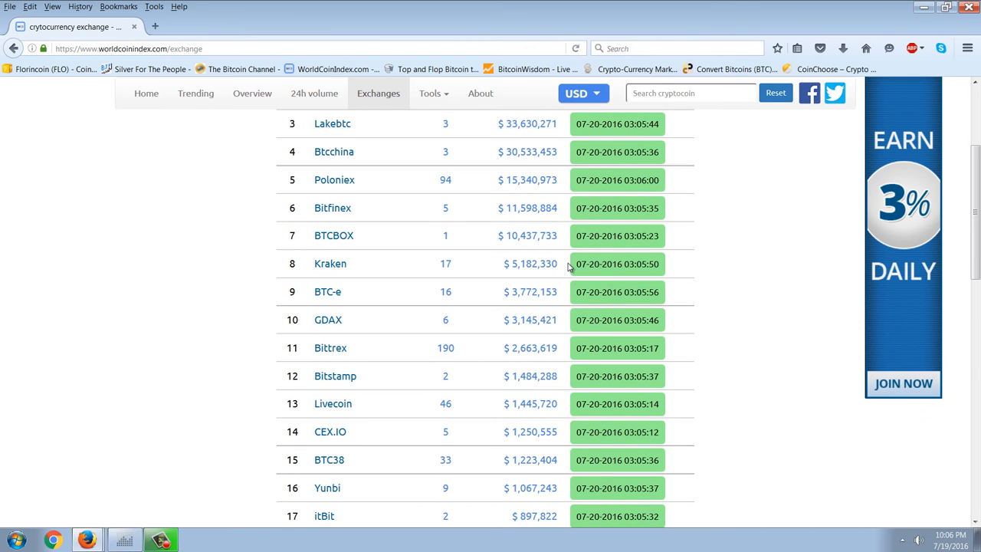
mouse_move(483, 355)
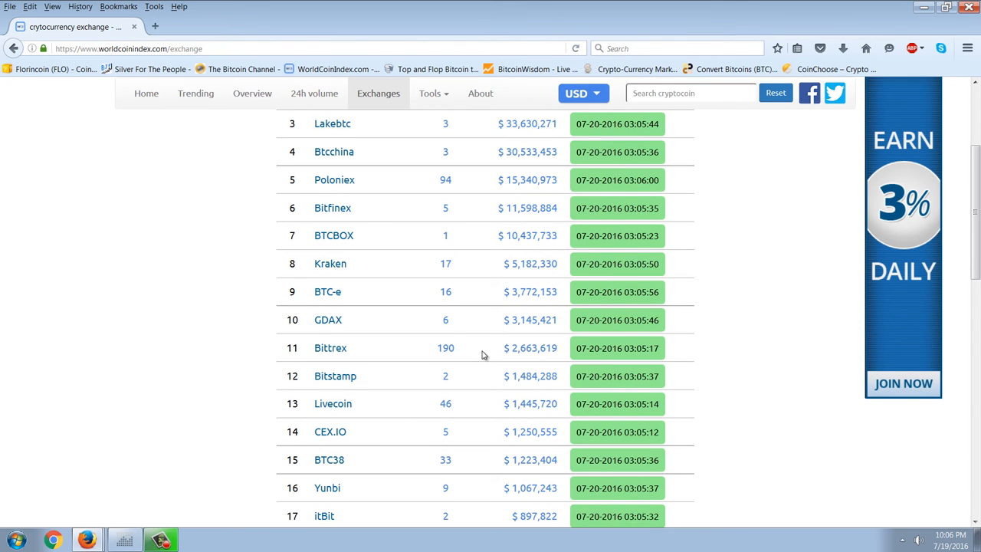
scroll("down", 3)
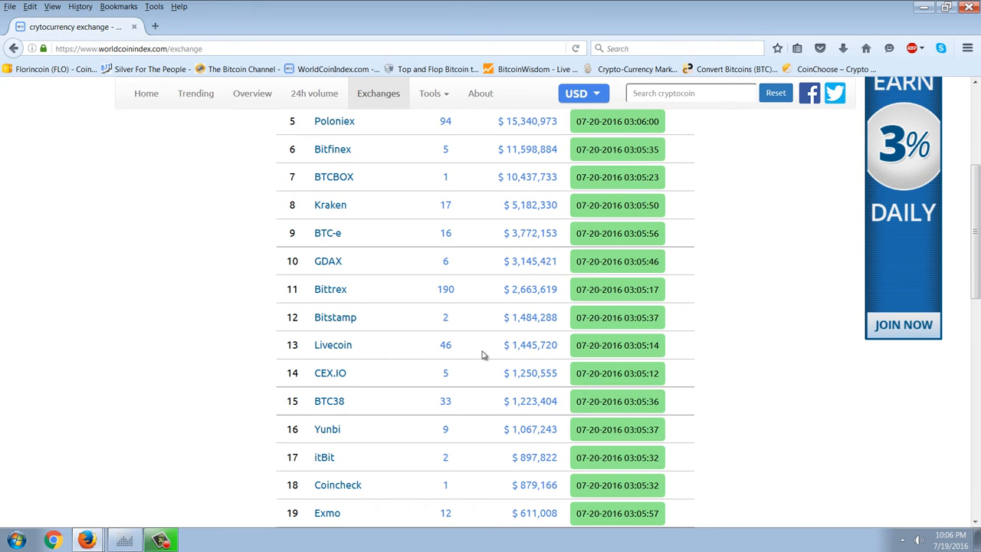
scroll("down", 3)
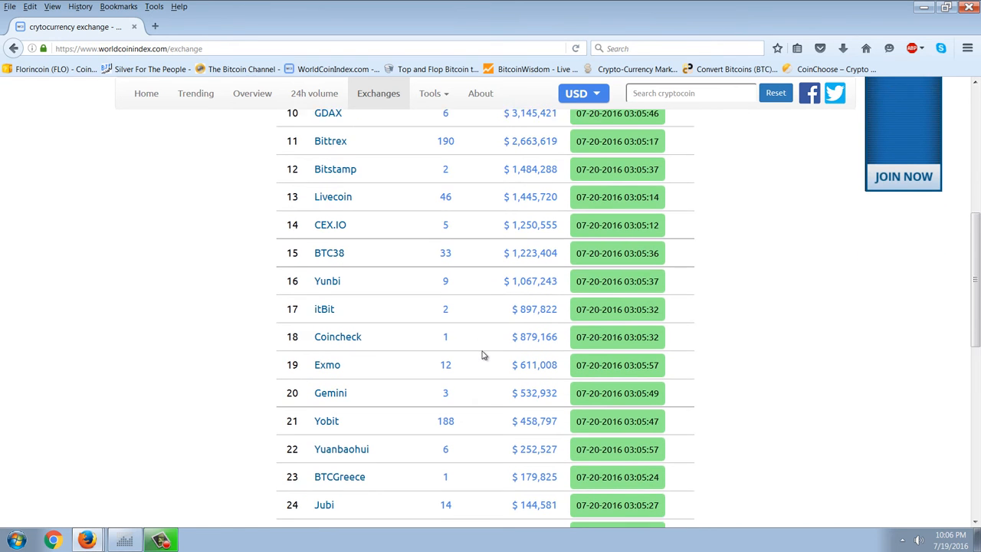
scroll("down", 3)
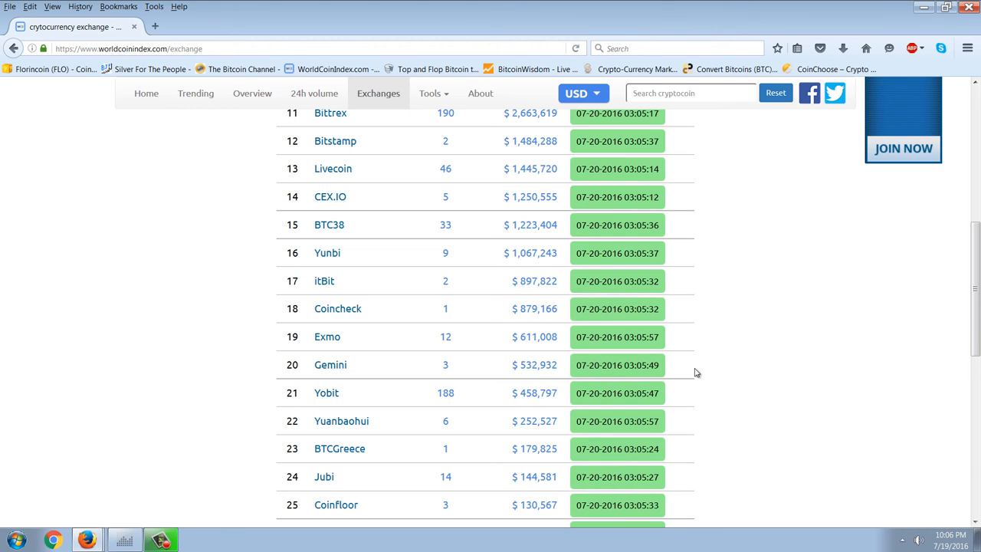
mouse_move(760, 423)
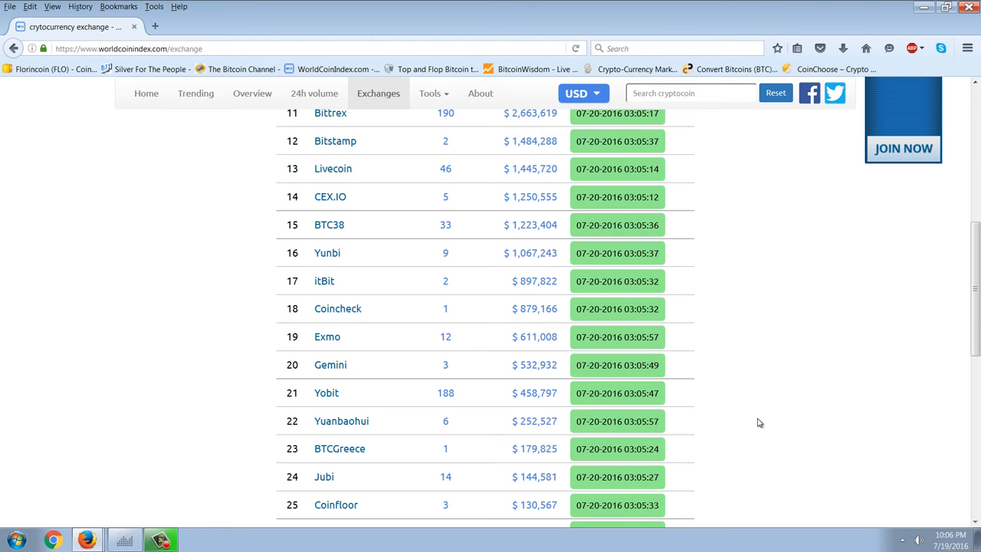
mouse_move(472, 392)
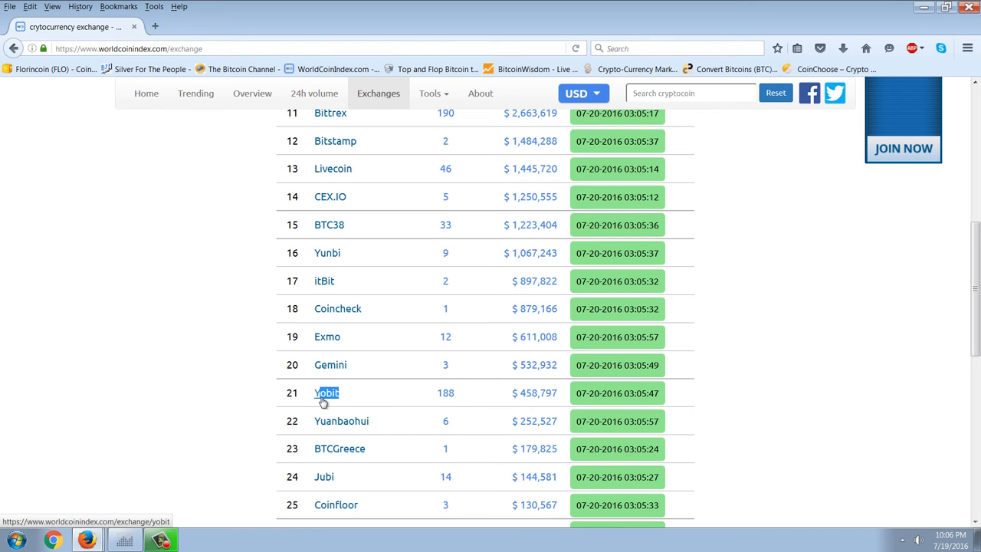
scroll("up", 3)
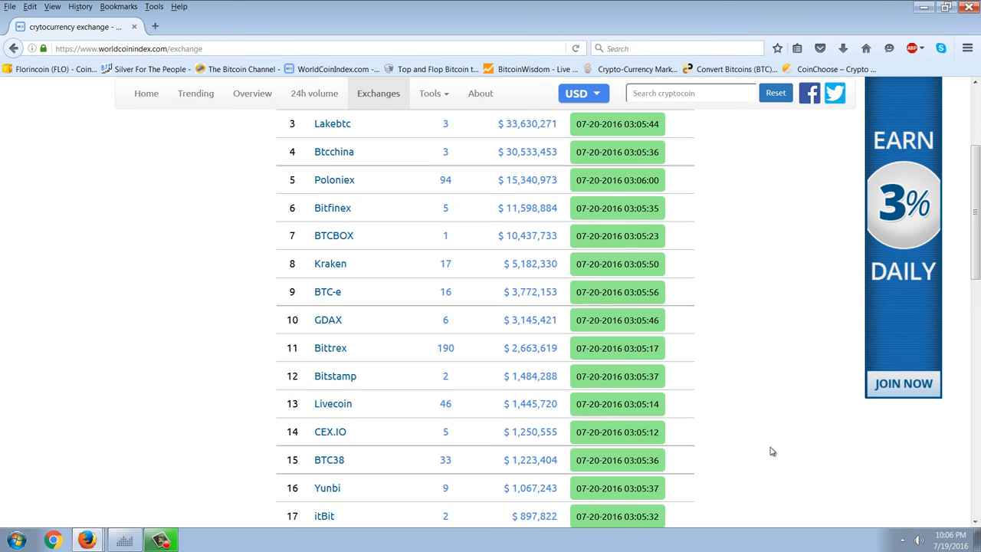
mouse_move(499, 277)
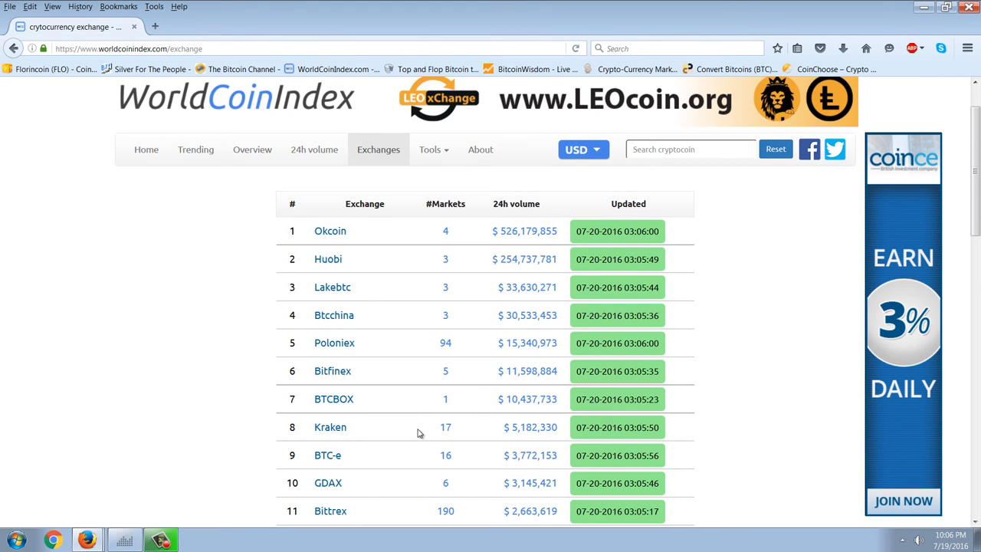
mouse_move(515, 374)
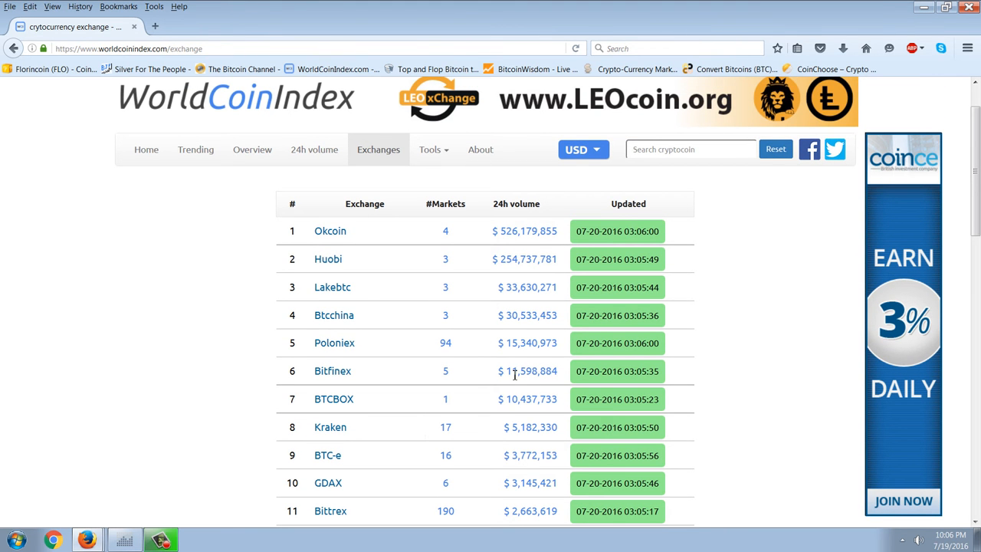
mouse_move(545, 326)
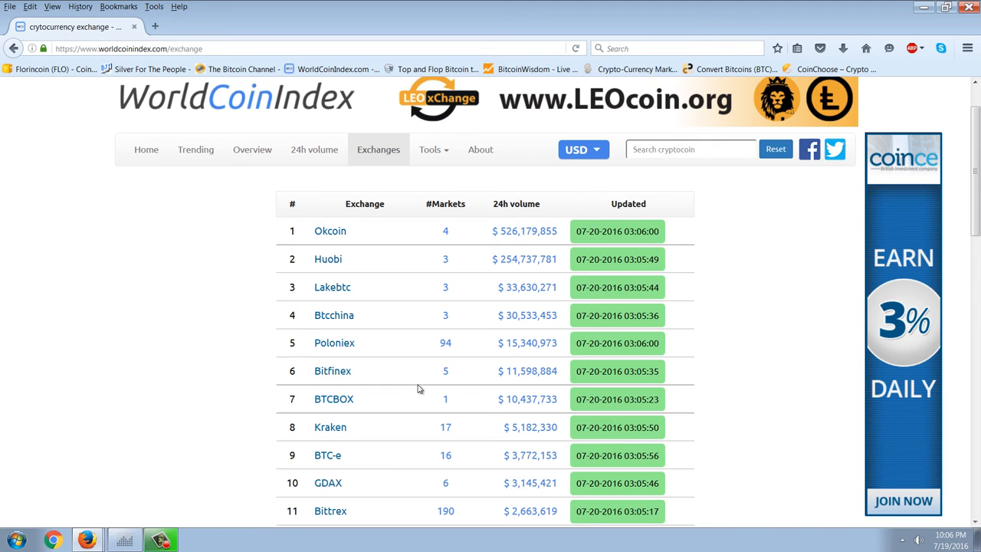
mouse_move(484, 346)
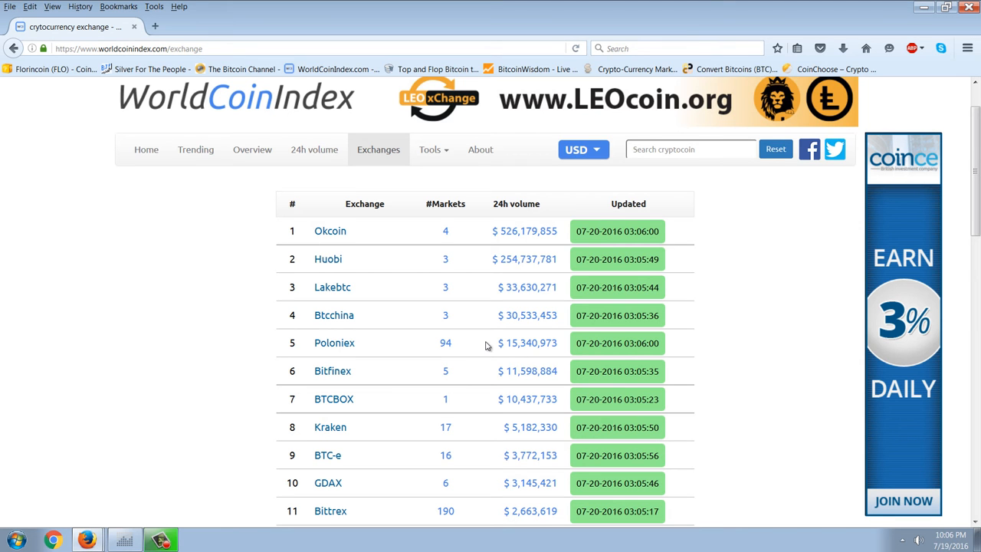
mouse_move(540, 386)
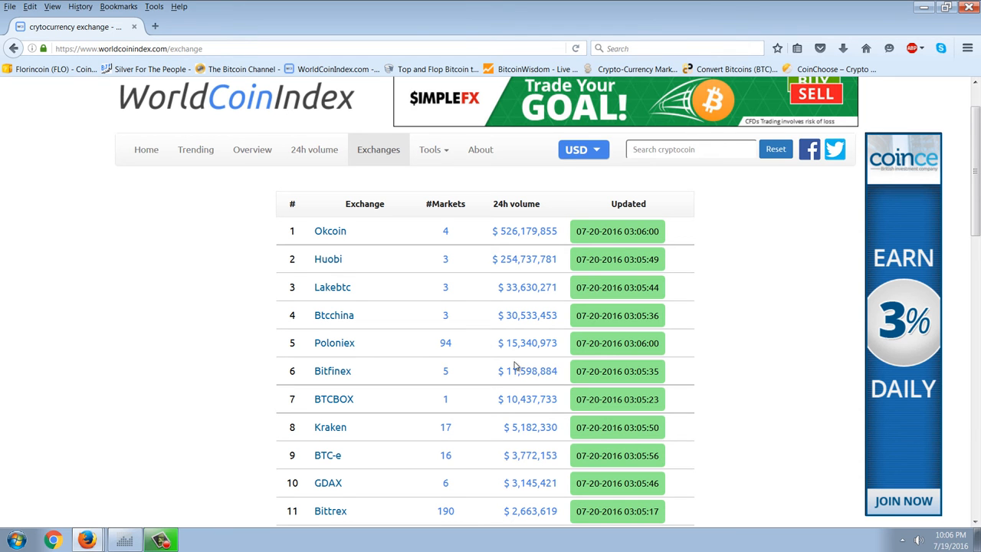
mouse_move(539, 350)
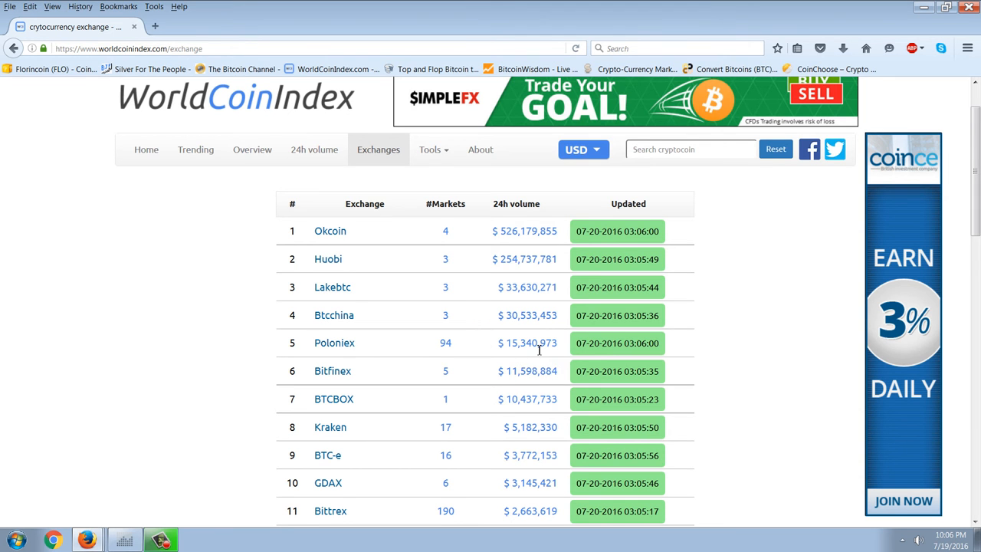
mouse_move(565, 362)
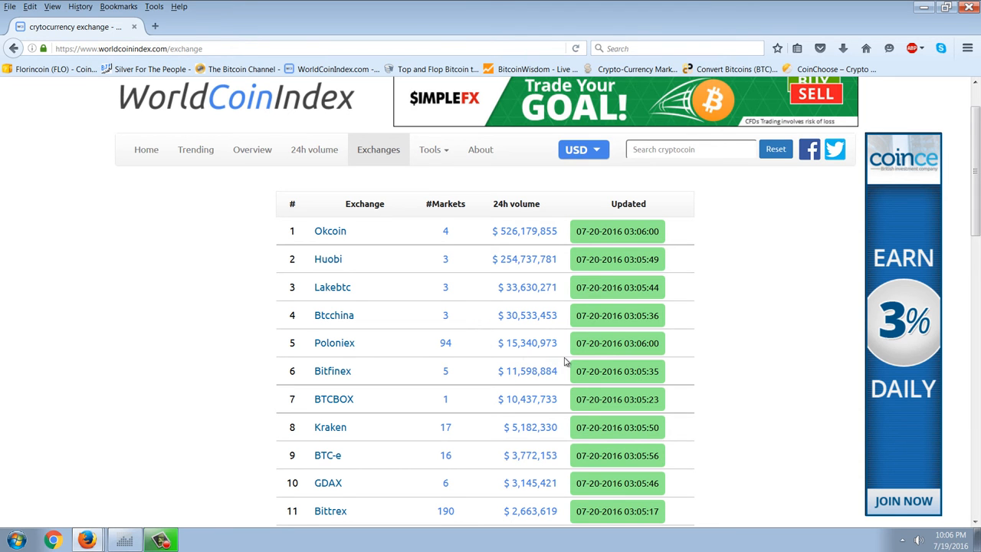
mouse_move(515, 365)
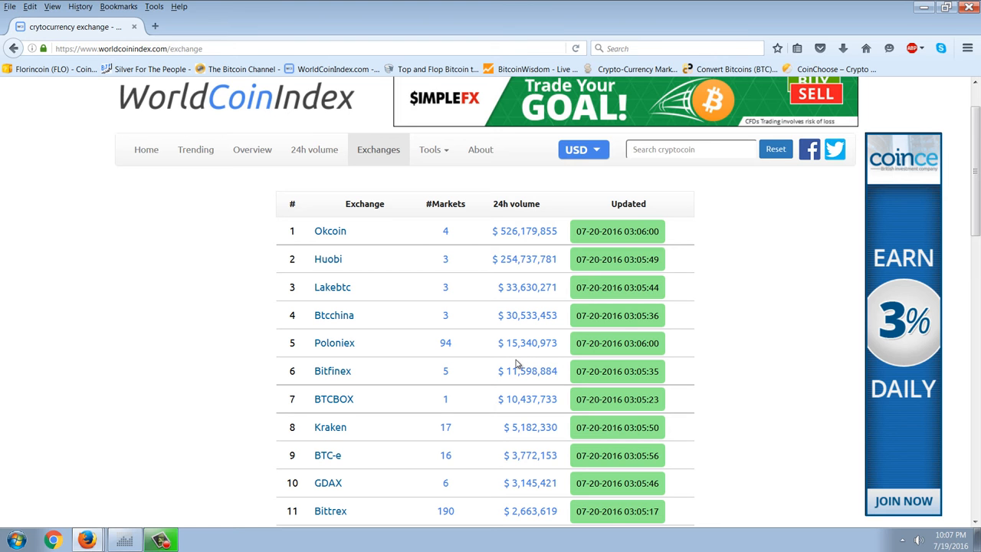
Step: Show the Poloniex exchange's 94 markets led by Ethereum and Steem pairs
left_click(334, 344)
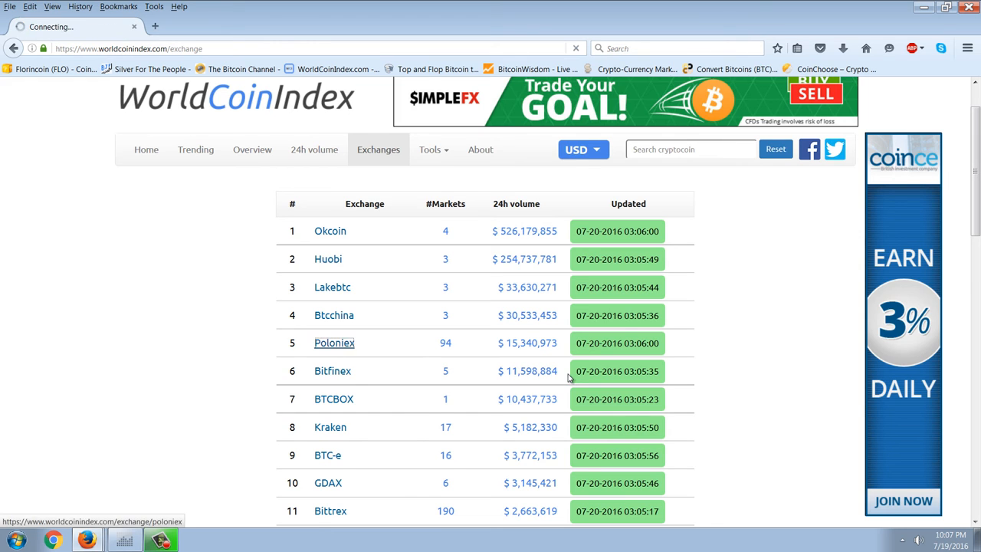
left_click(334, 343)
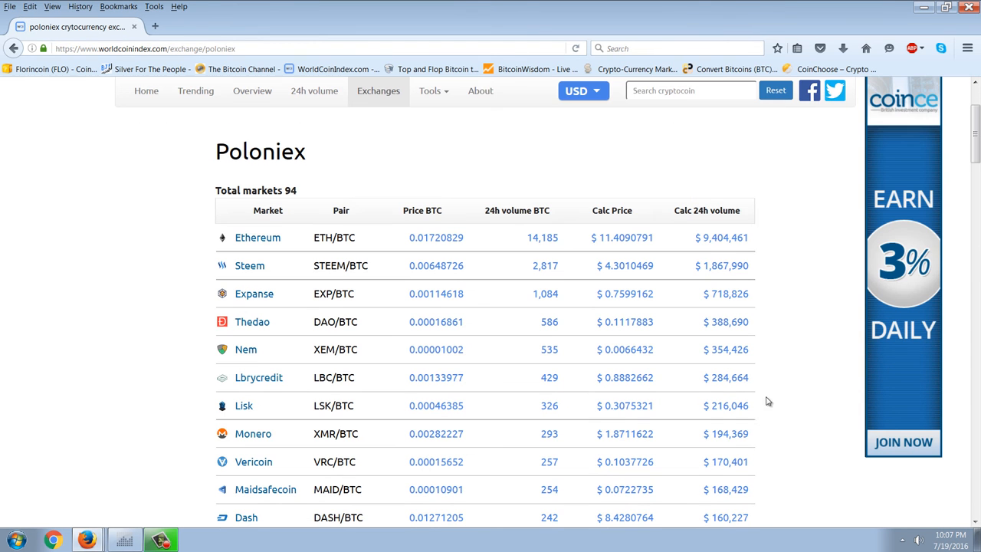
mouse_move(785, 266)
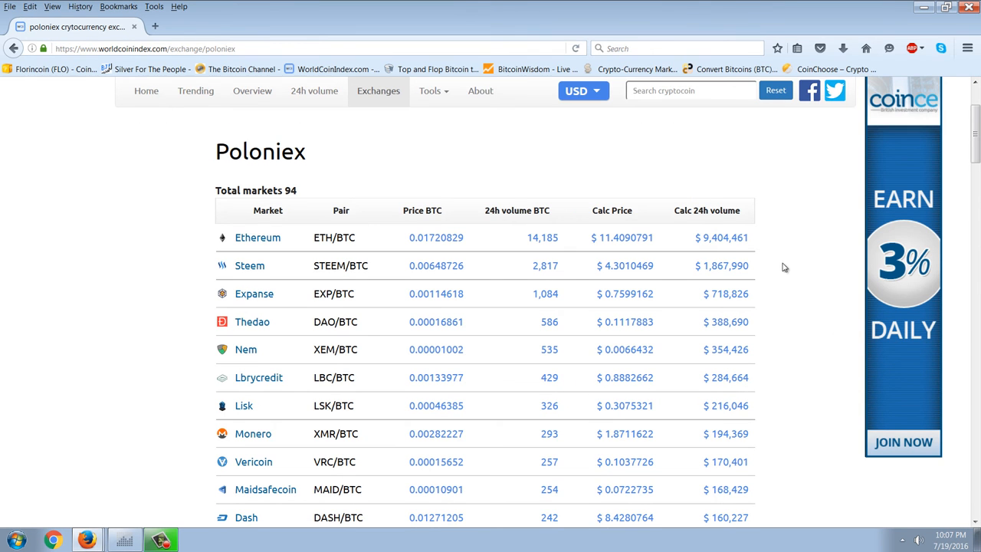
mouse_move(769, 165)
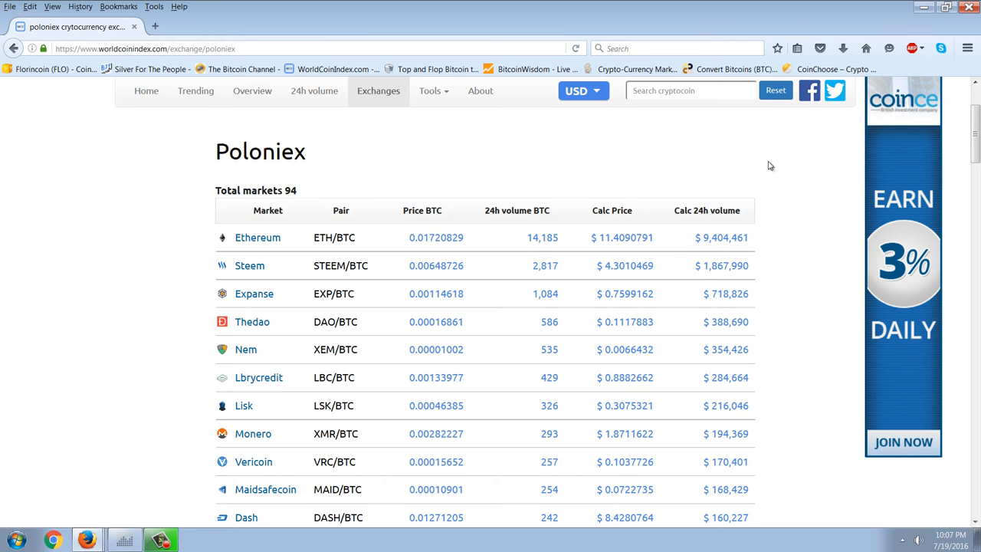
mouse_move(729, 276)
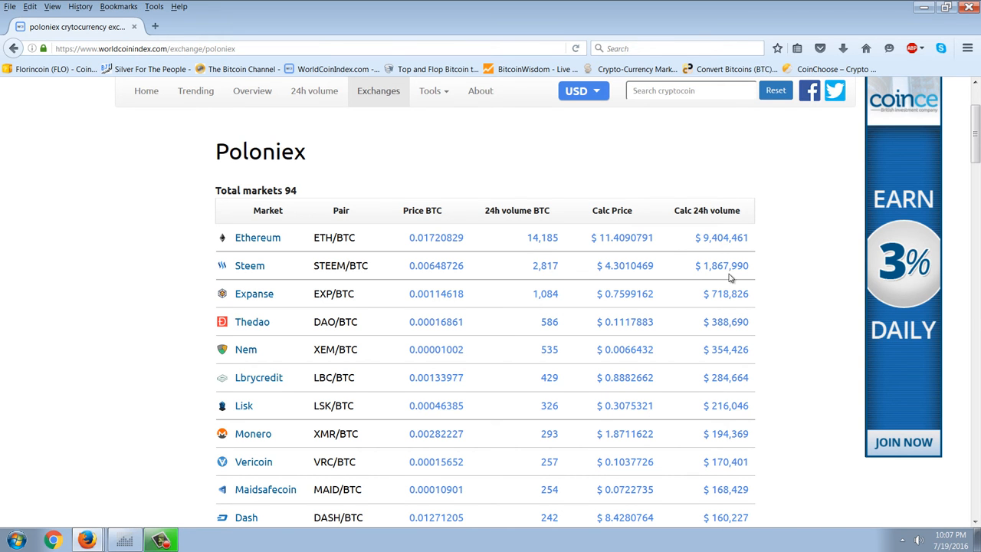
mouse_move(457, 181)
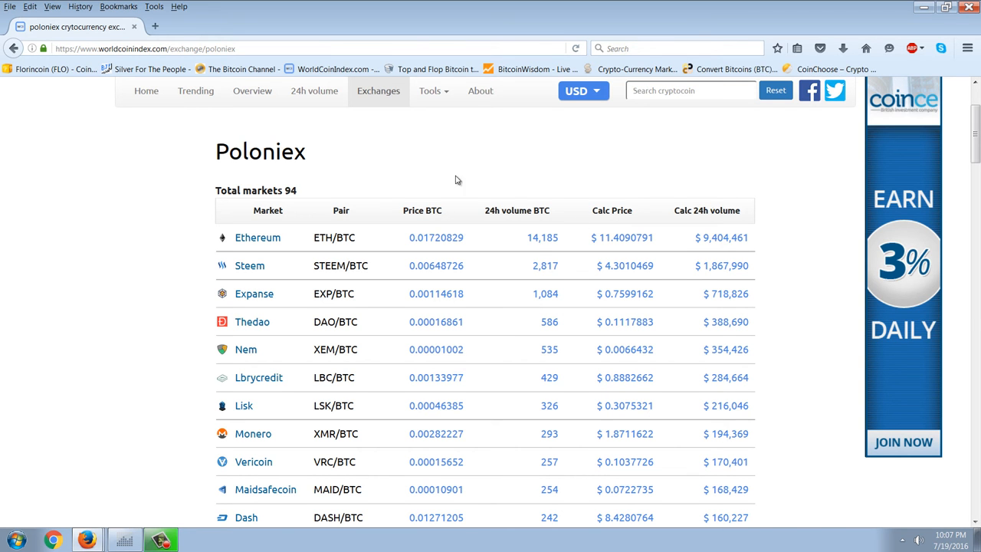
mouse_move(366, 239)
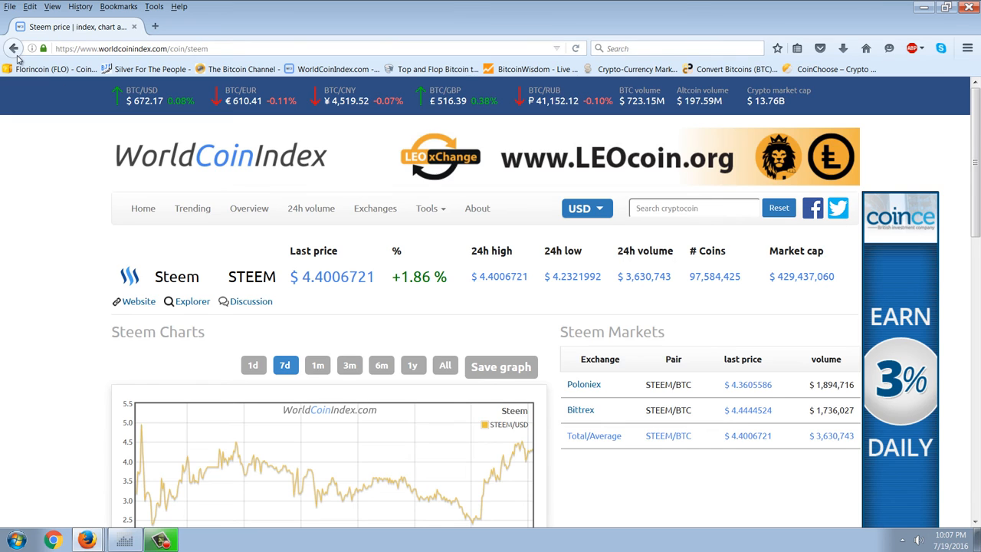
left_click(583, 384)
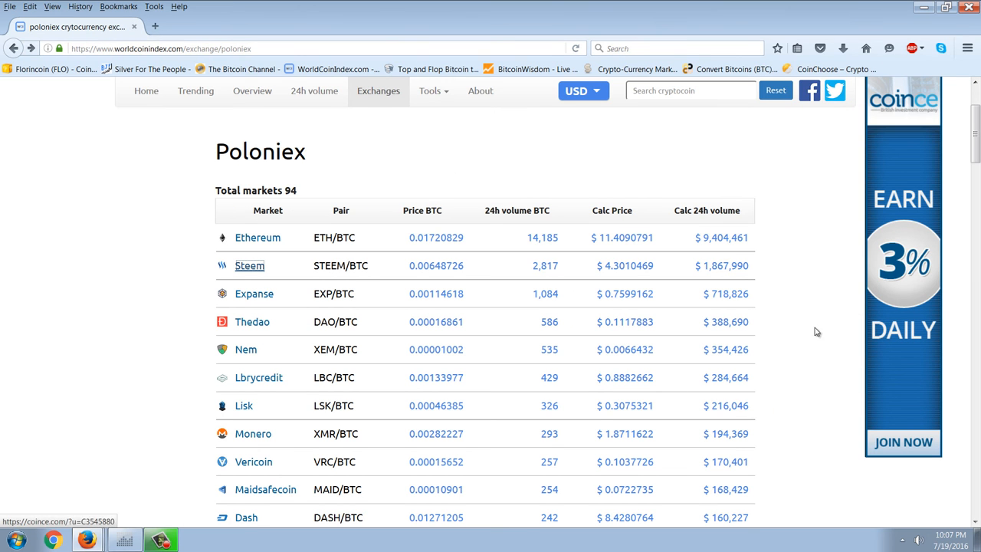
mouse_move(805, 333)
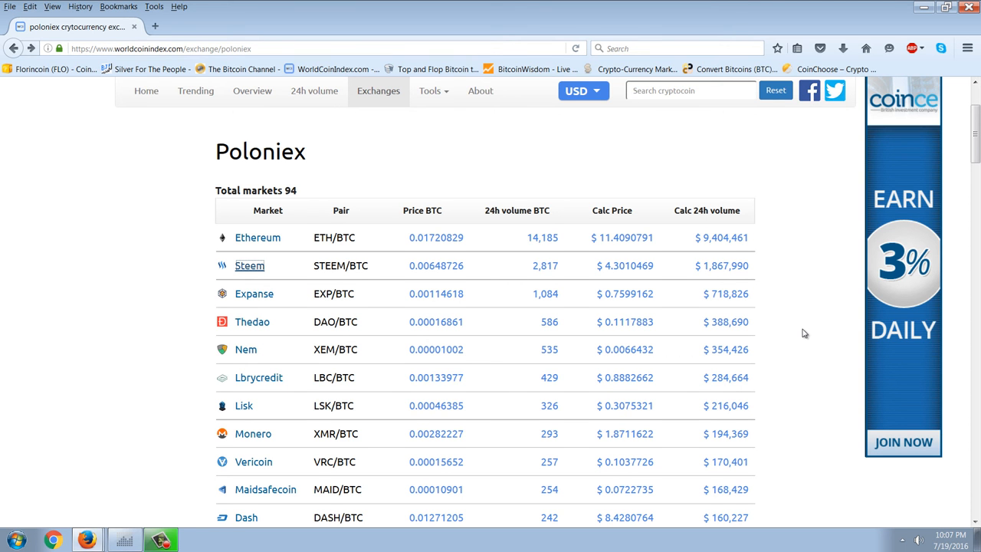
scroll("down", 3)
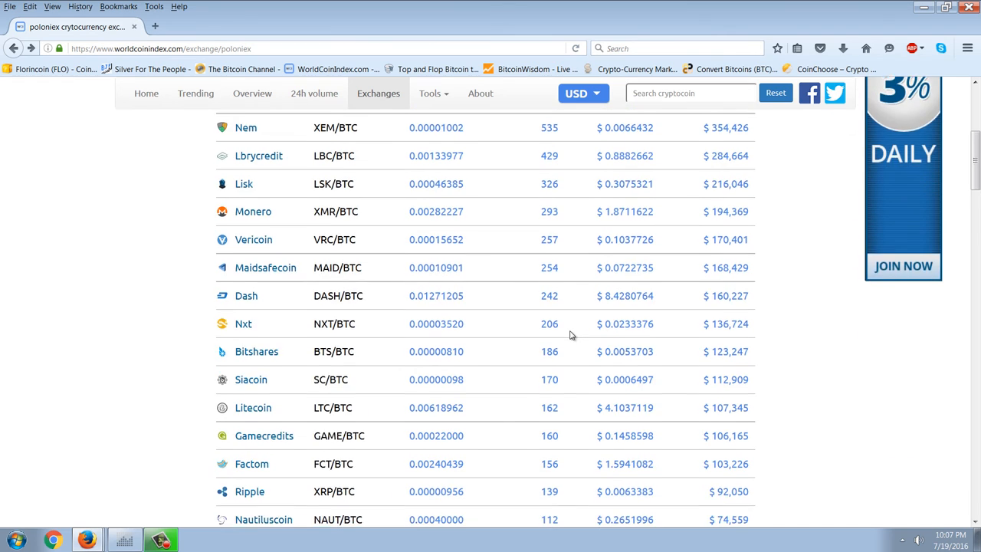
scroll("up", 3)
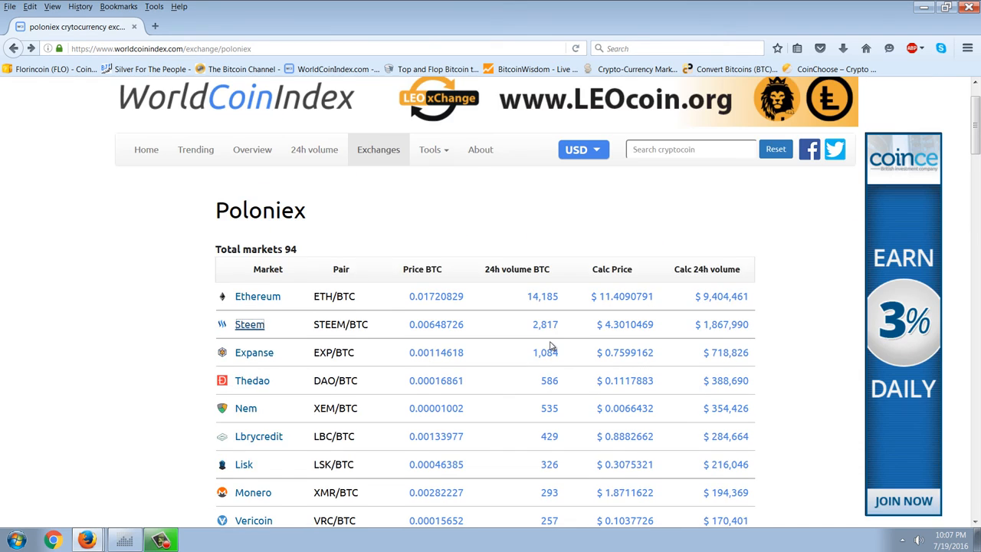
scroll("down", 3)
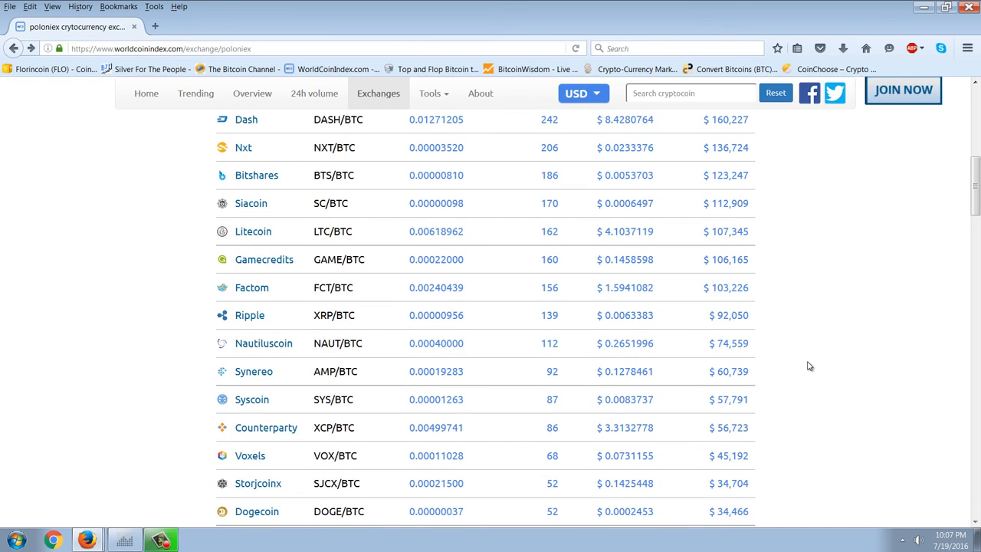
scroll("up", 3)
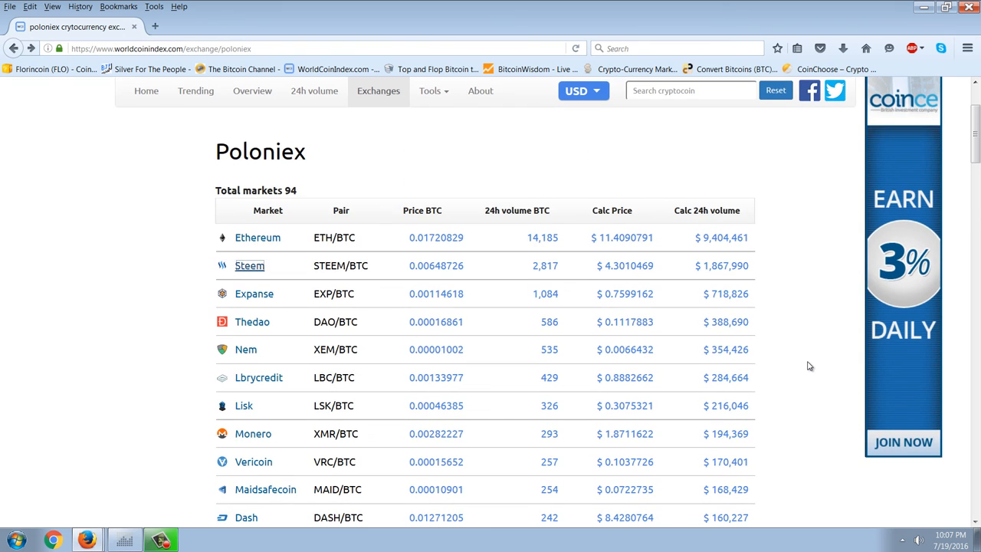
scroll("down", 3)
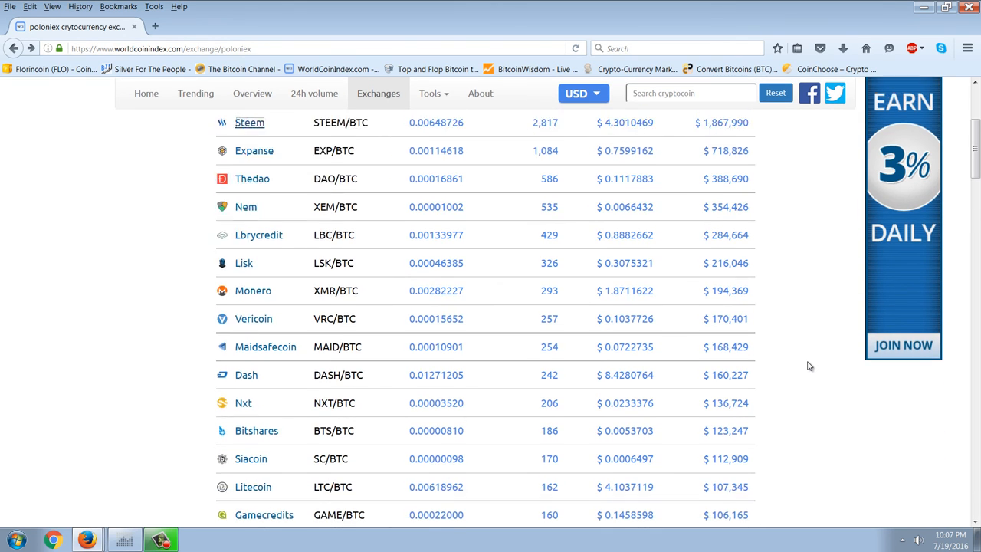
scroll("down", 3)
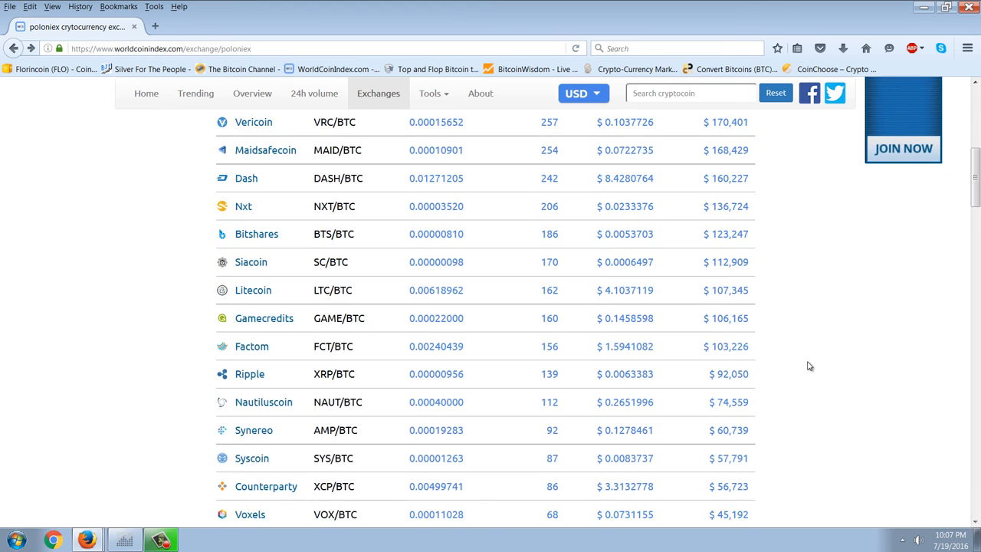
scroll("down", 3)
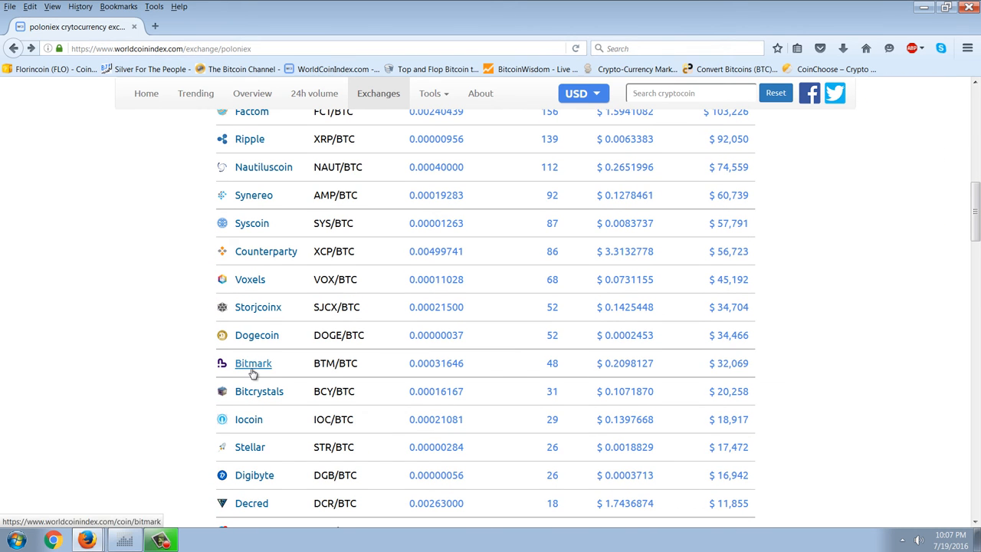
Step: Go to the Bitmark coin page from the Poloniex table and view its BTM/USD chart
left_click(253, 362)
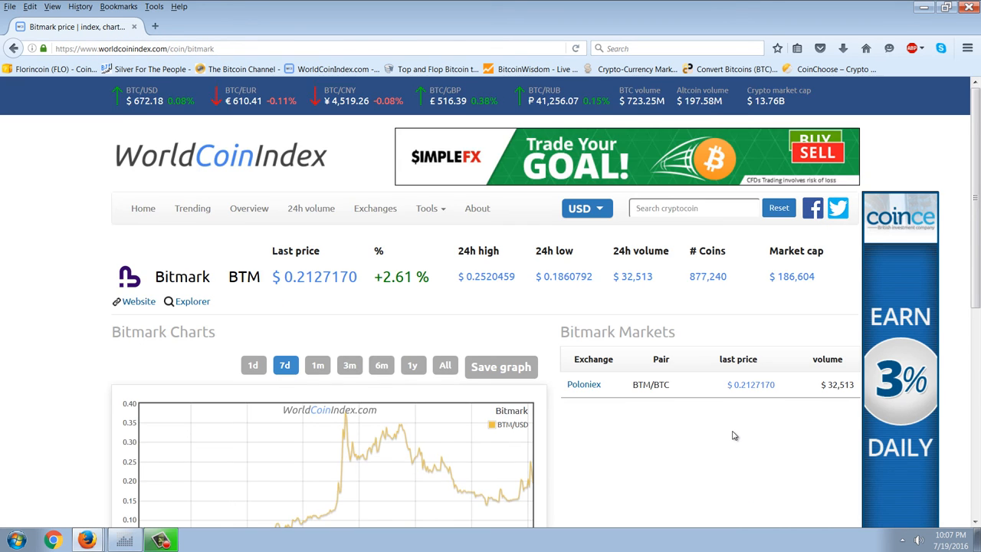
scroll("down", 3)
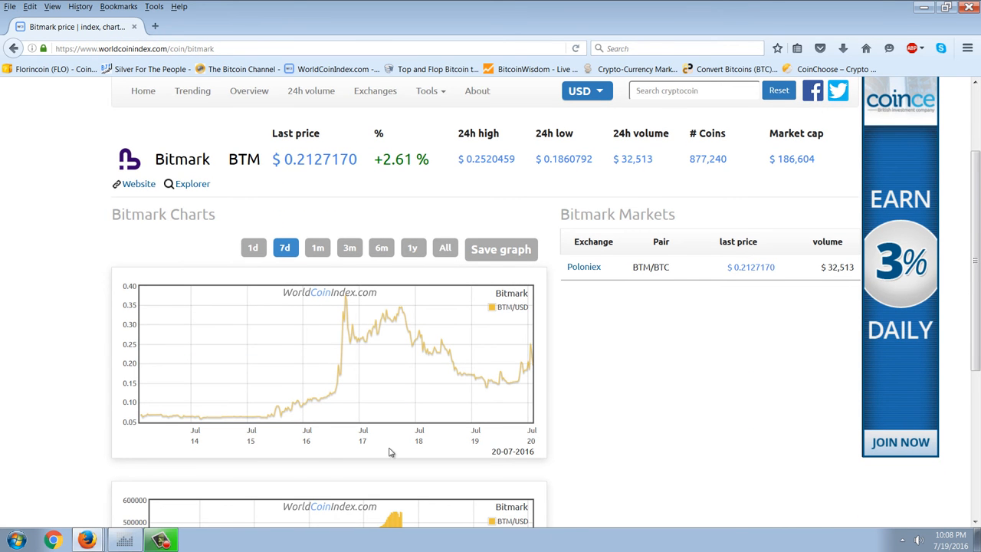
mouse_move(344, 449)
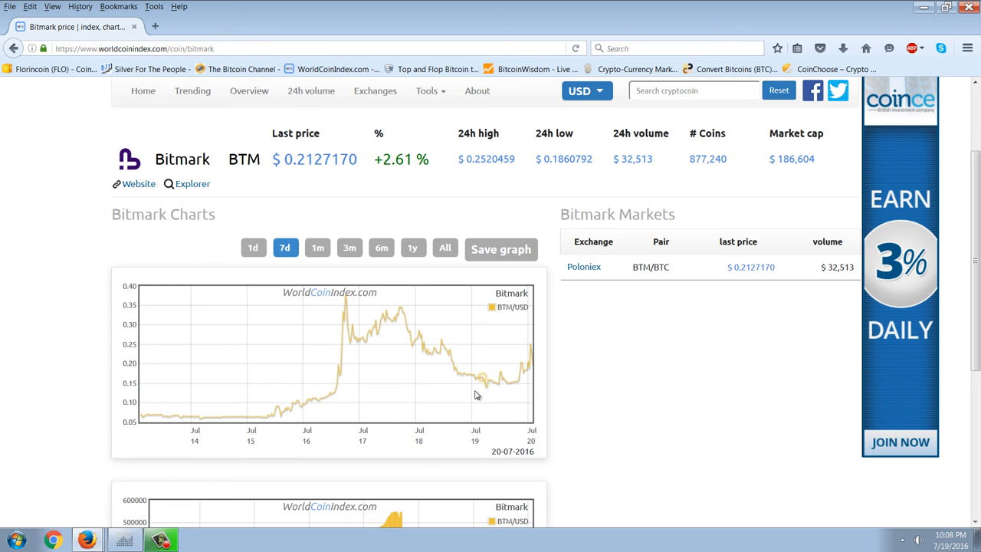
mouse_move(358, 334)
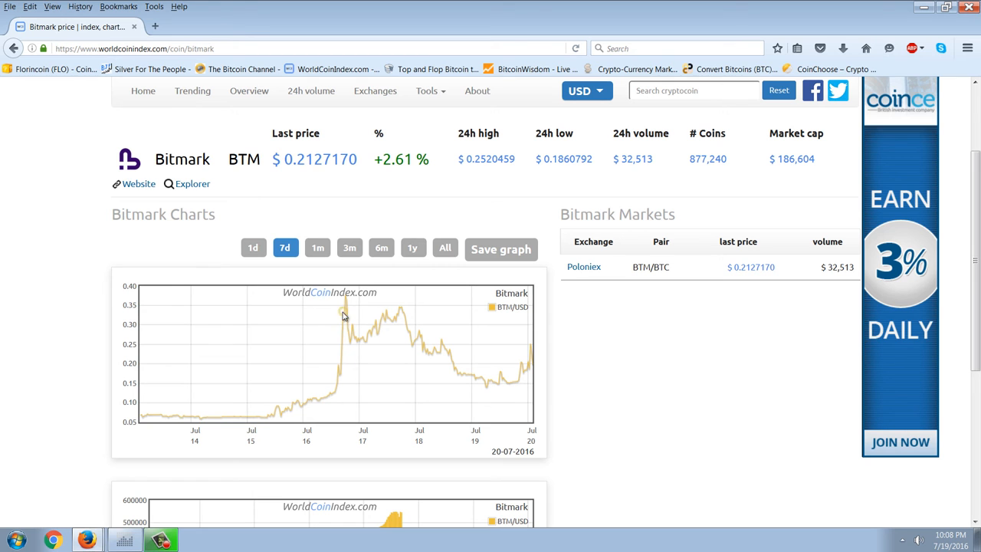
mouse_move(506, 354)
type("karl denninger")
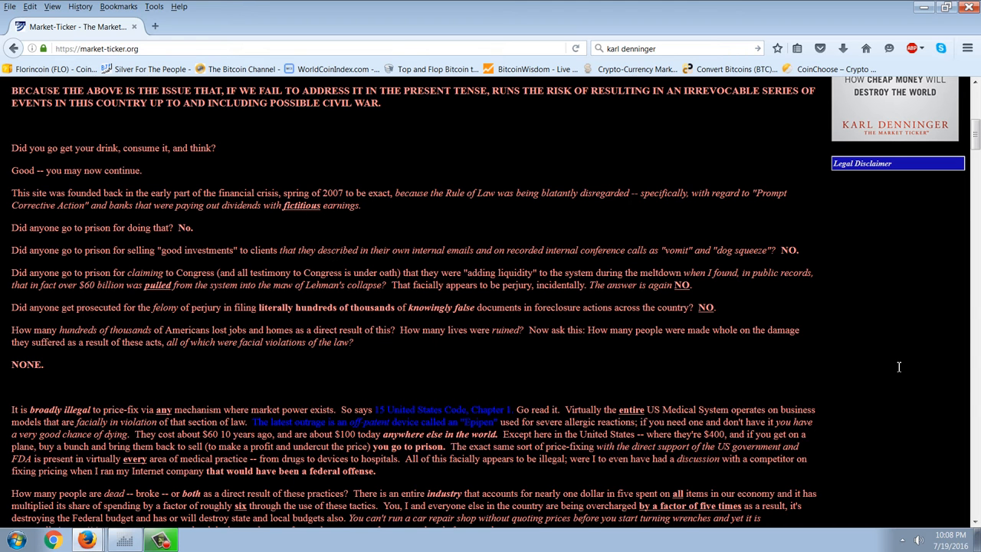
mouse_move(632, 268)
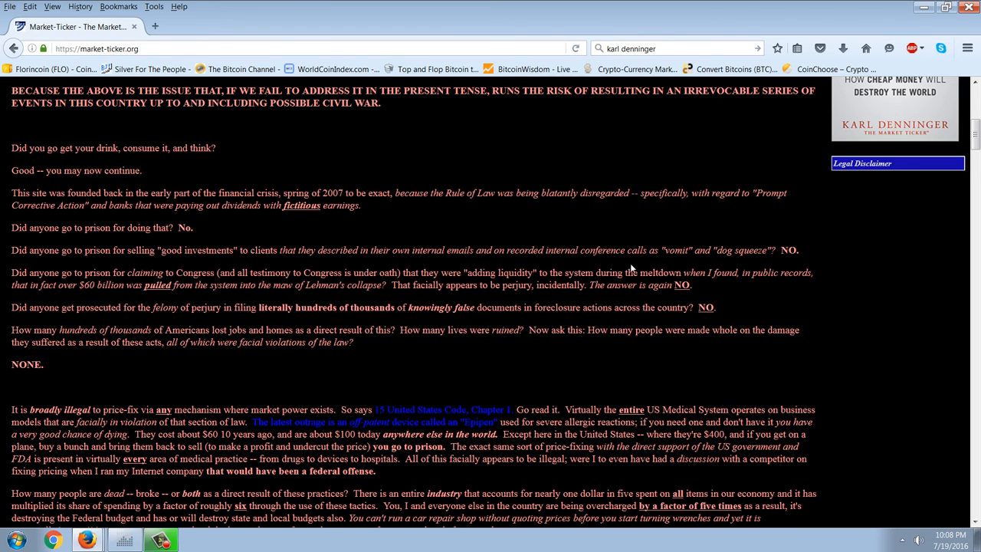
Step: Scroll to the top of The Rule Of Law article and read its opening sections
scroll("up", 3)
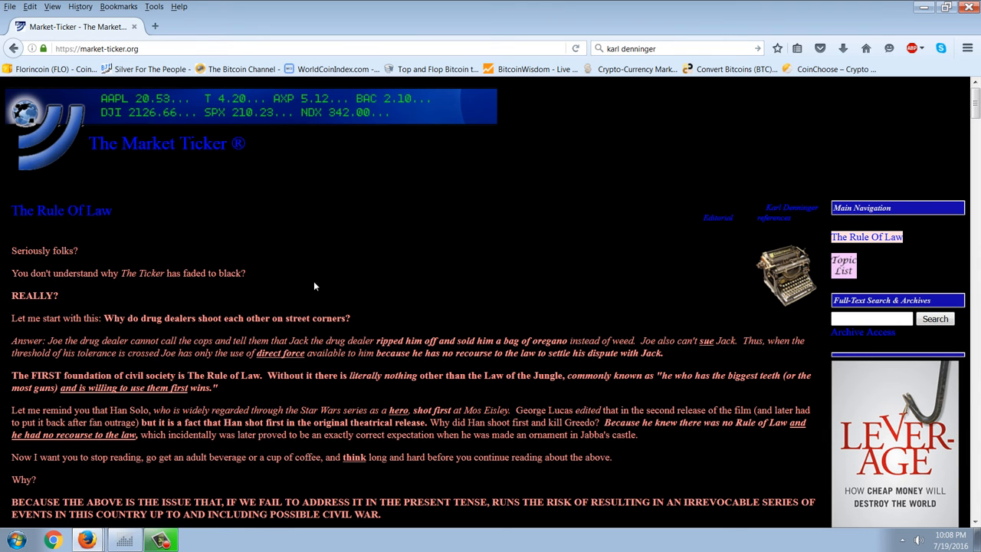
mouse_move(472, 266)
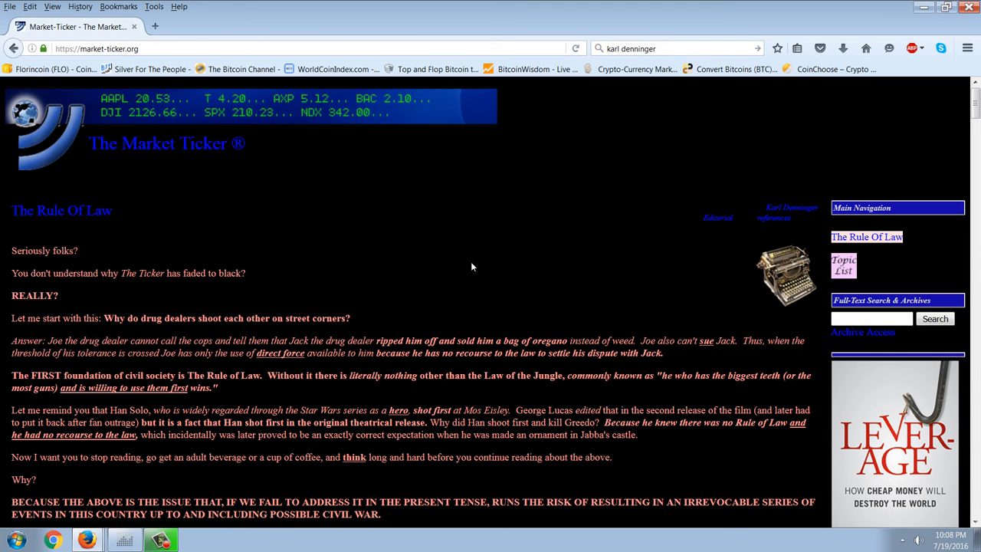
mouse_move(633, 269)
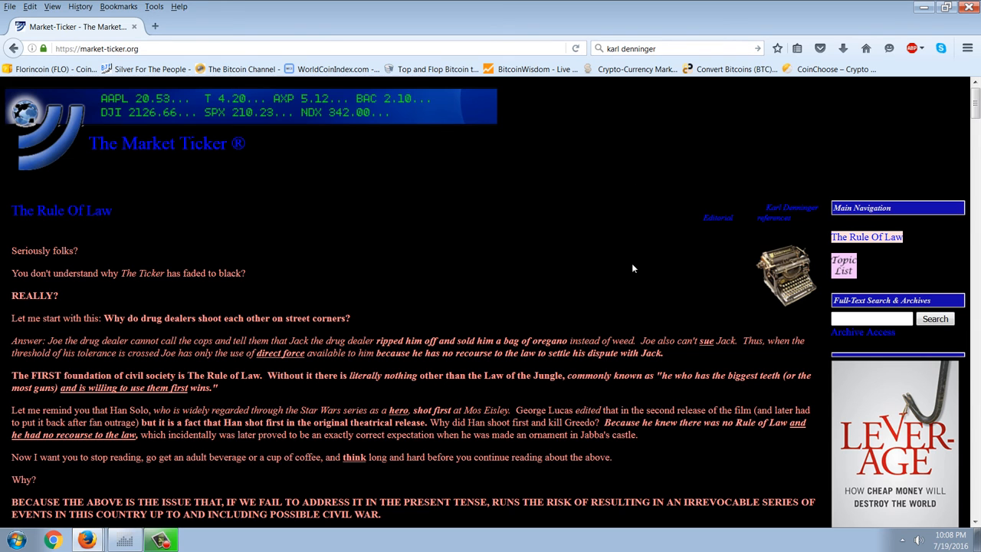
scroll("down", 3)
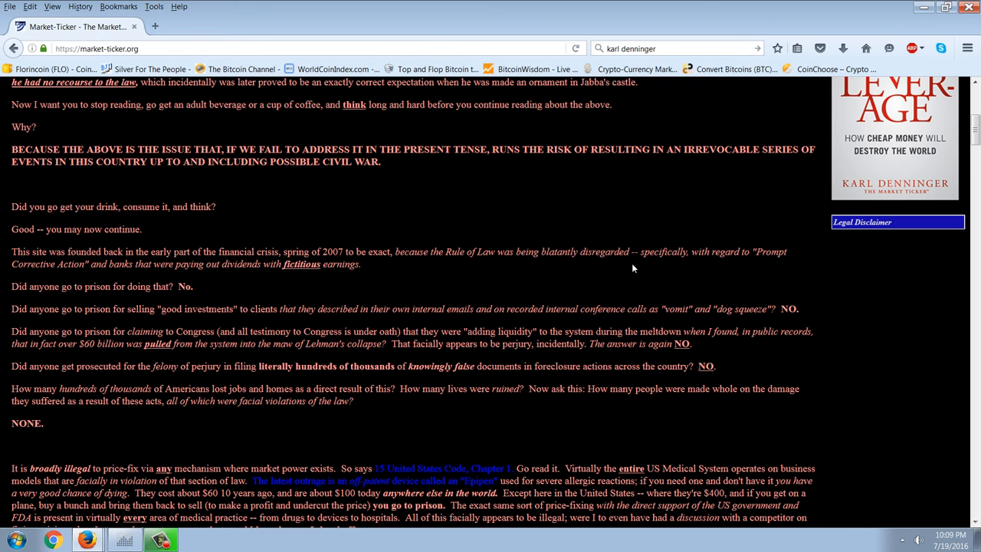
mouse_move(321, 202)
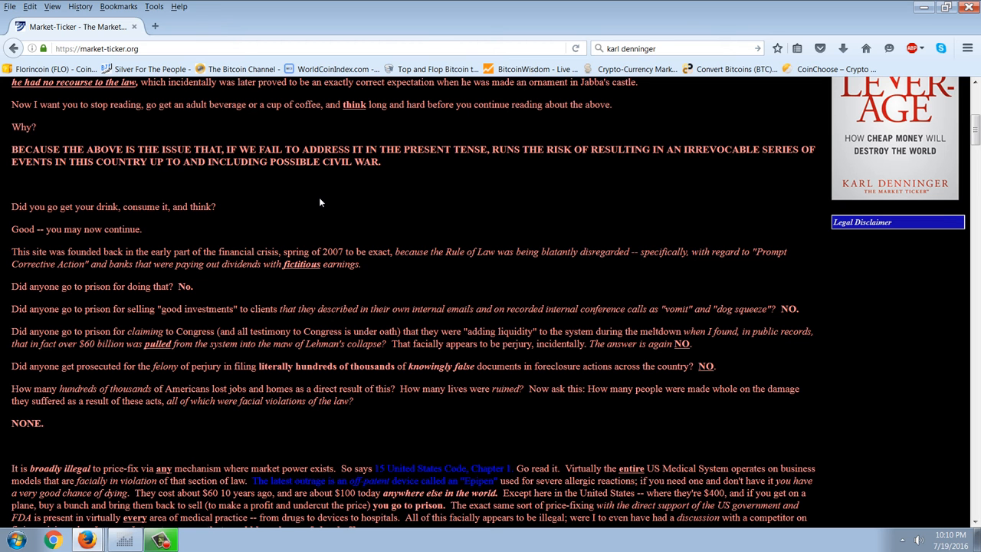
Step: Scroll down the article to the James Comey and Hillary Clinton passages
scroll("down", 3)
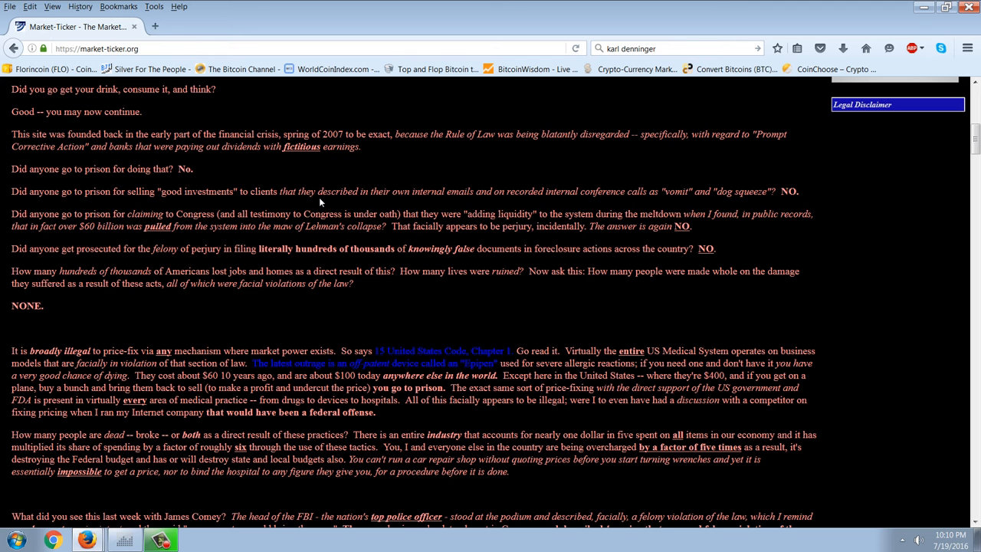
scroll("down", 3)
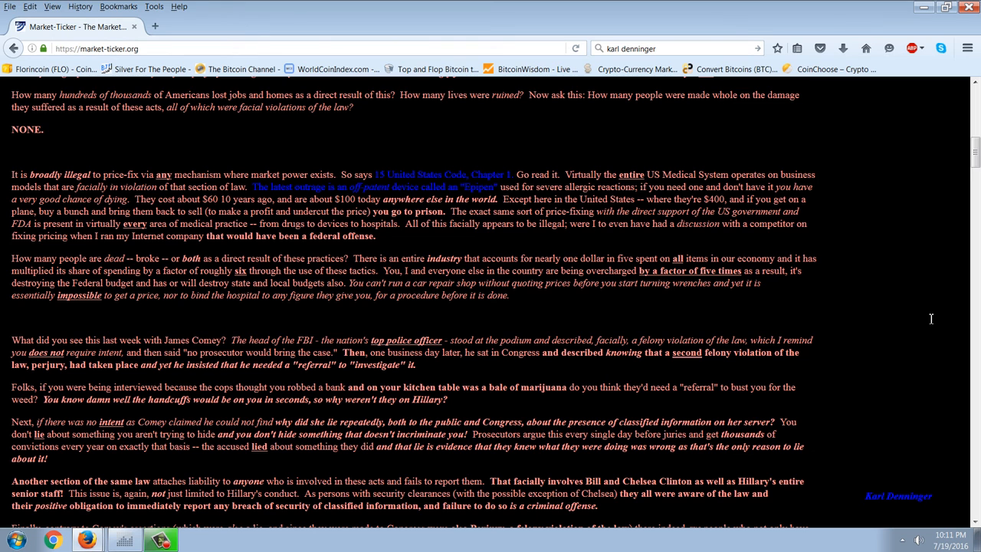
mouse_move(961, 85)
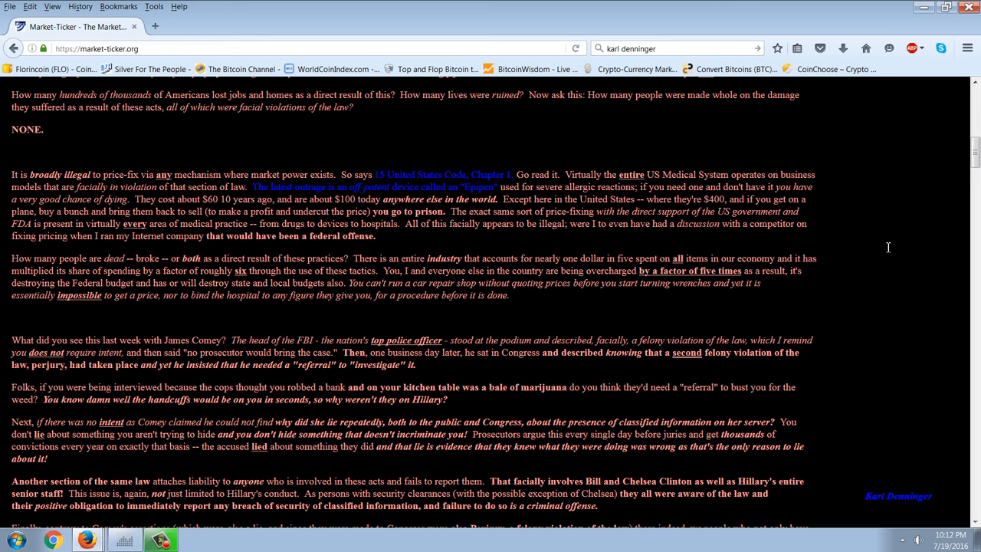
Step: Skim down to the end of the article, then scroll back toward its opening lines
scroll("down", 3)
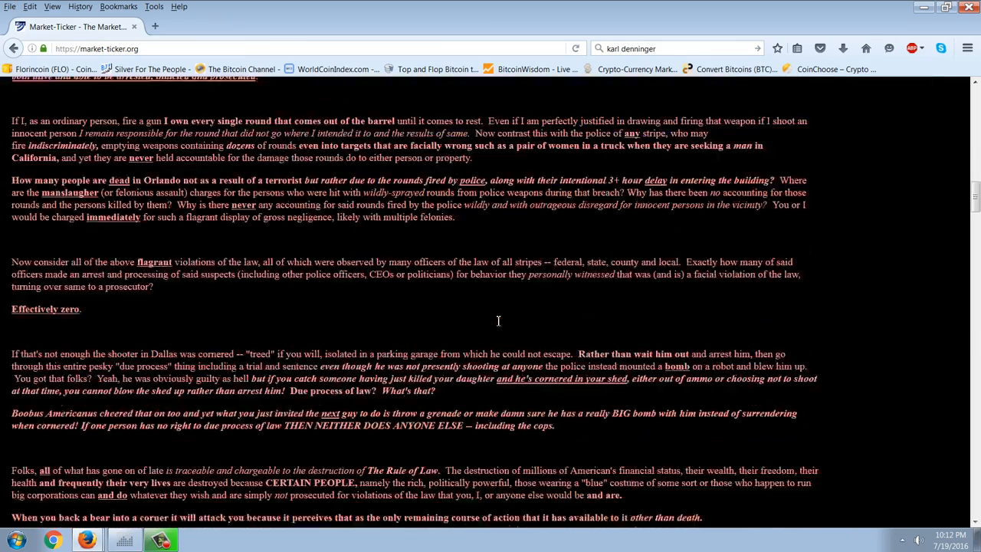
scroll("down", 3)
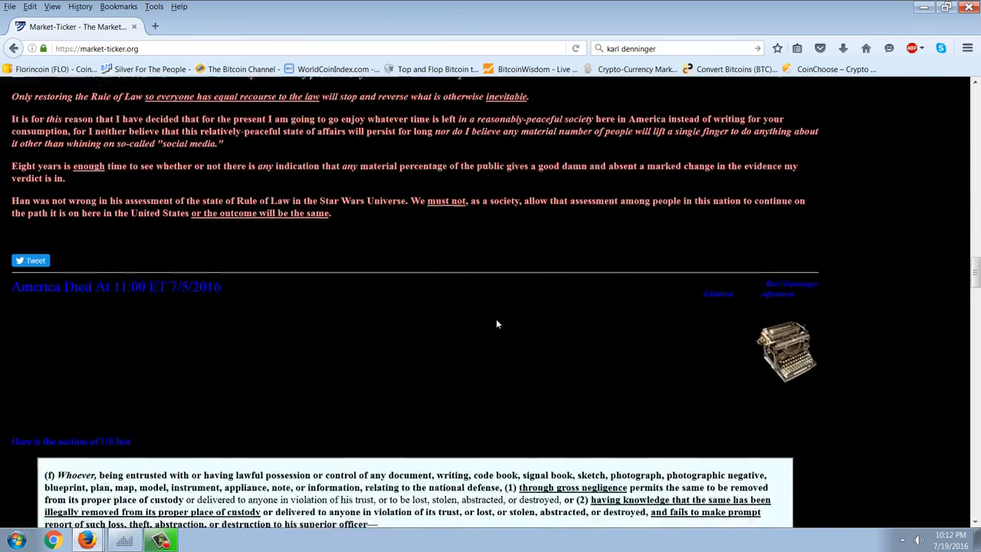
scroll("down", 3)
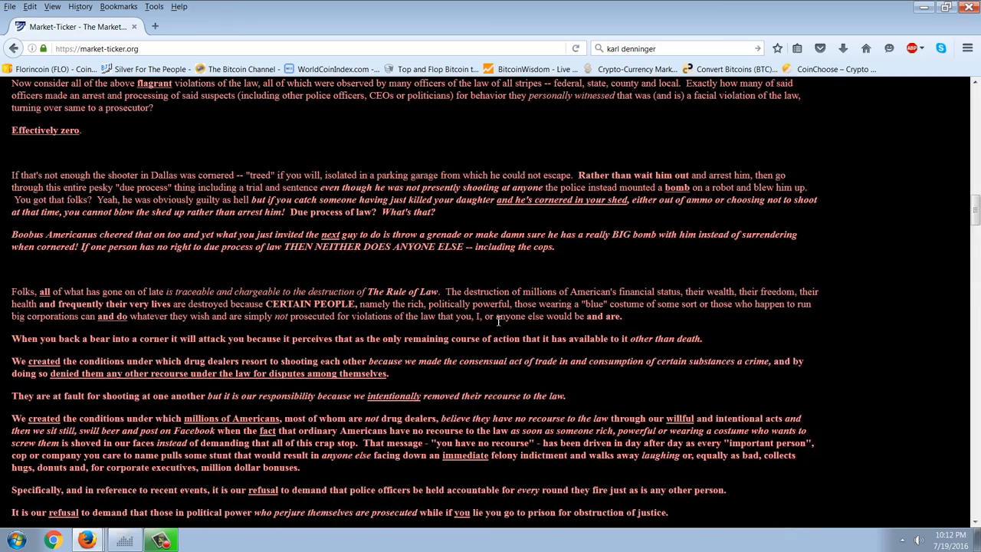
scroll("down", 3)
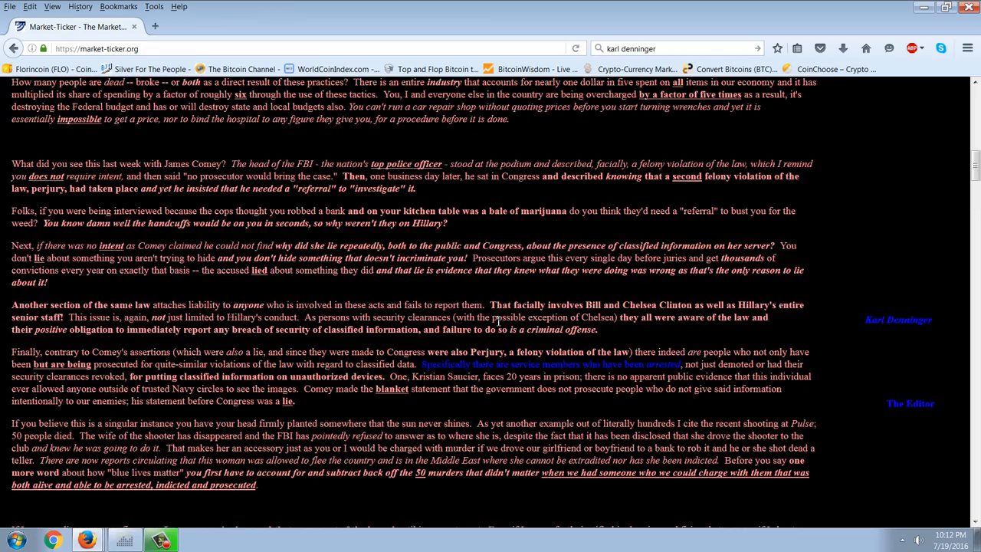
scroll("up", 3)
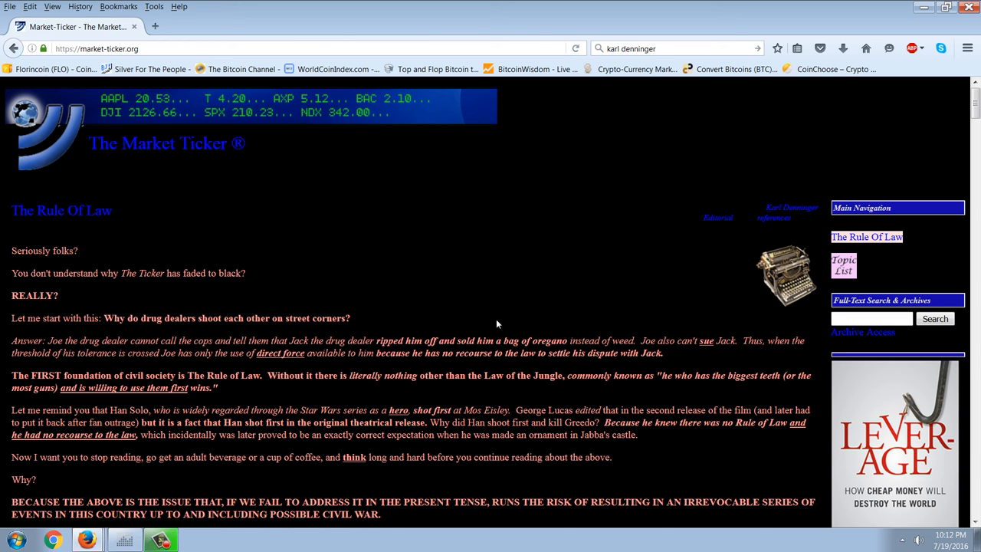
mouse_move(228, 458)
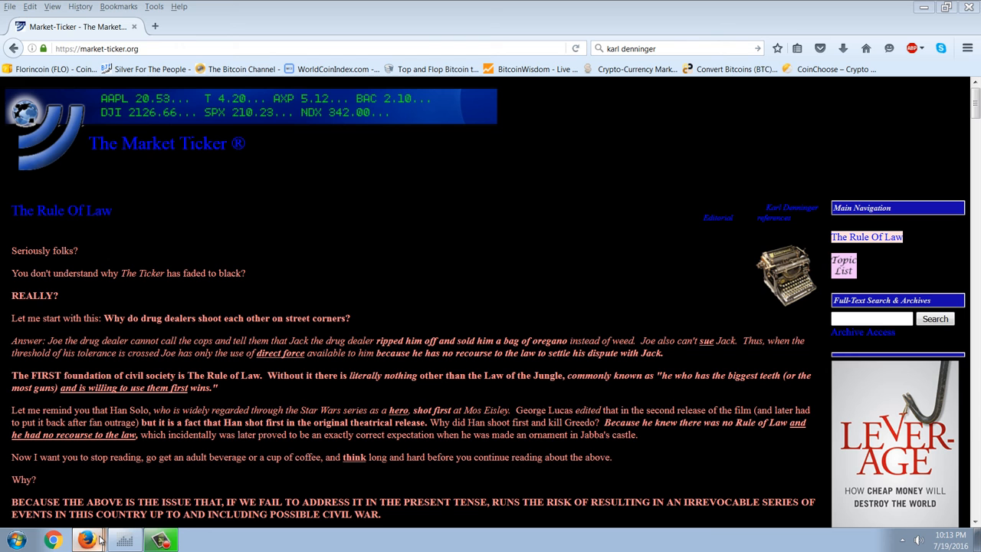
mouse_move(105, 481)
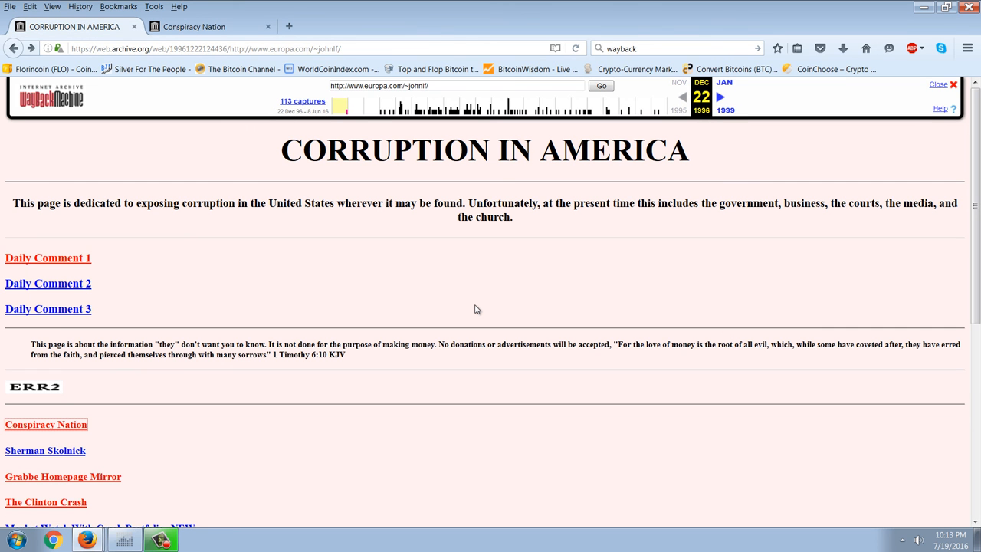
mouse_move(783, 420)
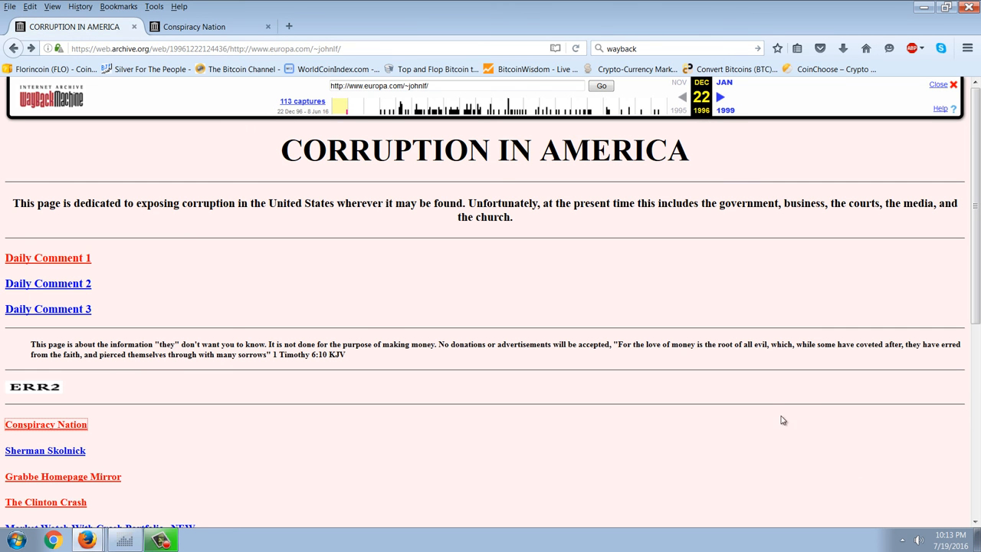
mouse_move(674, 469)
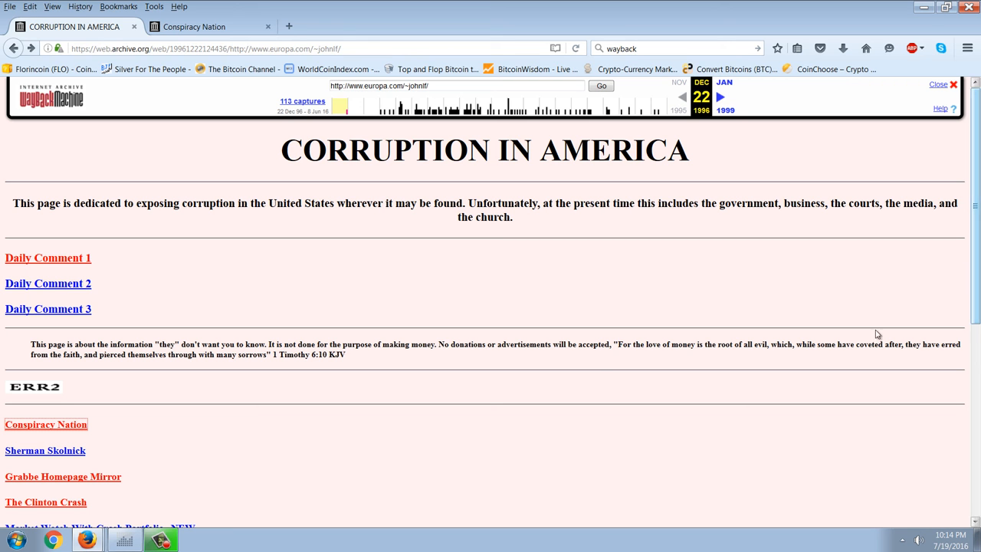
mouse_move(974, 221)
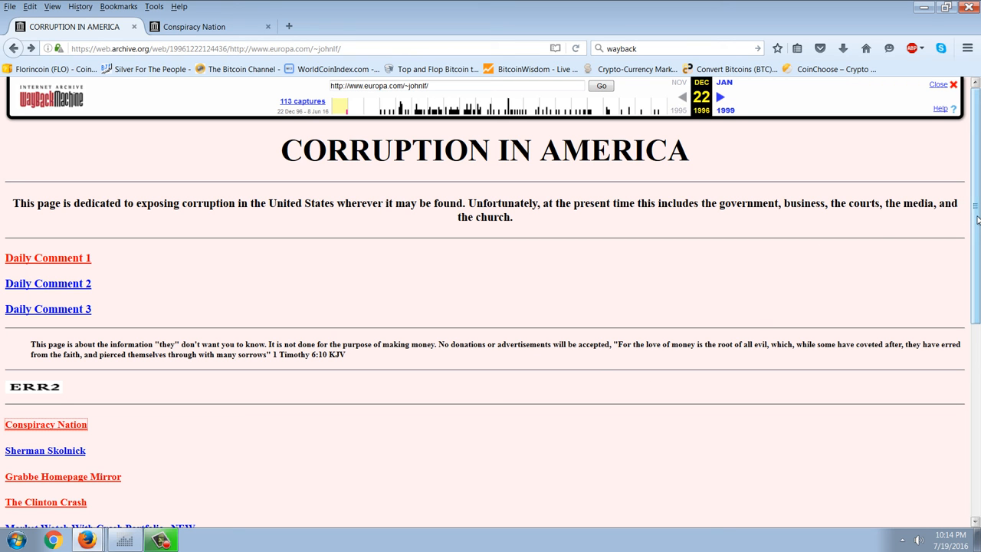
Step: Scroll the archived Corruption in America page down to its link list ending at 'satanism'
scroll("down", 3)
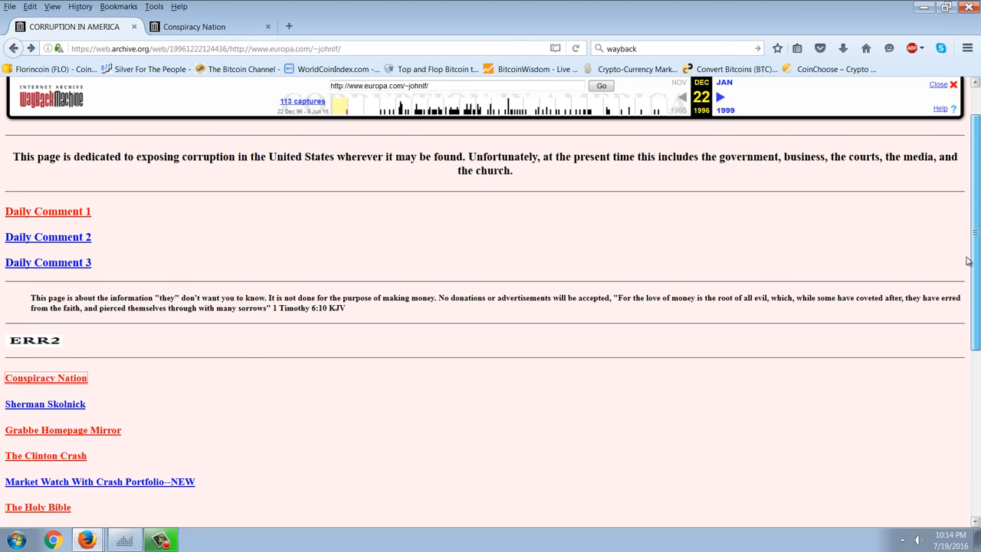
scroll("down", 3)
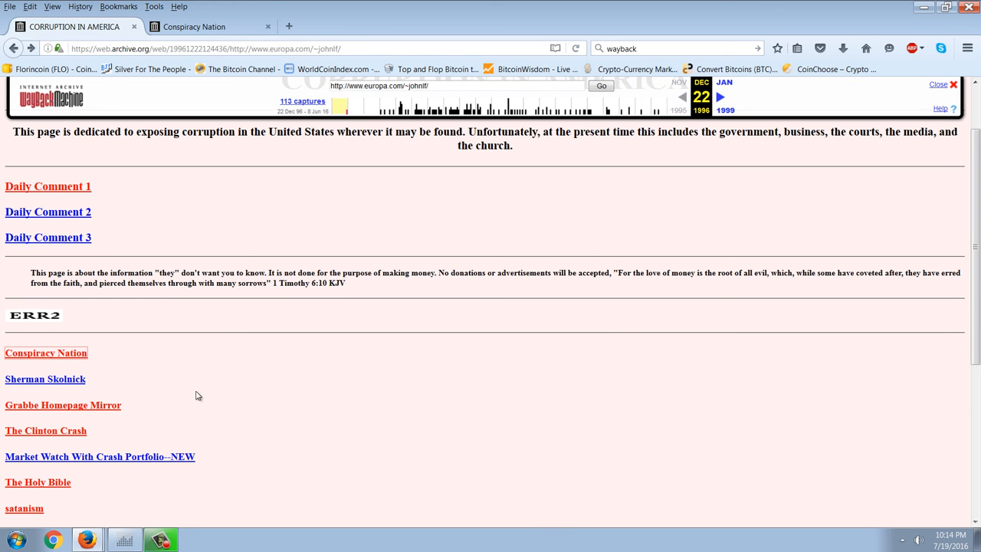
mouse_move(282, 393)
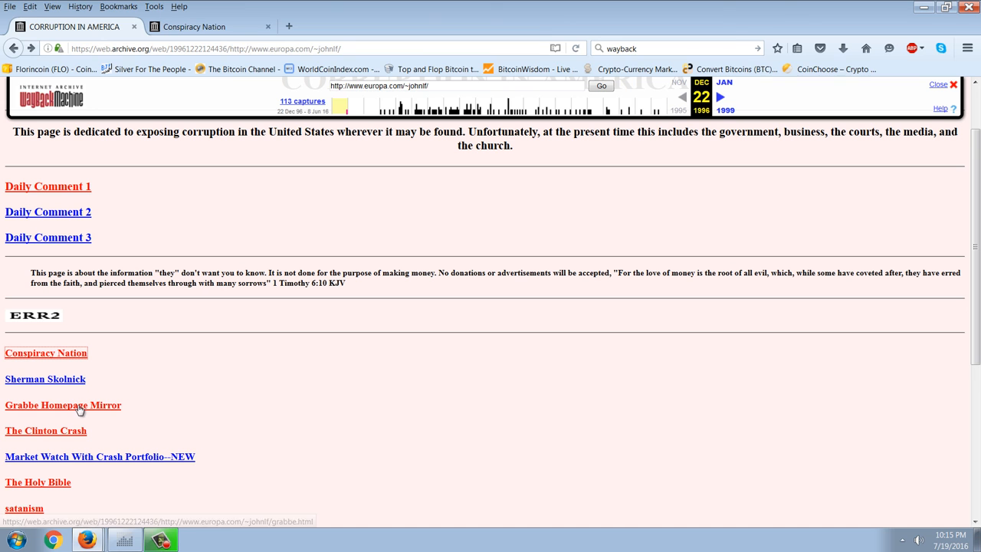
mouse_move(175, 404)
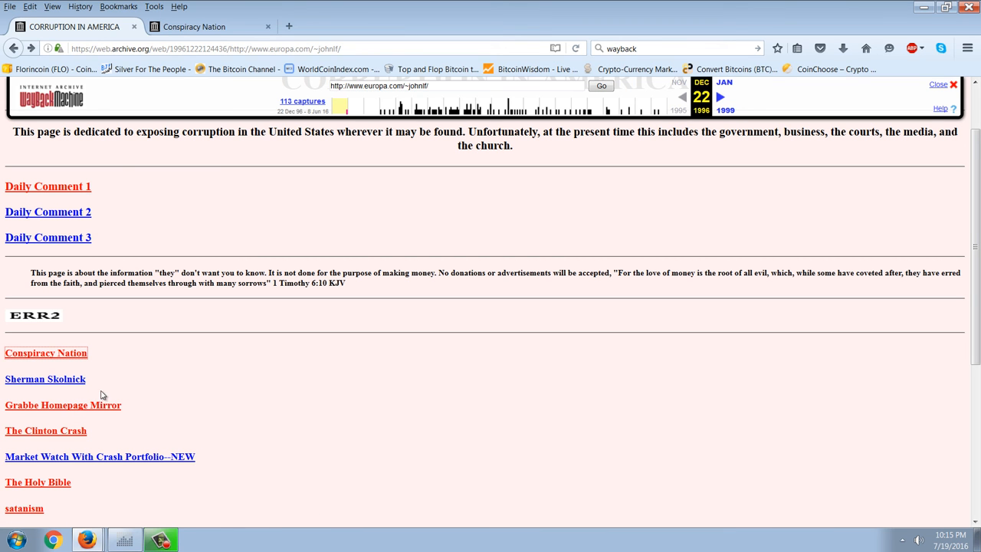
left_click(63, 405)
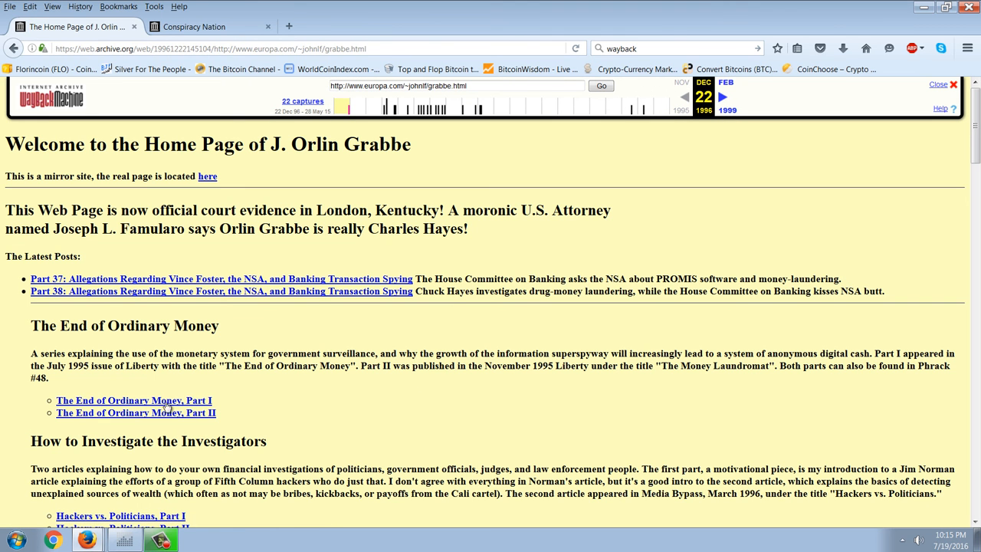
left_click(133, 400)
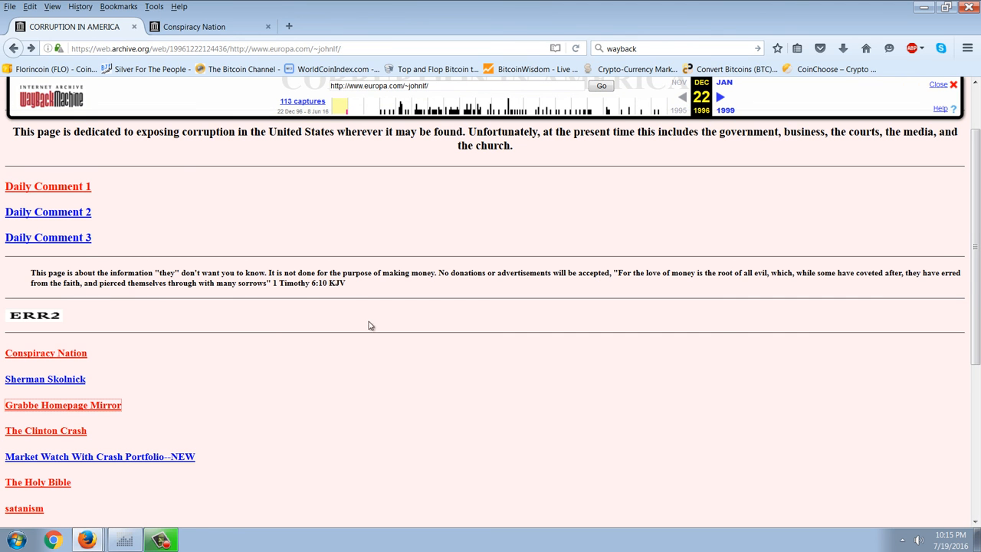
Step: Scroll further through the archived page's link list before returning to The Market Ticker
scroll("down", 3)
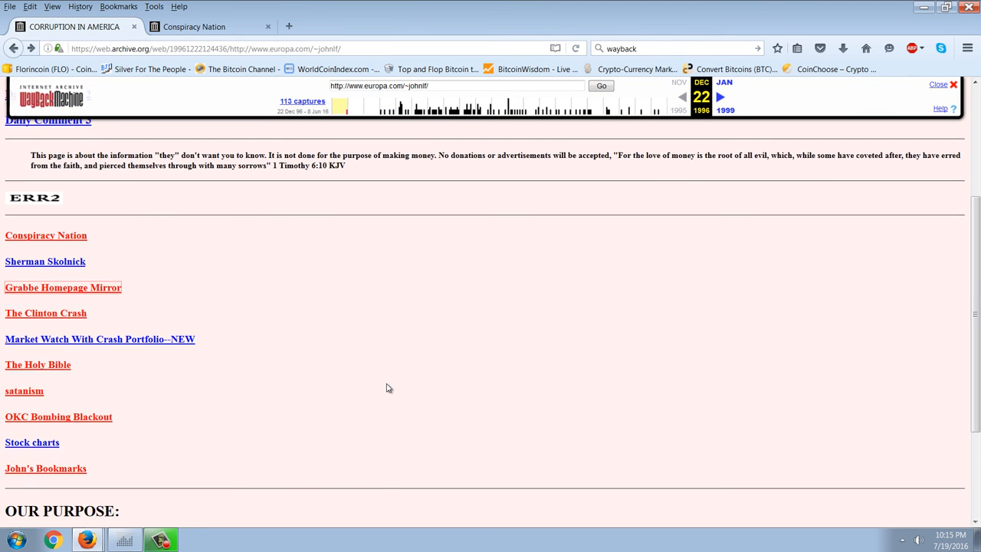
scroll("down", 3)
type("karl denninger")
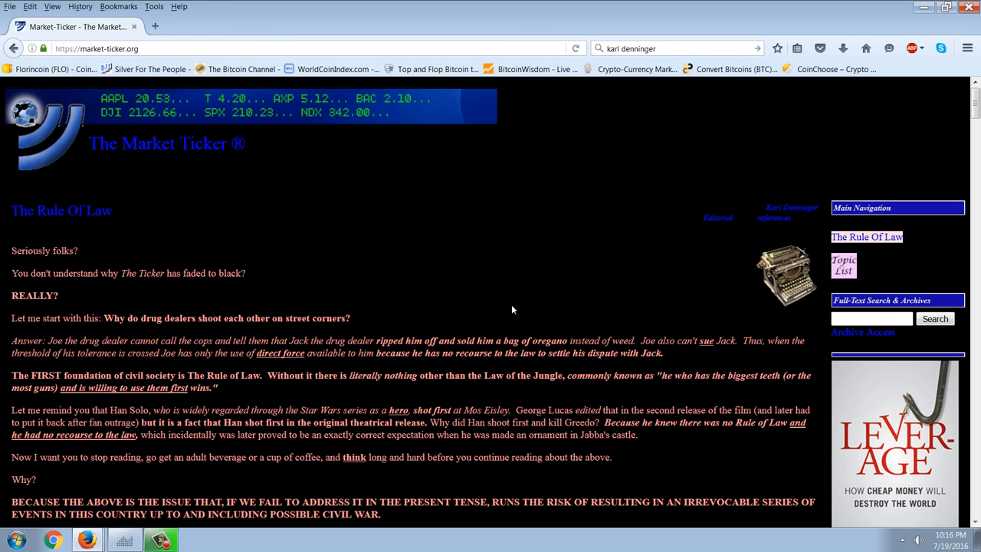
mouse_move(529, 317)
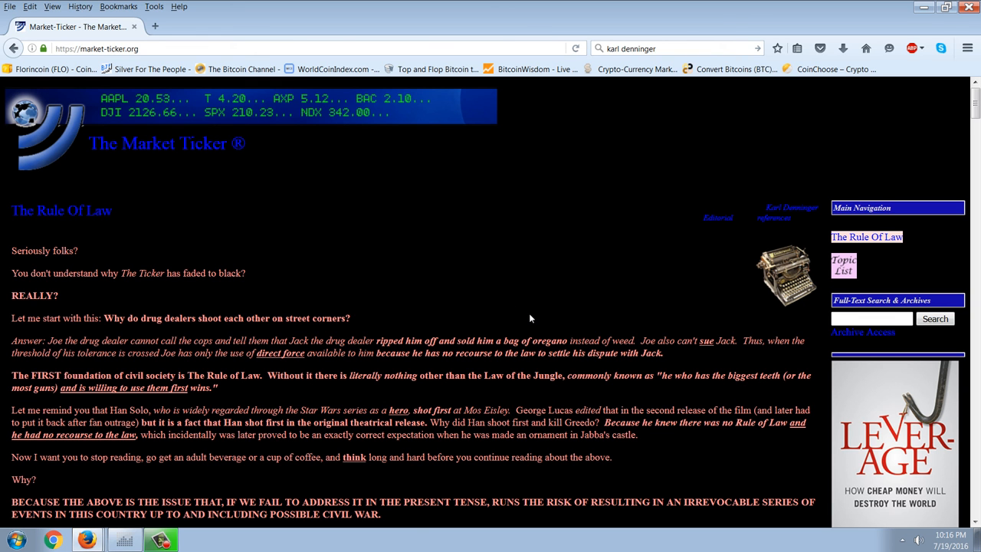
scroll("down", 3)
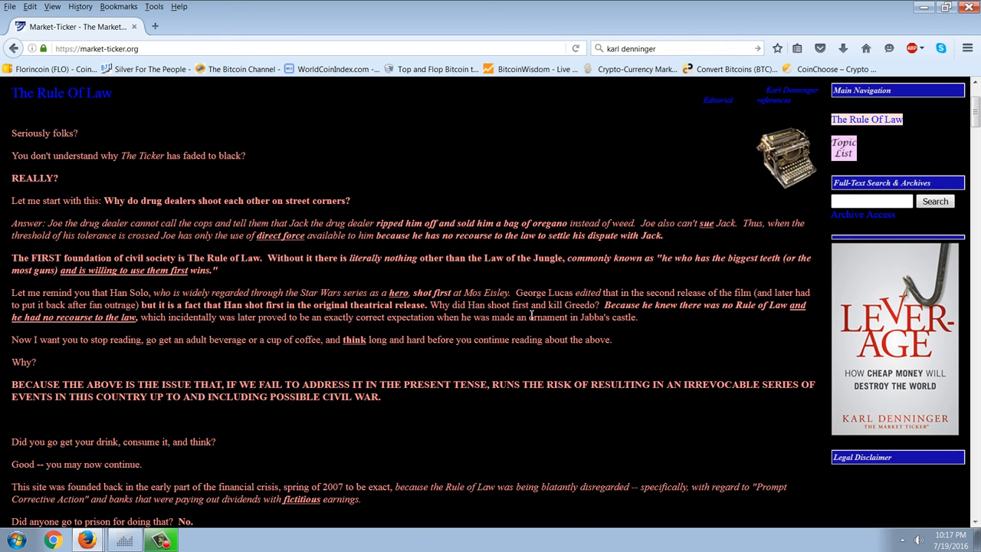
scroll("down", 3)
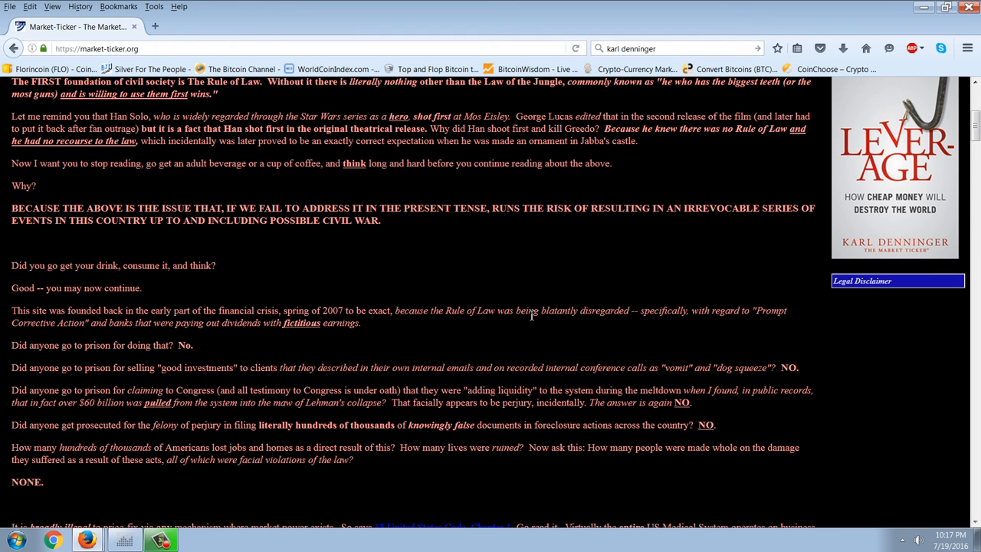
scroll("up", 3)
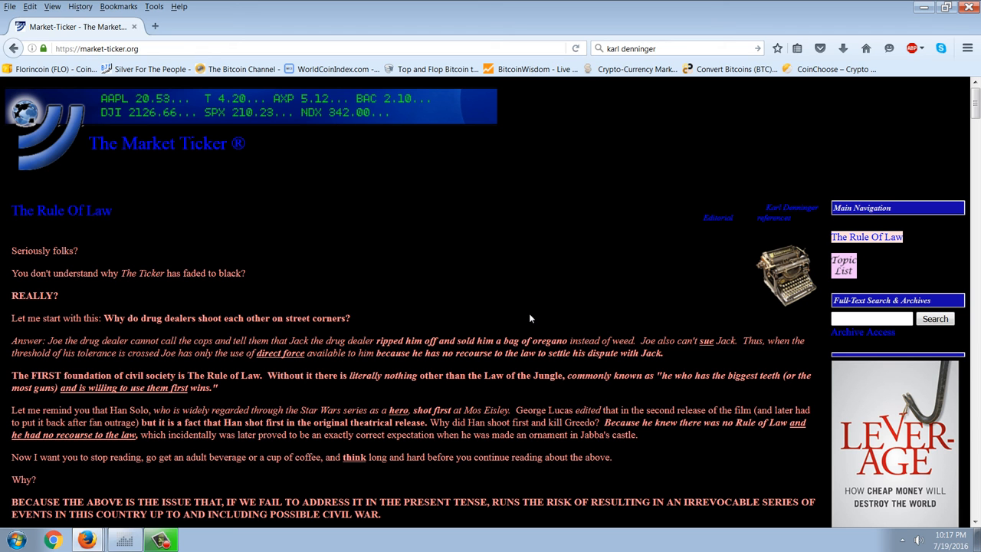
scroll("down", 3)
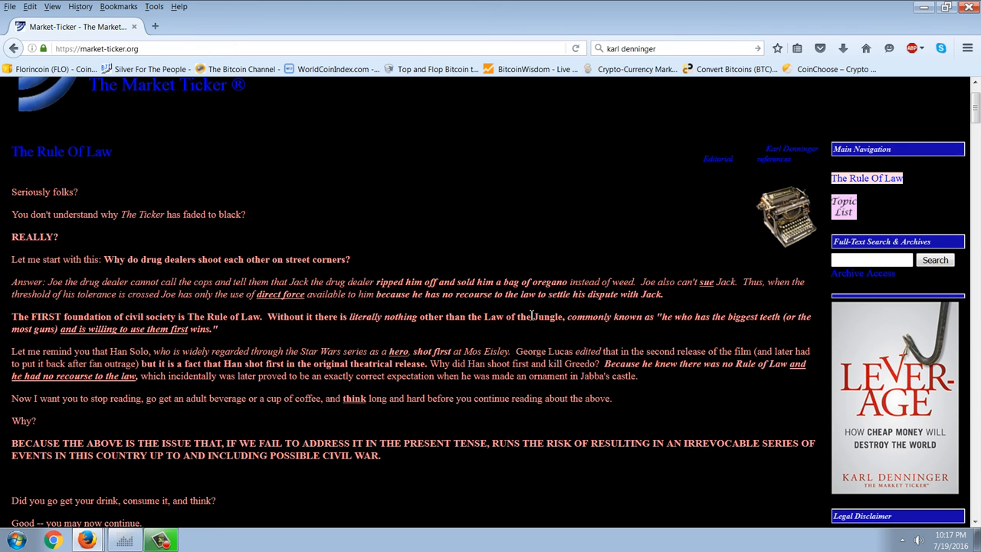